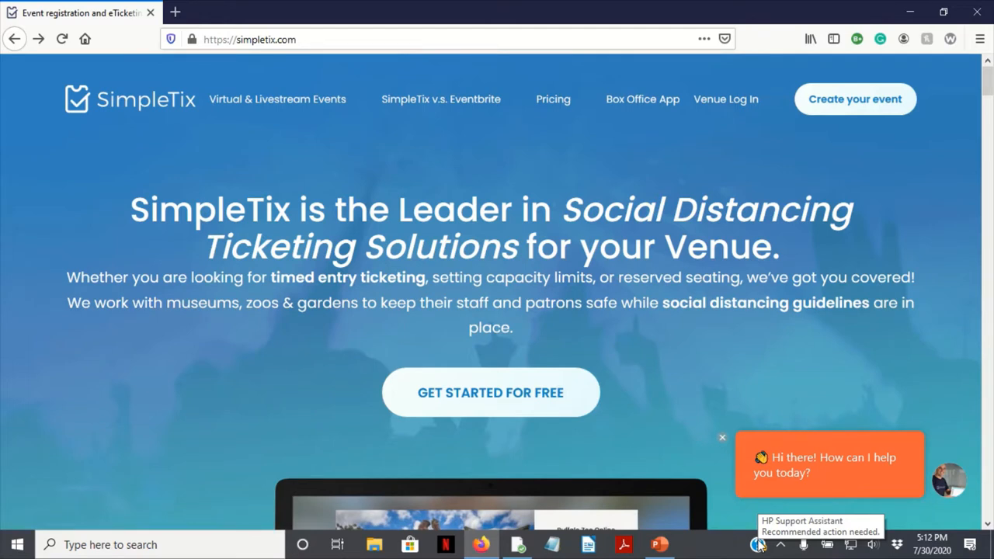
mouse_move(629, 401)
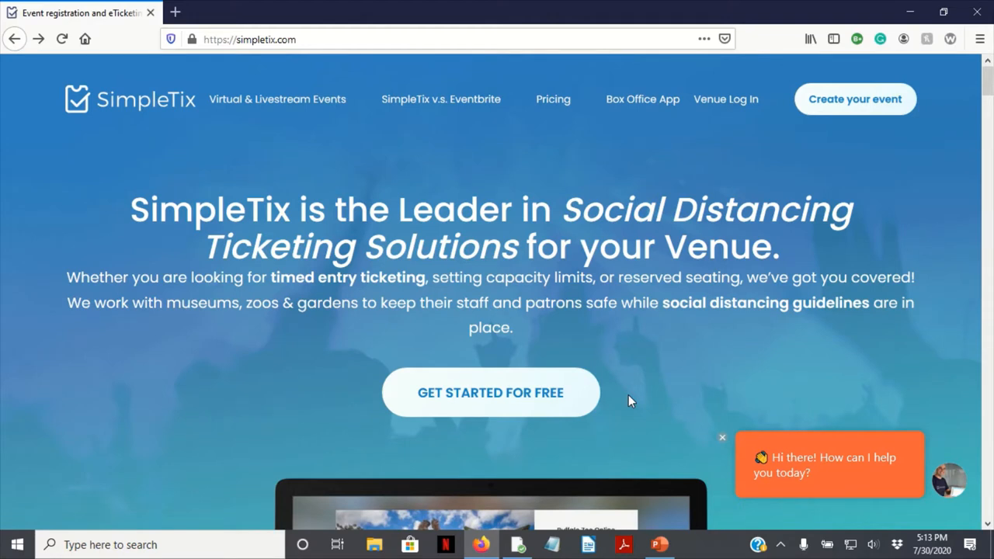
mouse_move(701, 357)
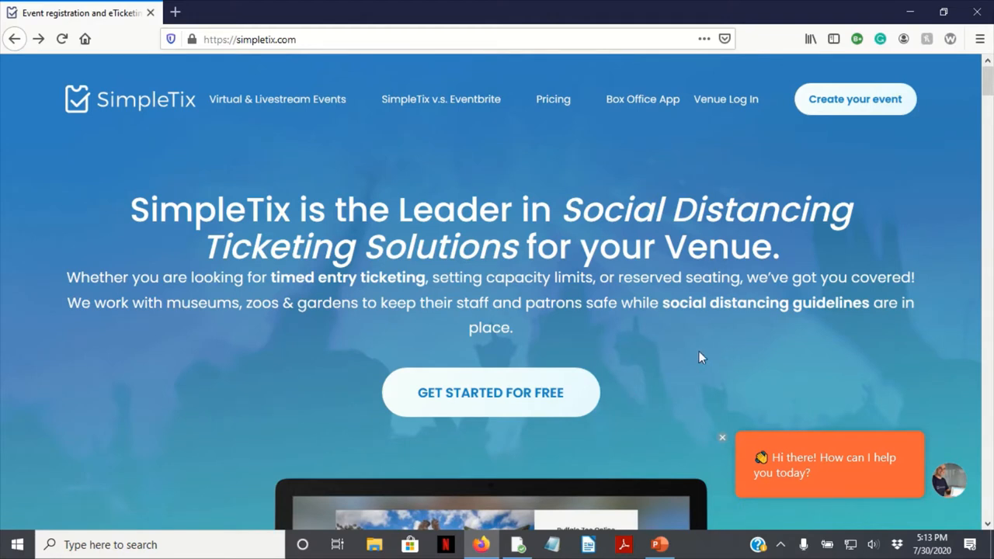
mouse_move(490, 392)
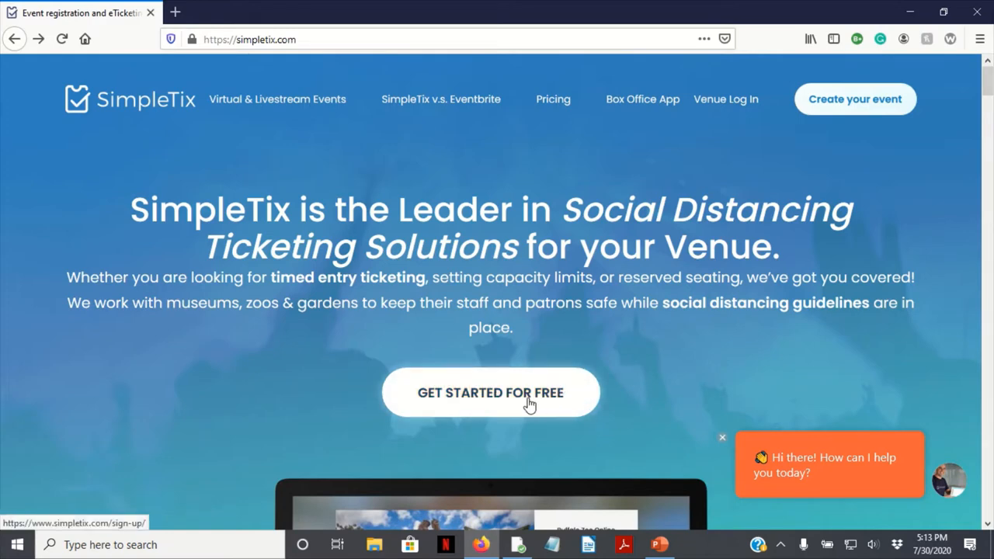
Step: Sign up for a free SimpleTix account with name, matching email, password and accepted terms
click(490, 392)
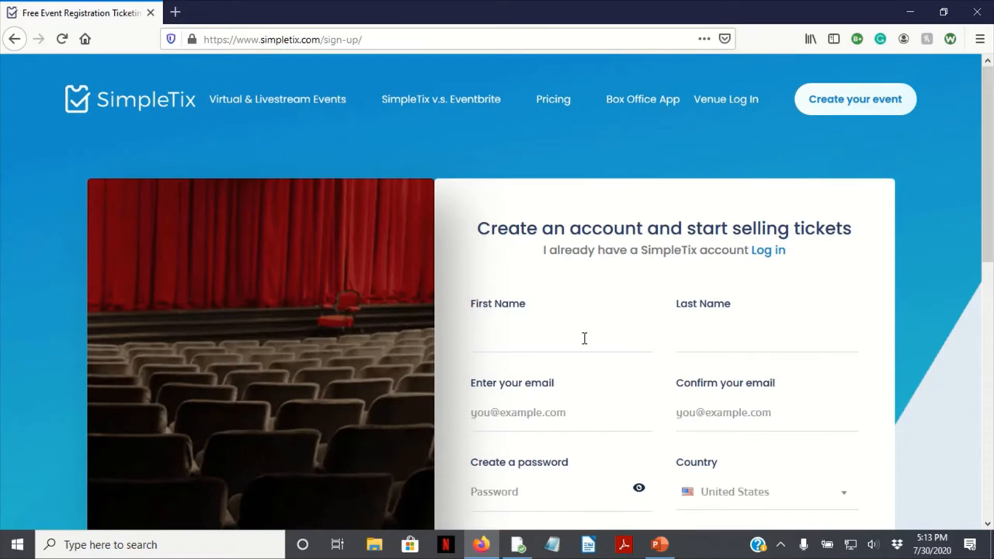
text(A)
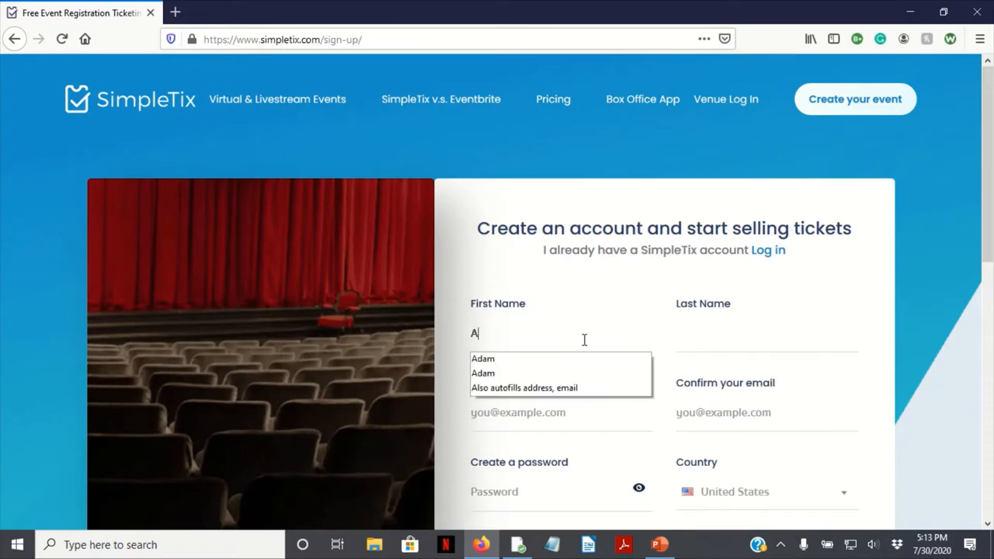
click(483, 358)
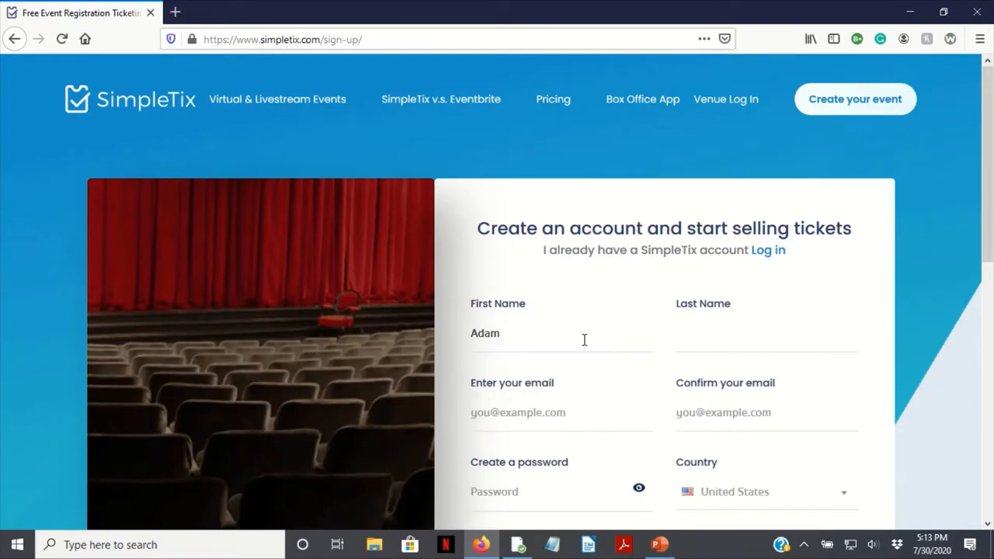
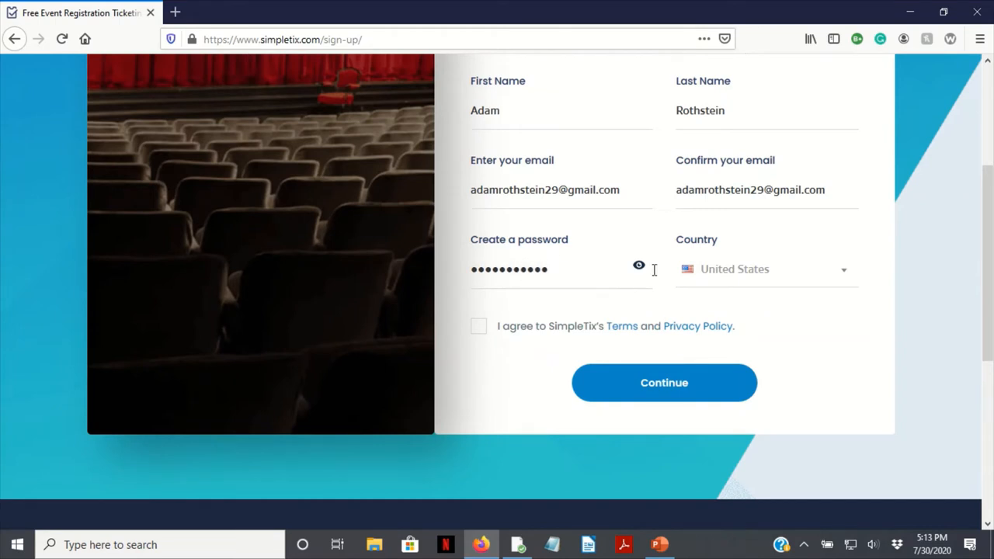
mouse_move(860, 355)
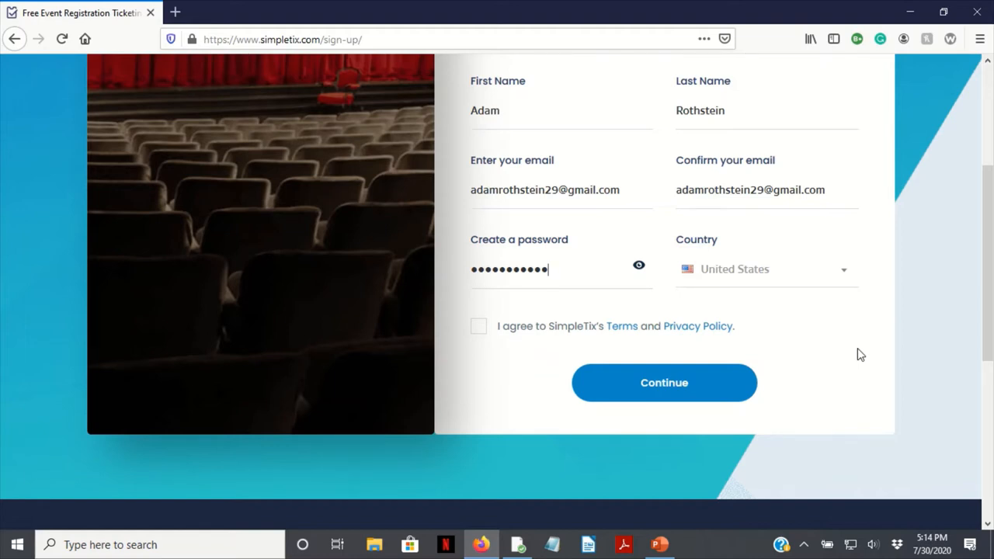
mouse_move(475, 326)
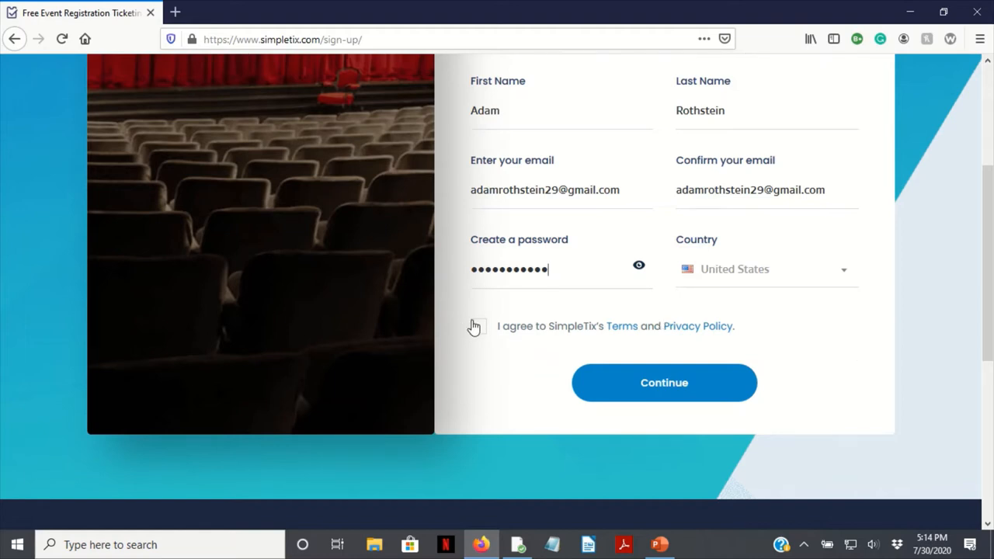
click(478, 326)
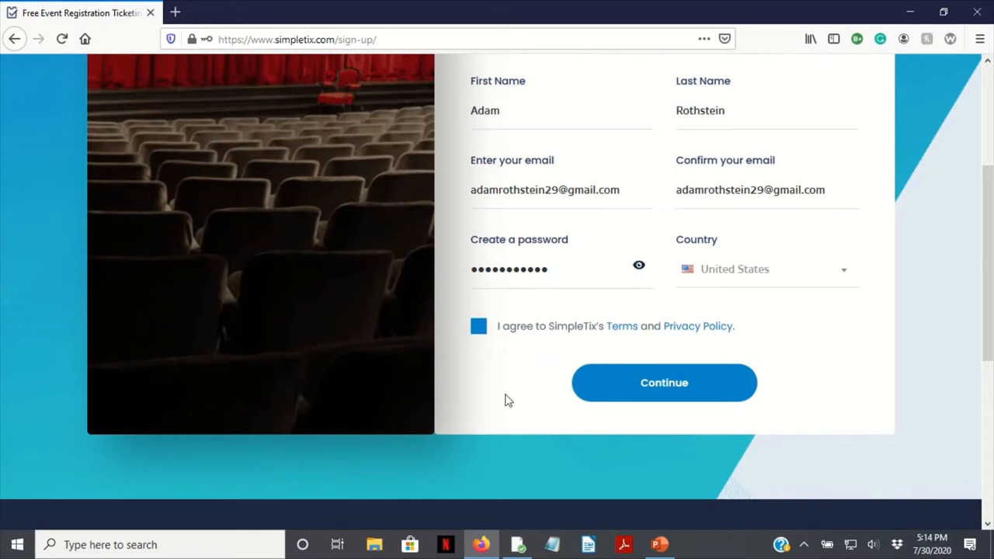
mouse_move(637, 409)
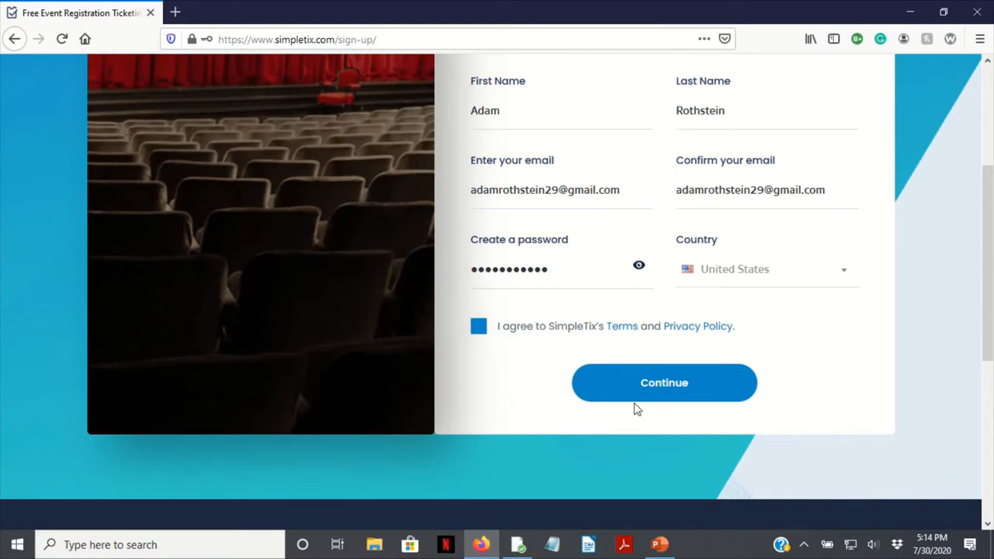
click(664, 383)
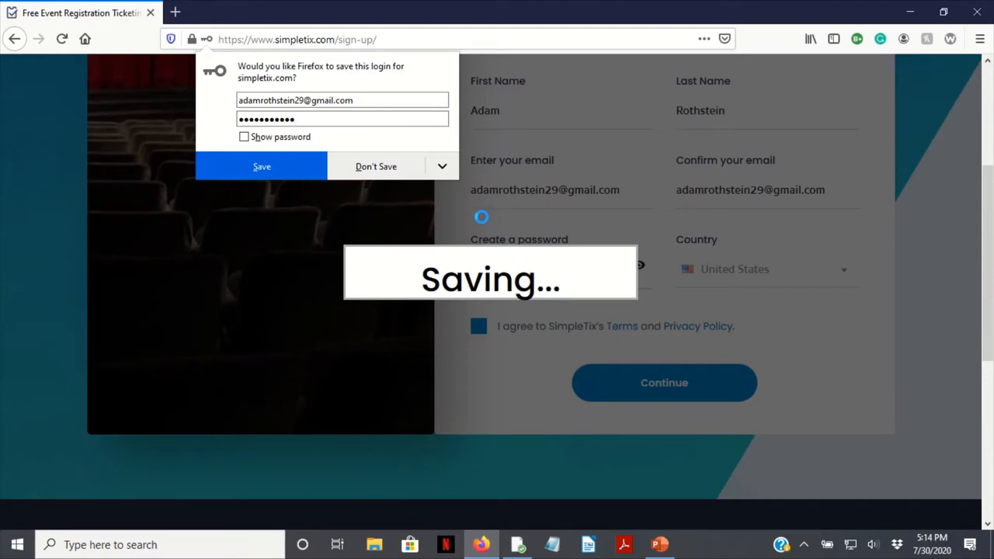
click(664, 382)
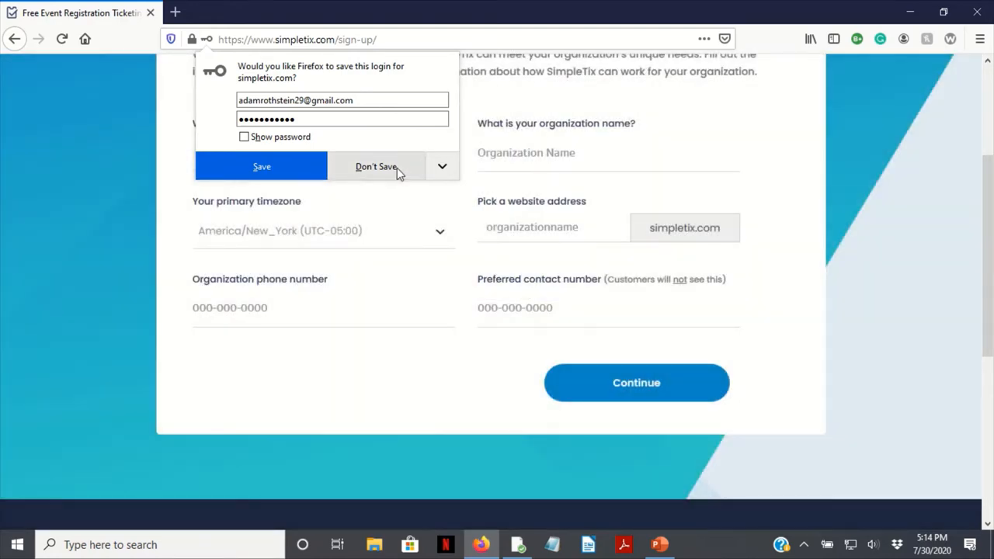
click(376, 166)
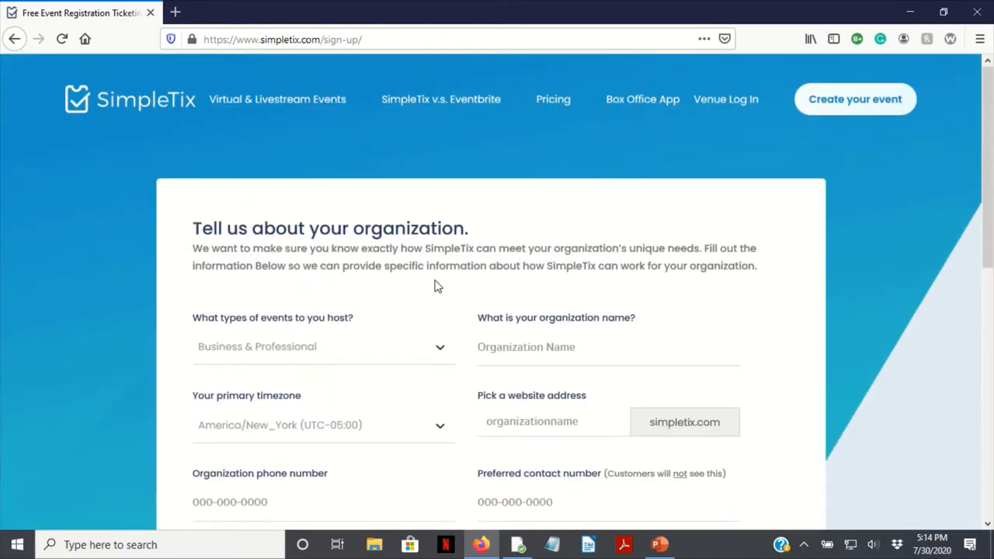
scroll(down, 3)
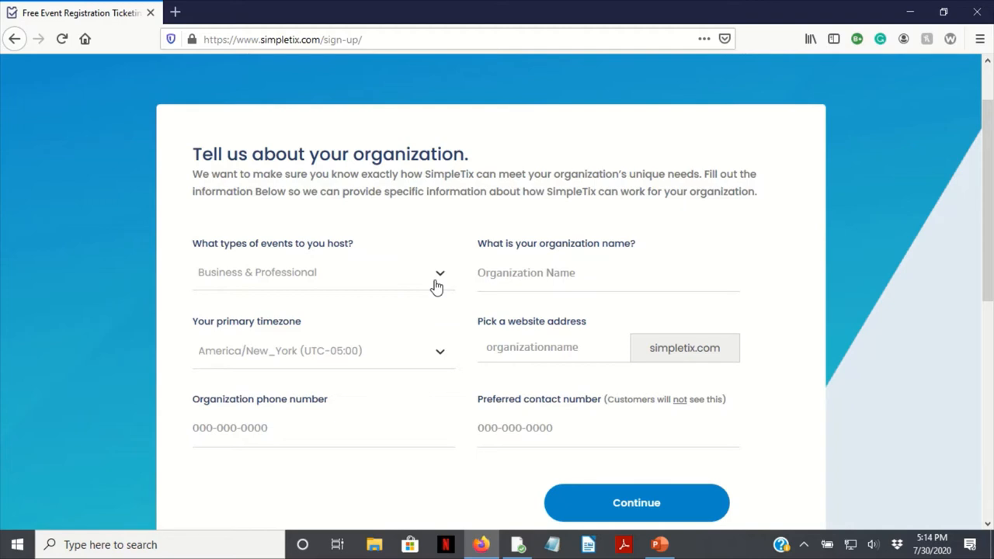
click(323, 428)
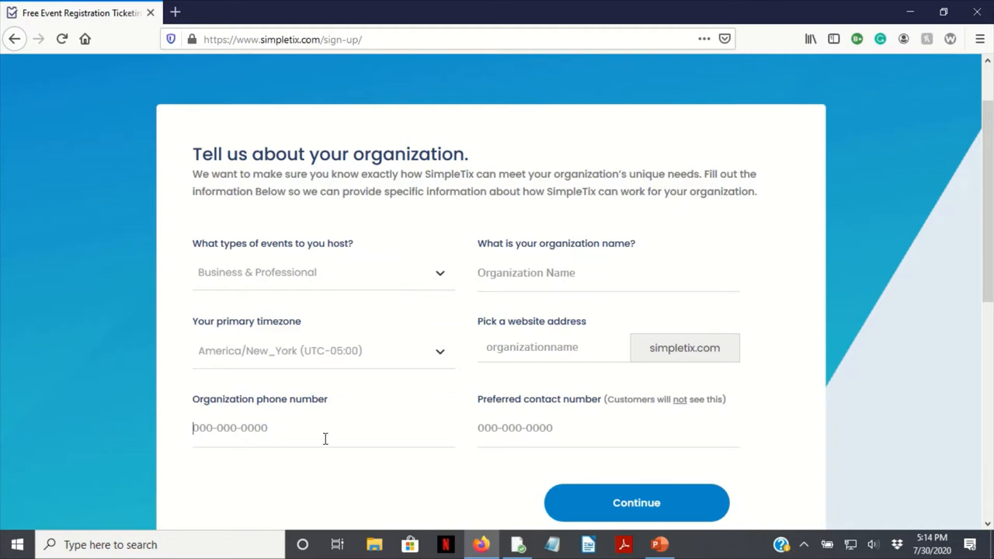
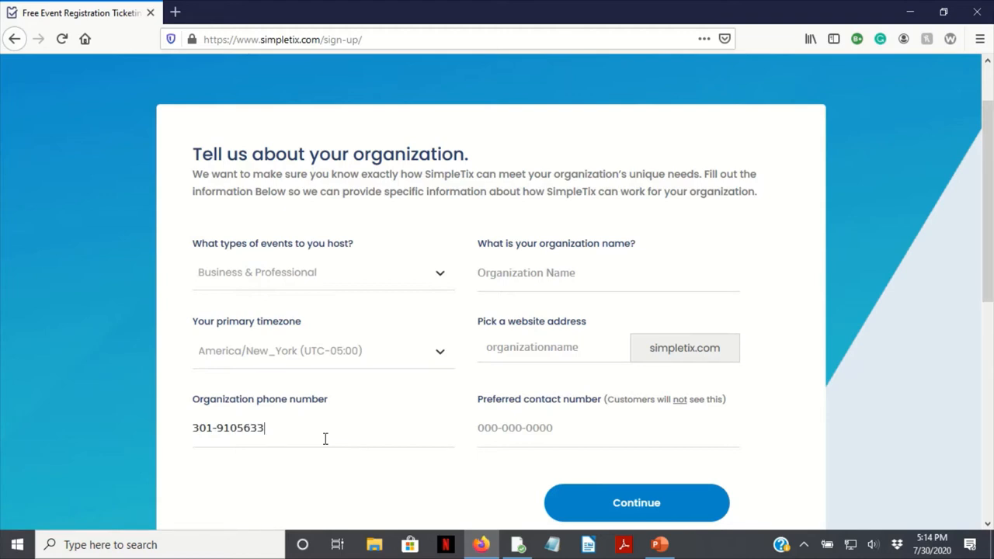
click(323, 427)
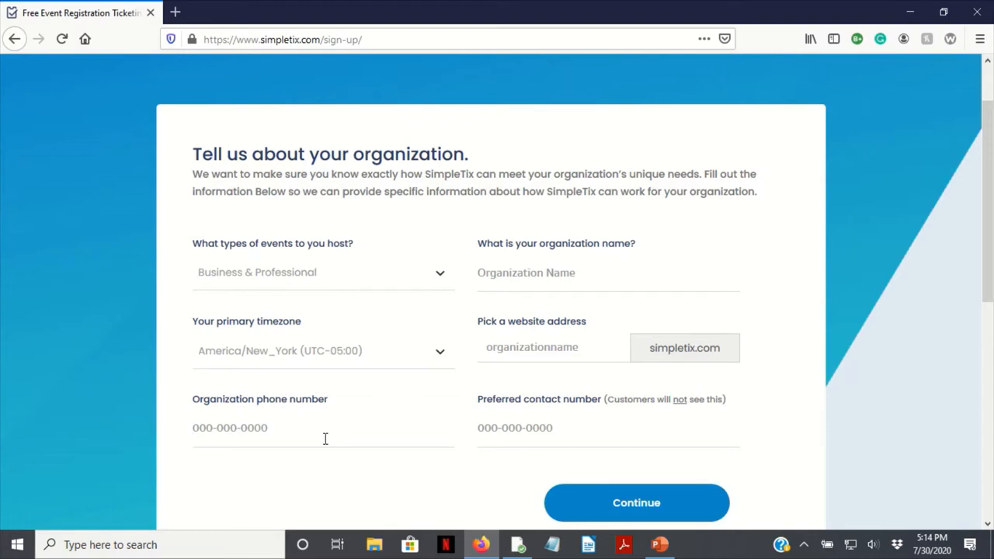
Step: Check the timezone list and set the type of events hosted to Other
click(323, 351)
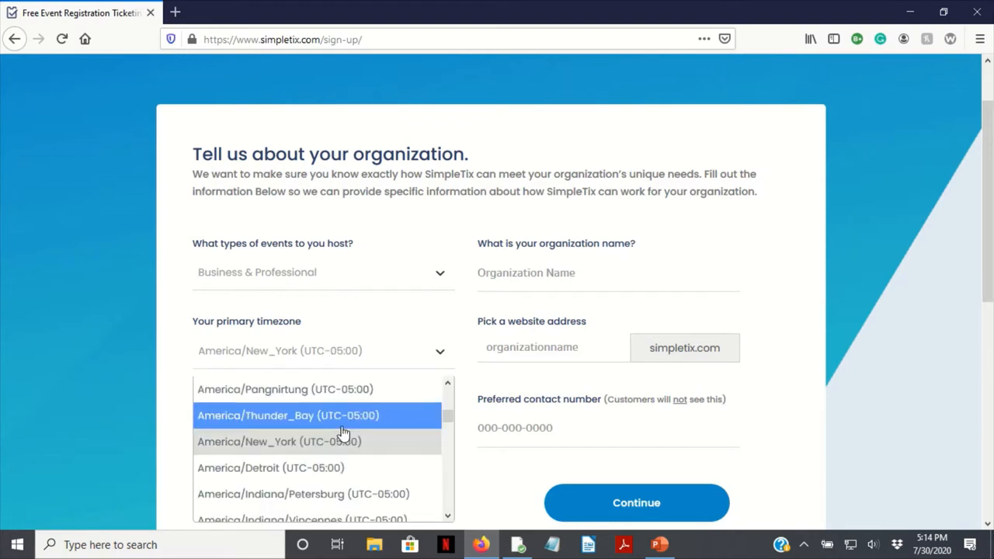
mouse_move(330, 441)
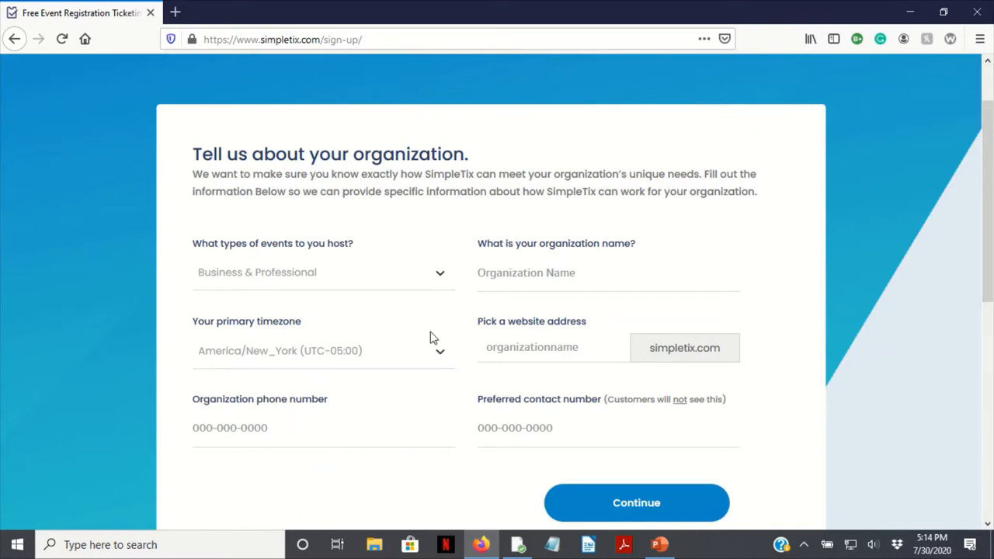
mouse_move(365, 274)
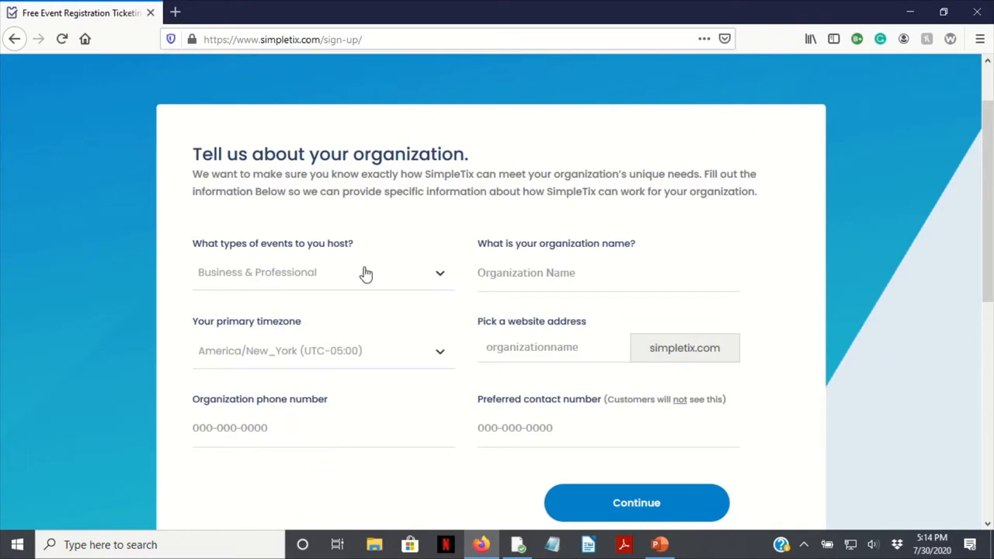
click(322, 272)
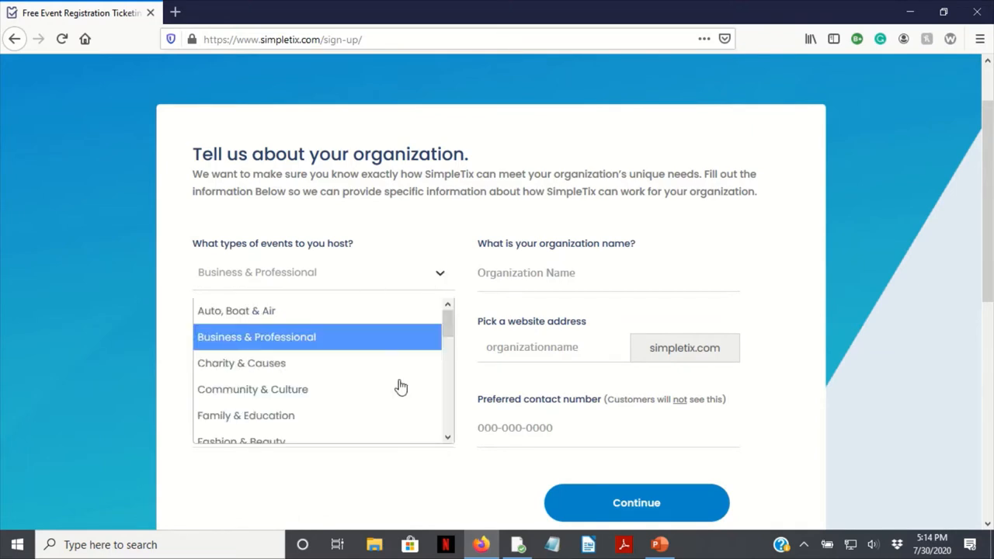
mouse_move(366, 368)
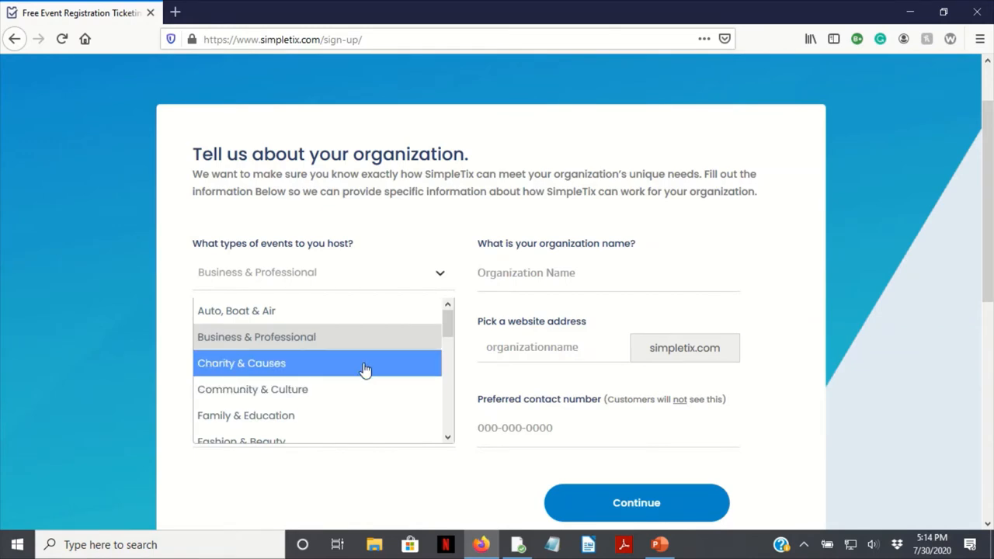
scroll(down, 3)
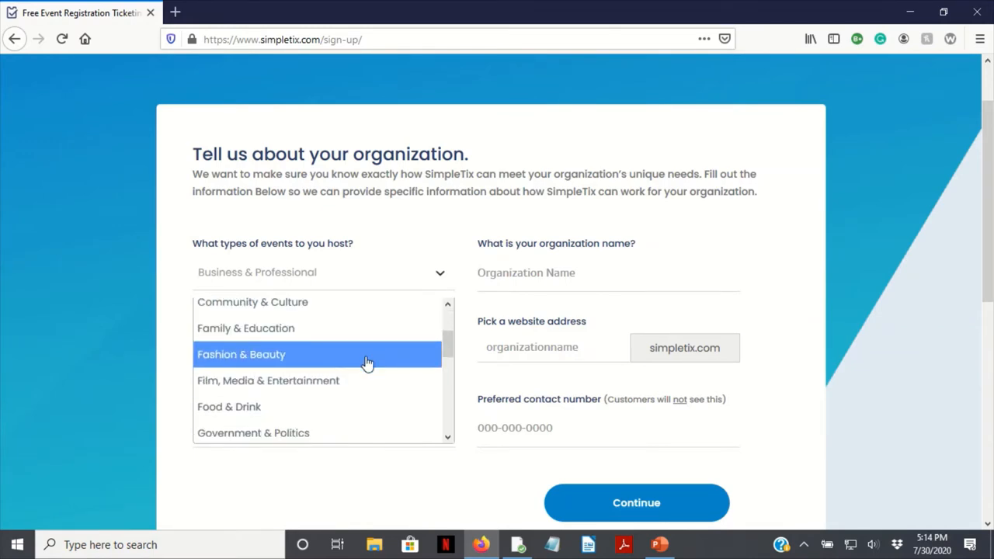
scroll(down, 3)
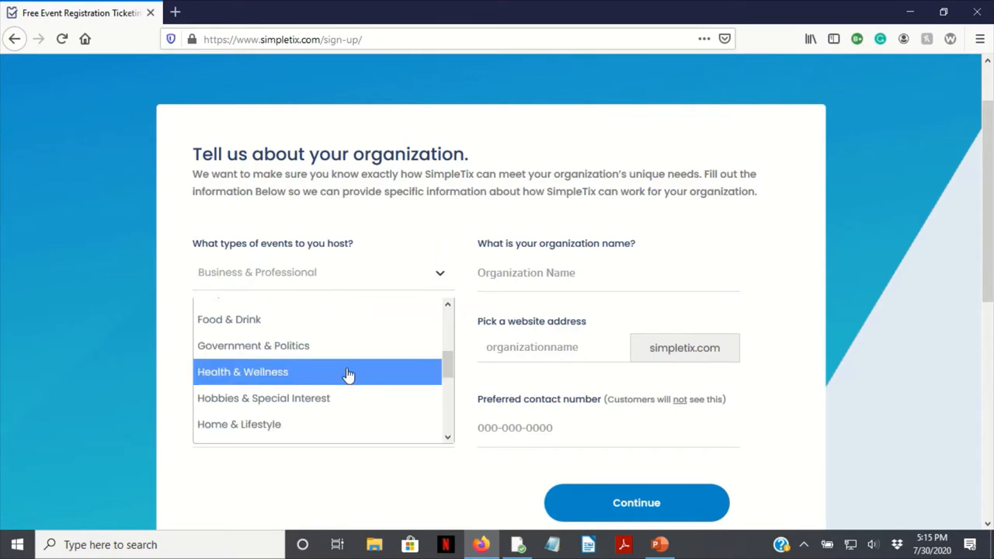
scroll(down, 3)
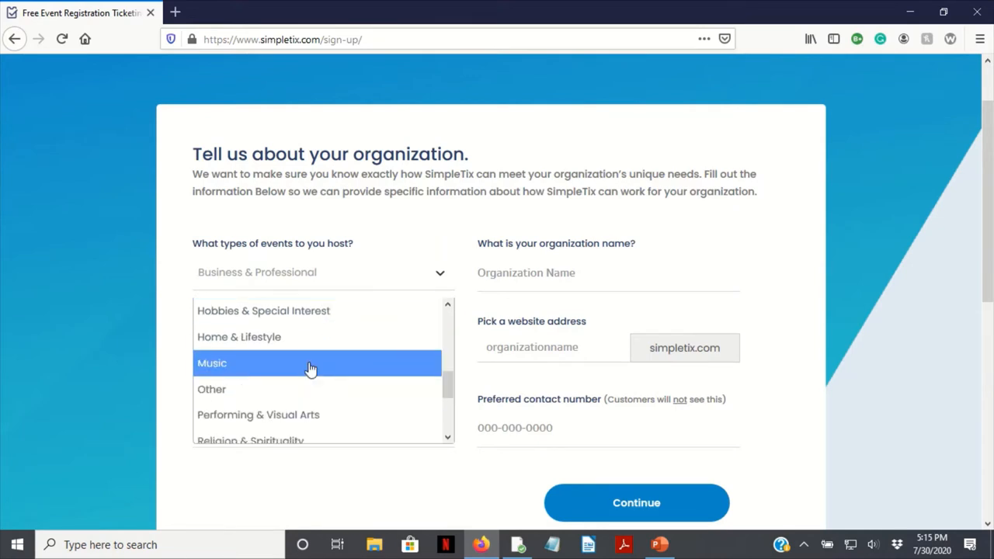
scroll(down, 3)
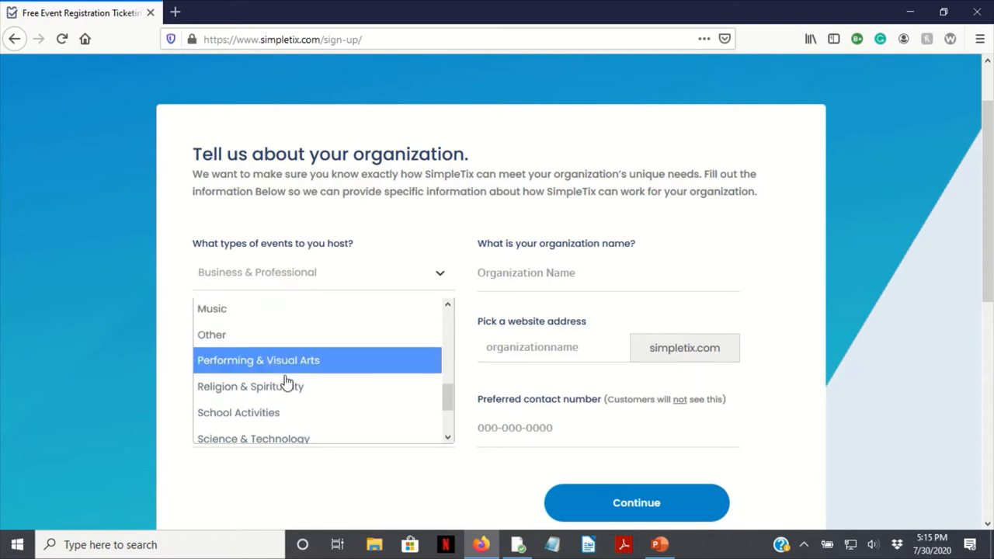
scroll(down, 3)
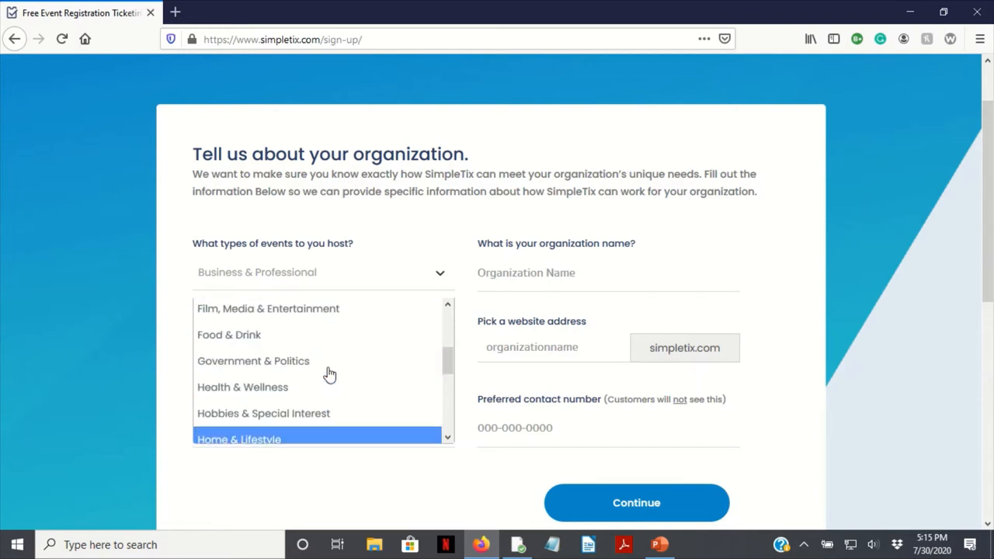
scroll(down, 3)
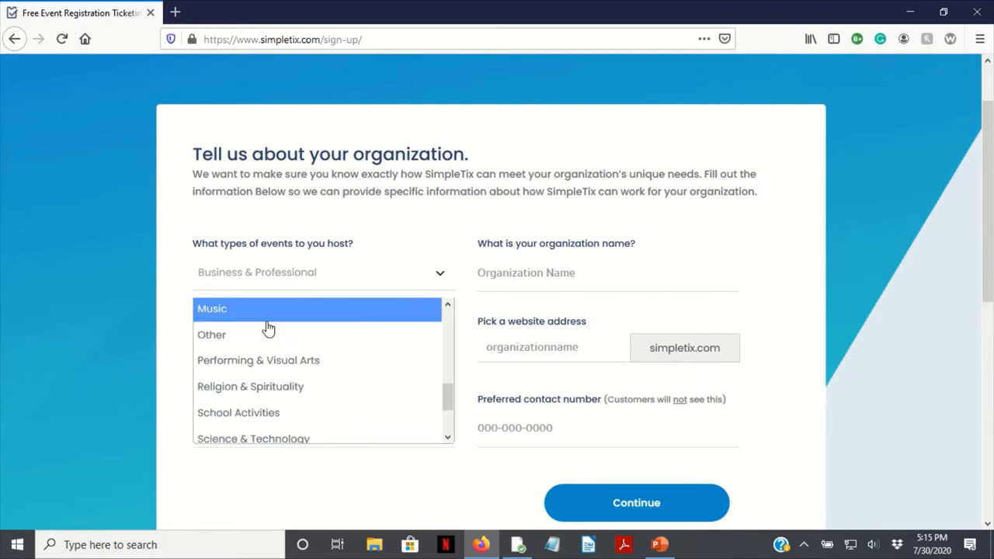
click(212, 335)
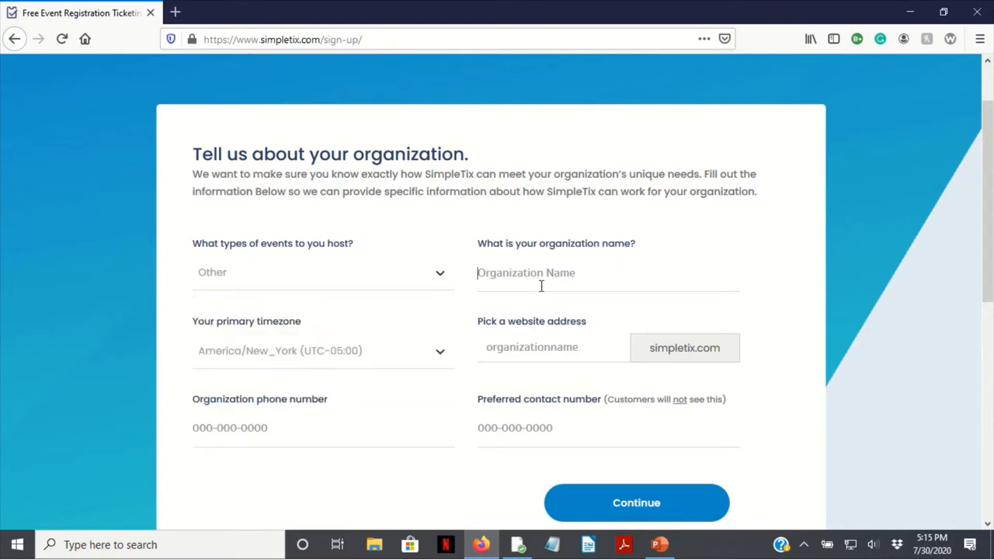
Step: Name the organization Audioassitance
text(Blue O)
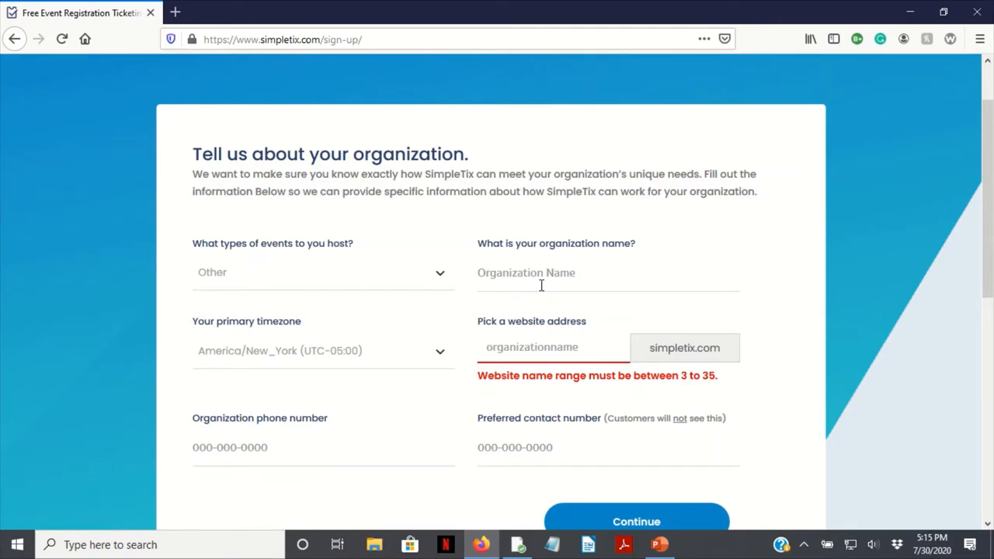
text(simp)
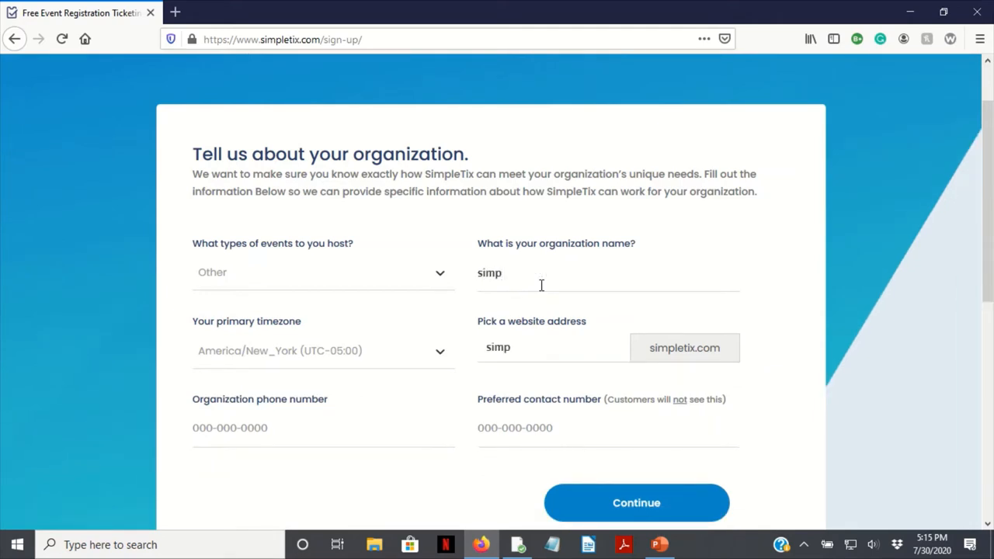
text(leadu)
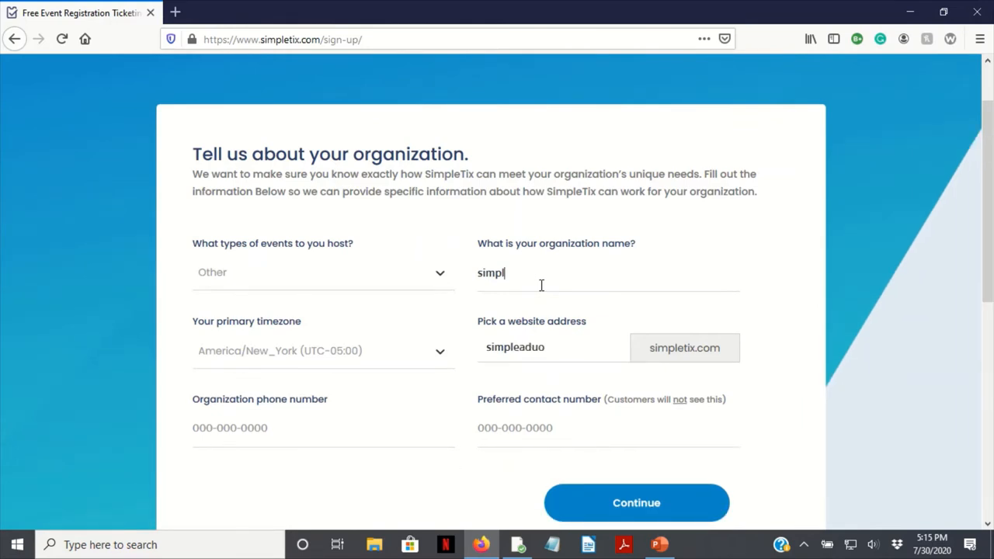
text(pictur)
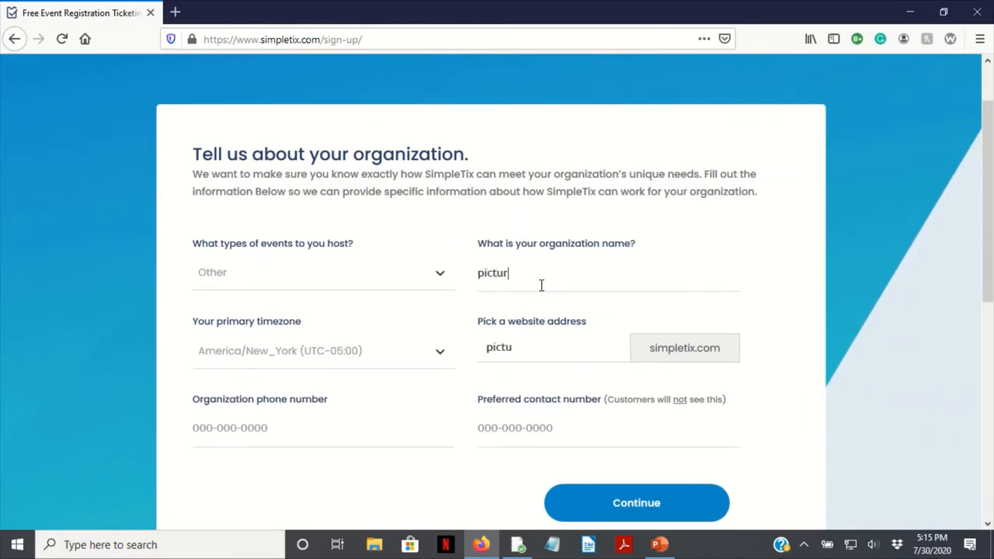
text(audio)
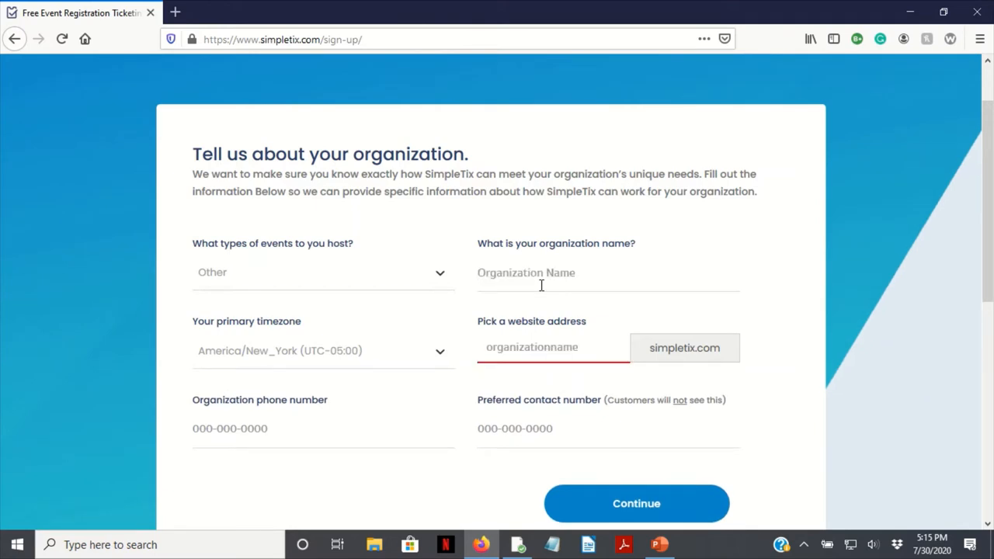
click(544, 273)
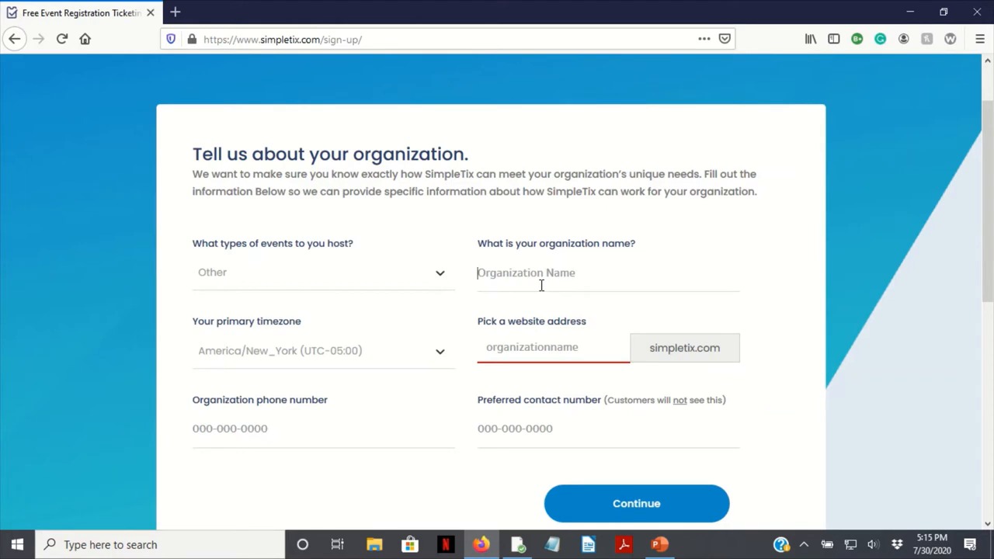
text(Audioassi)
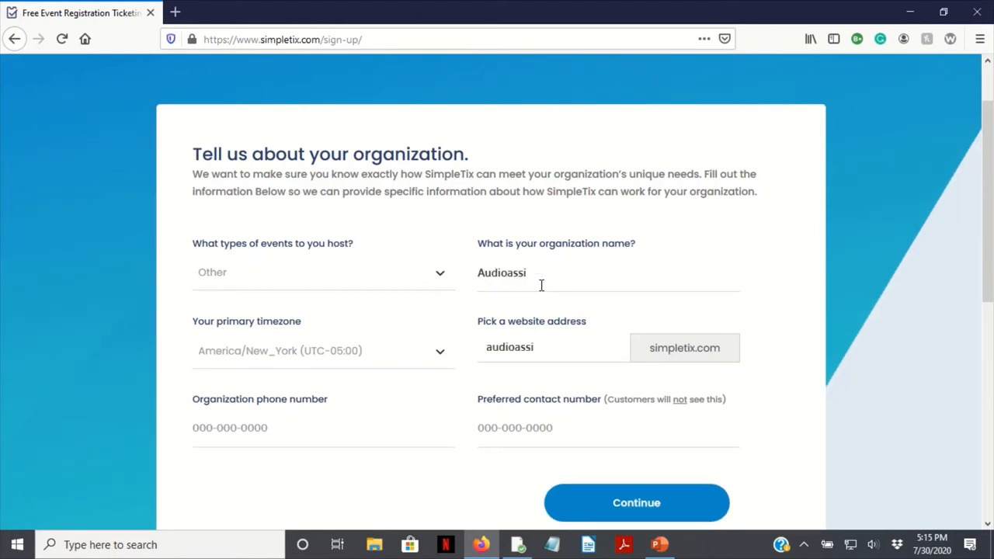
text(tance)
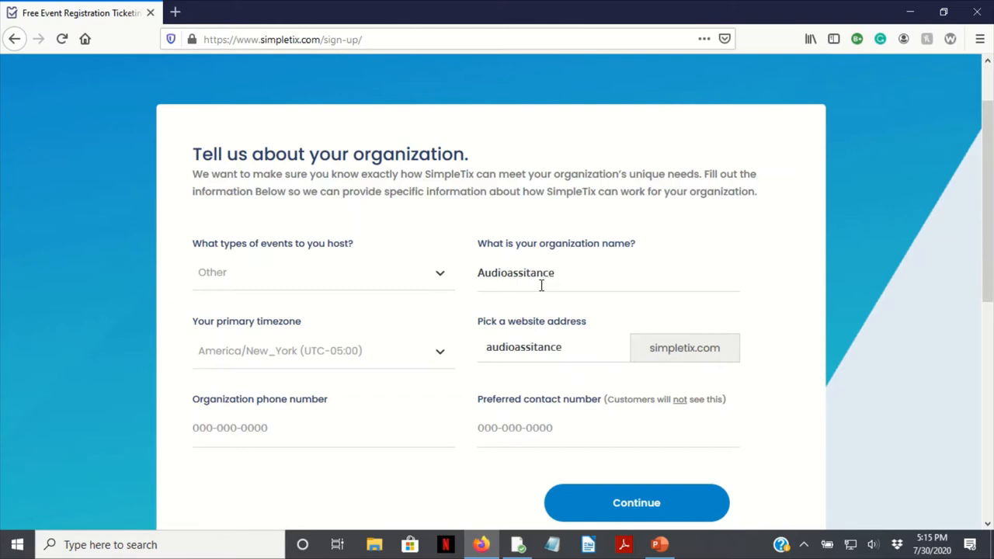
click(554, 273)
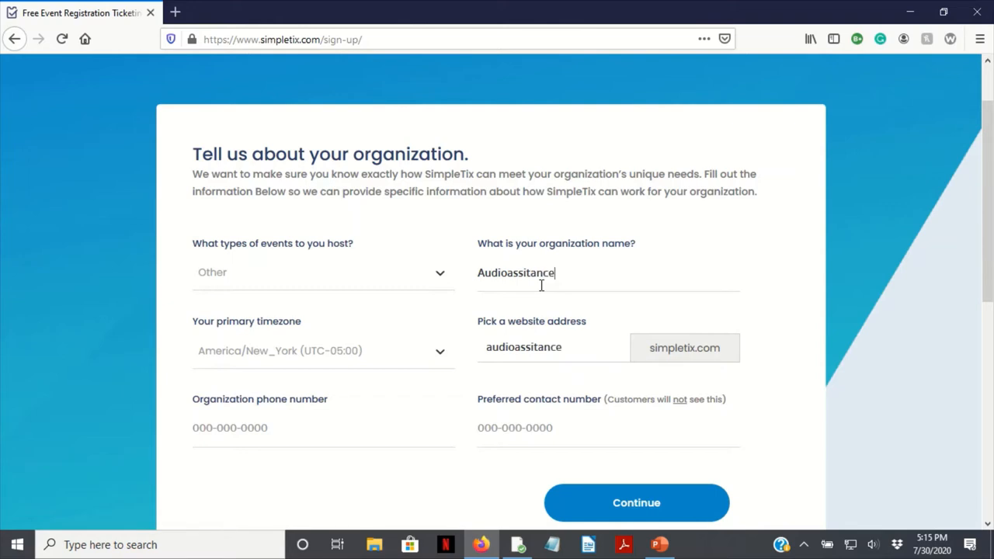
scroll(down, 3)
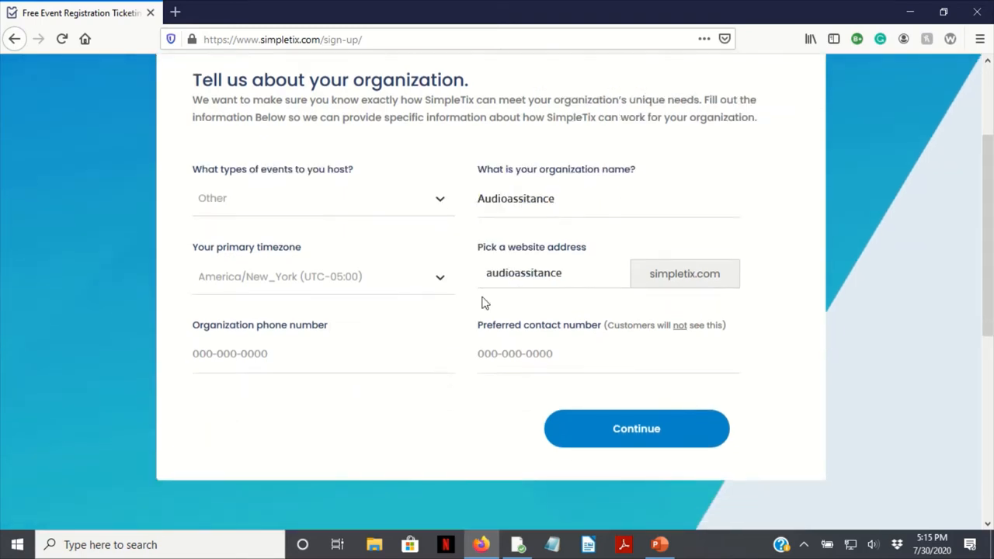
mouse_move(412, 419)
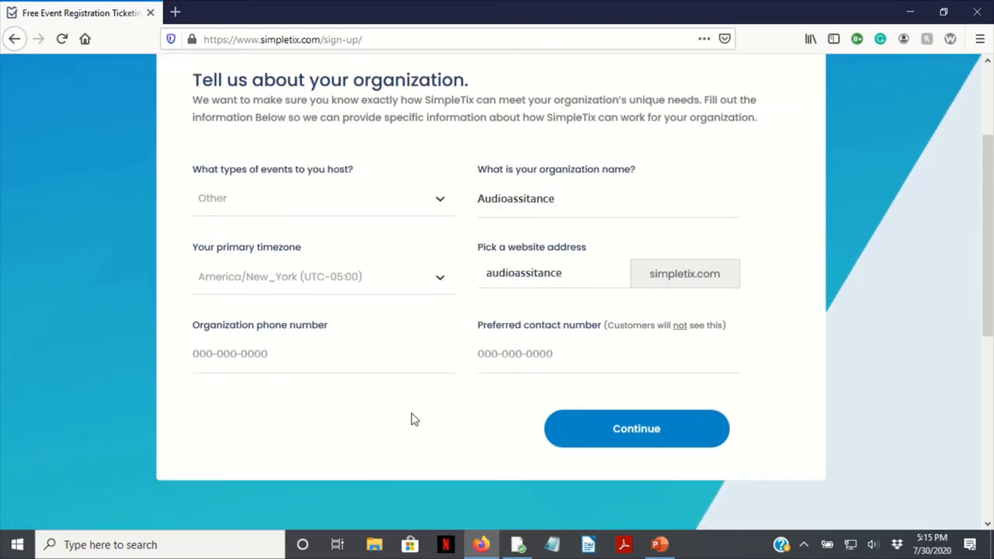
scroll(down, 3)
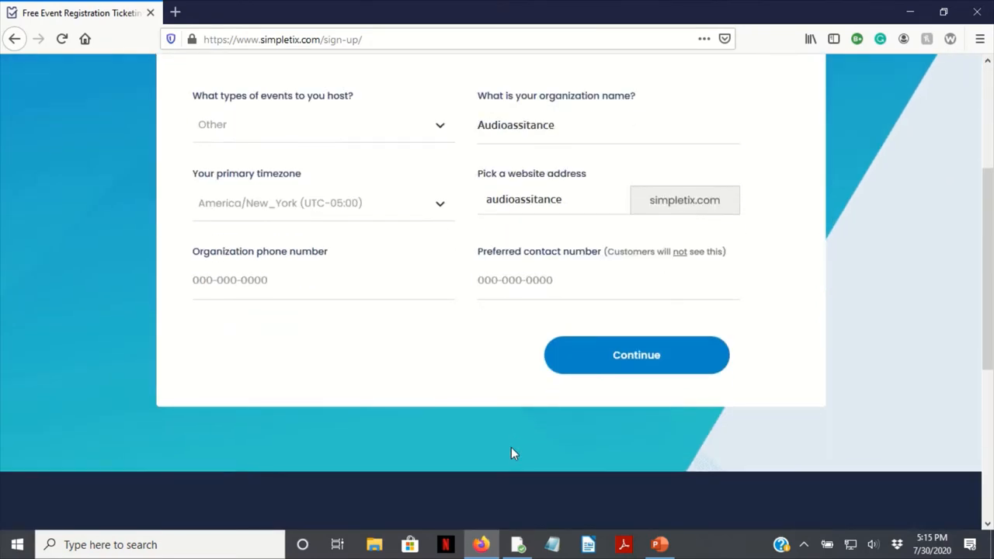
scroll(up, 3)
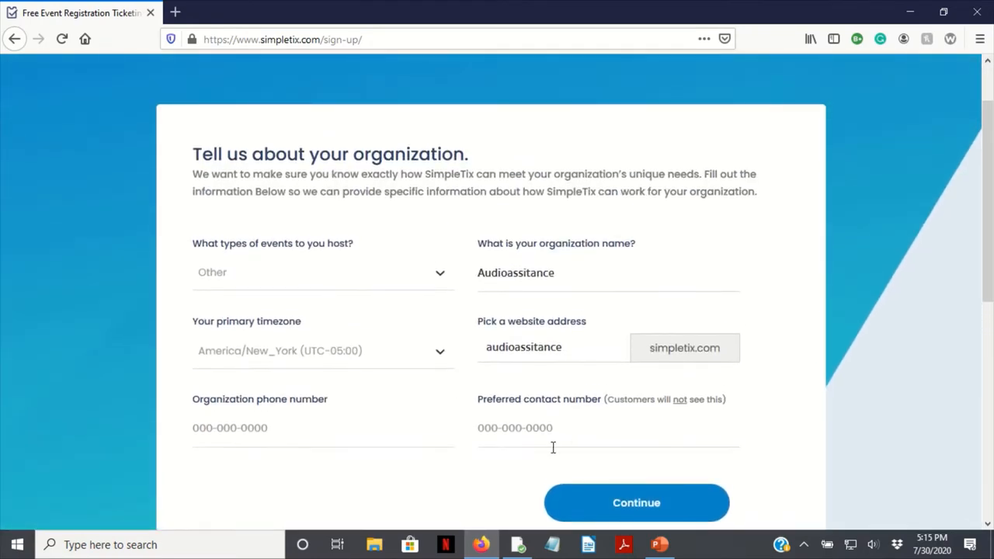
click(636, 503)
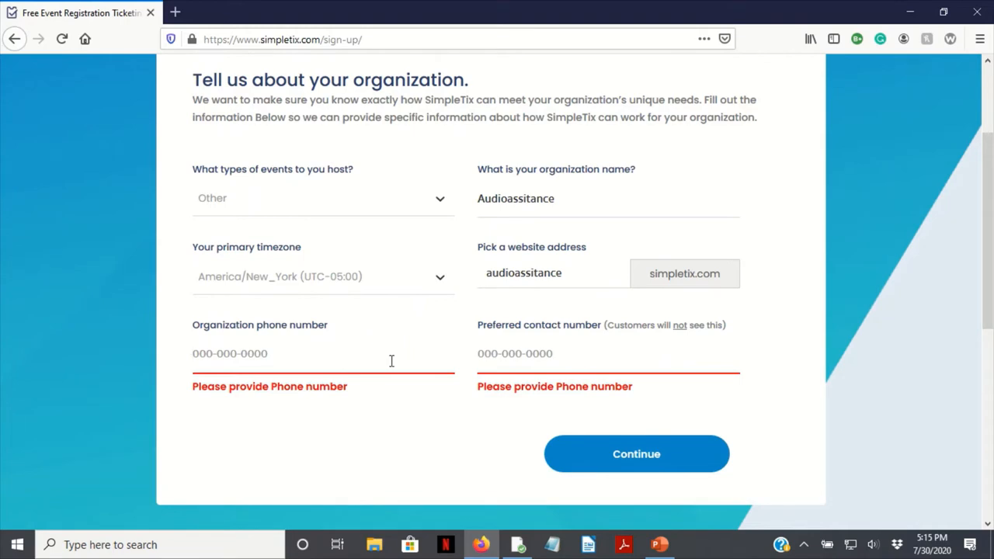
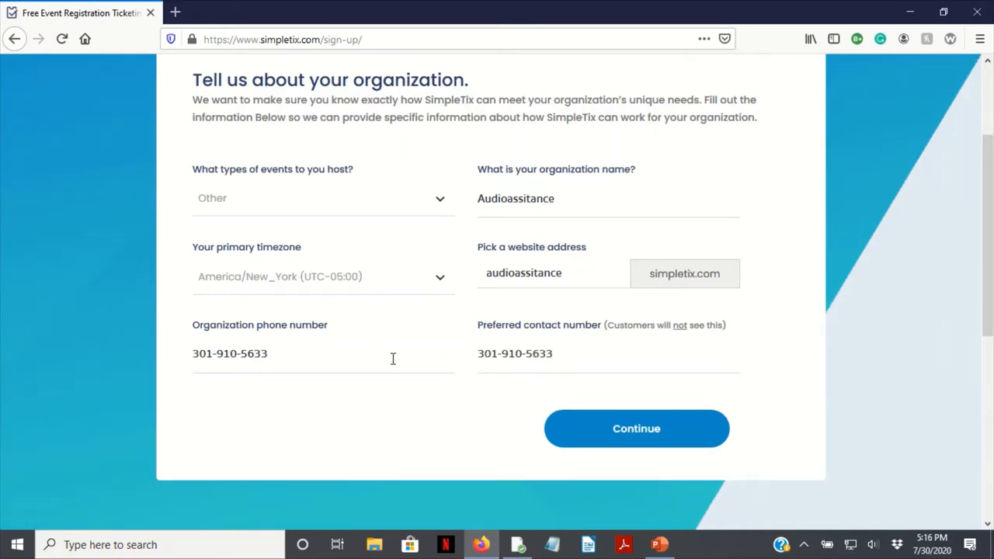
click(636, 428)
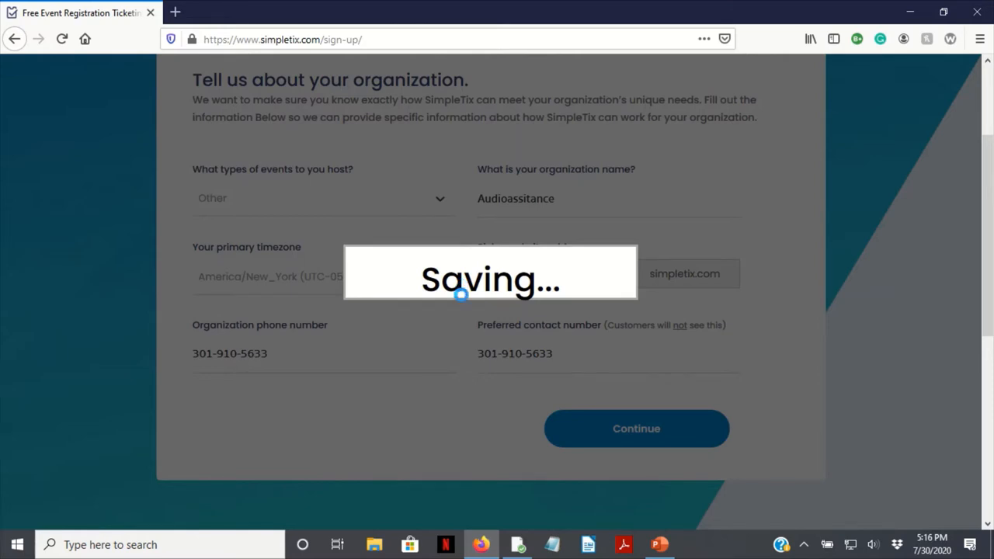
Step: Skip the customer success meeting calendar
click(636, 428)
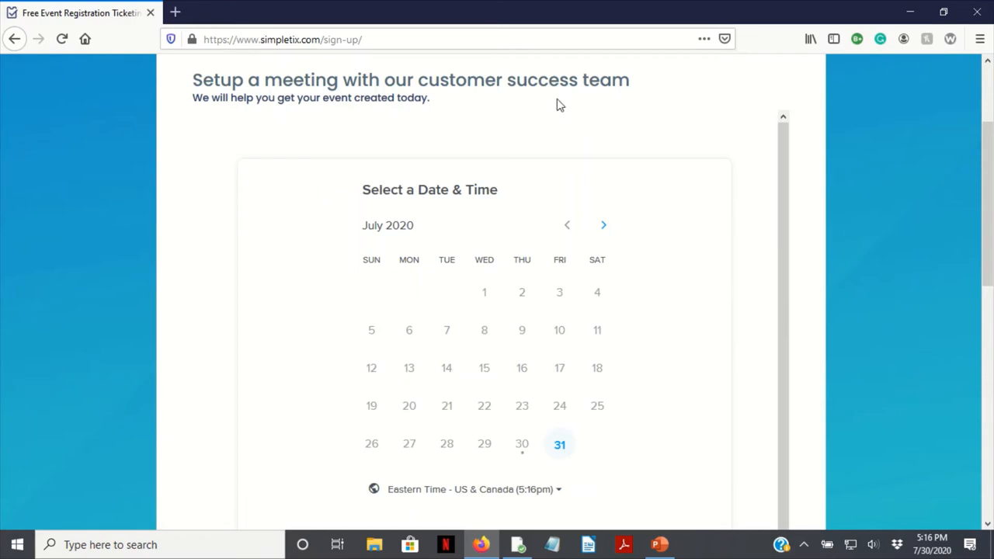
scroll(down, 3)
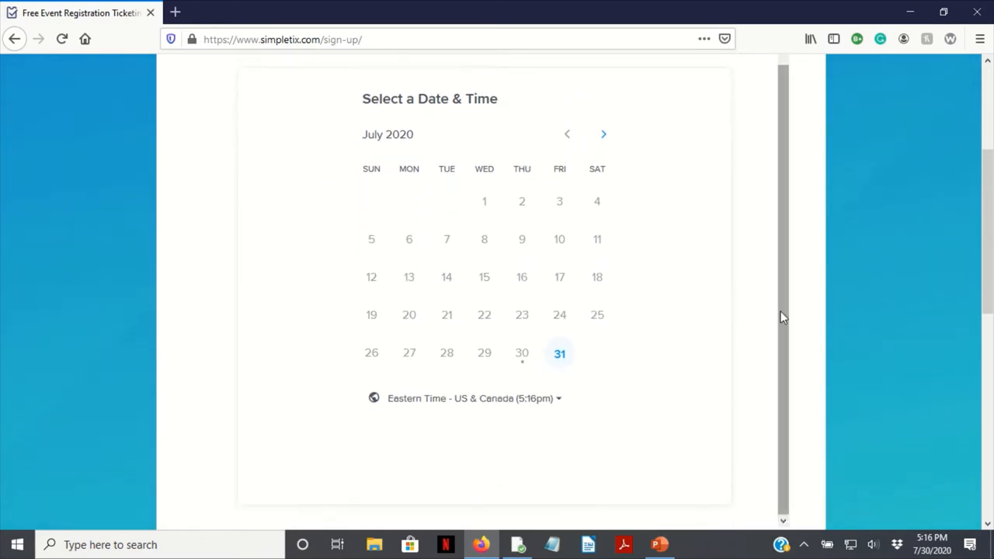
scroll(up, 3)
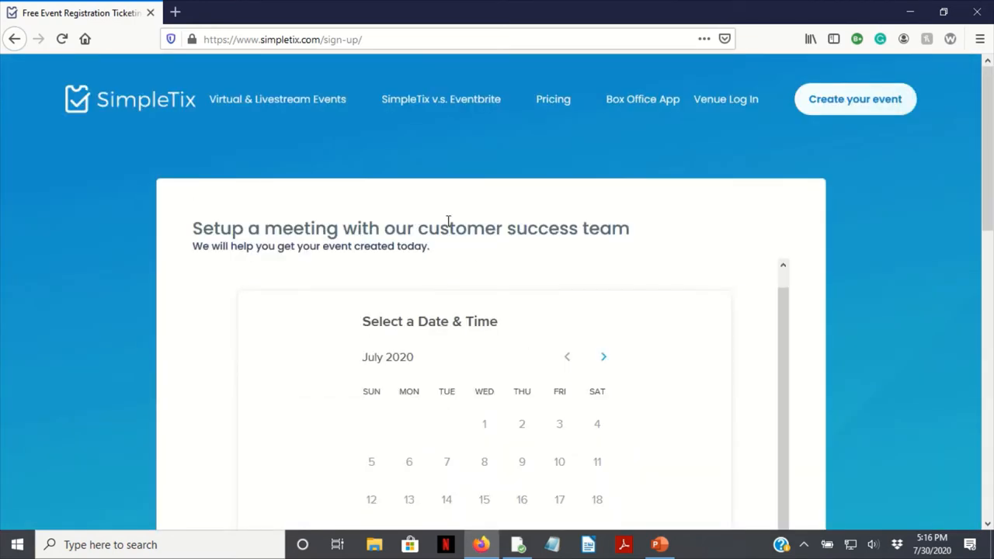
scroll(down, 3)
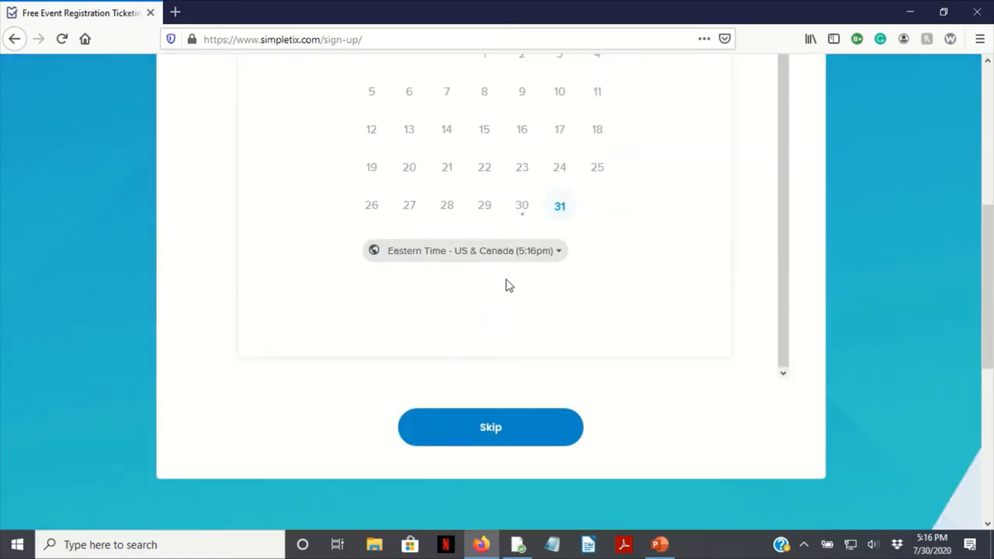
click(490, 426)
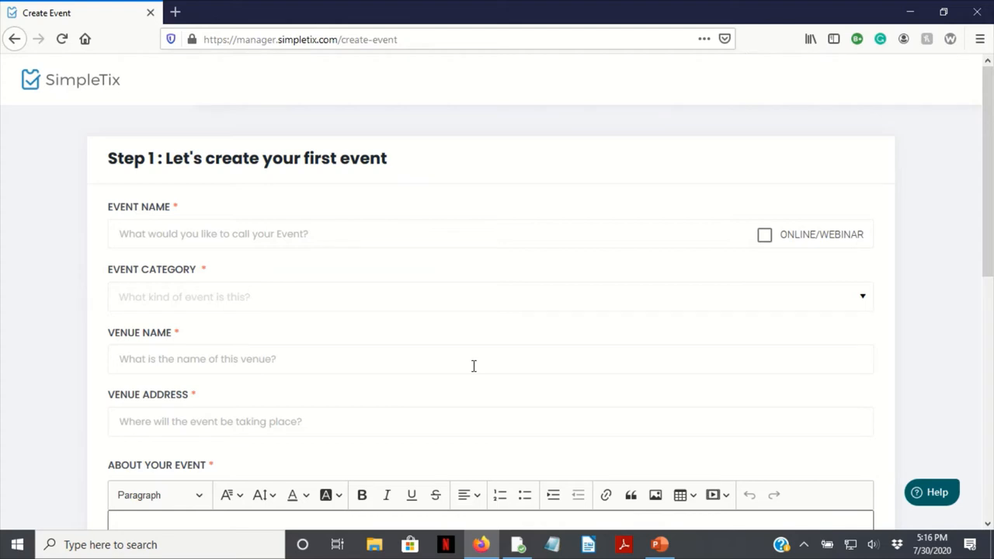
mouse_move(443, 336)
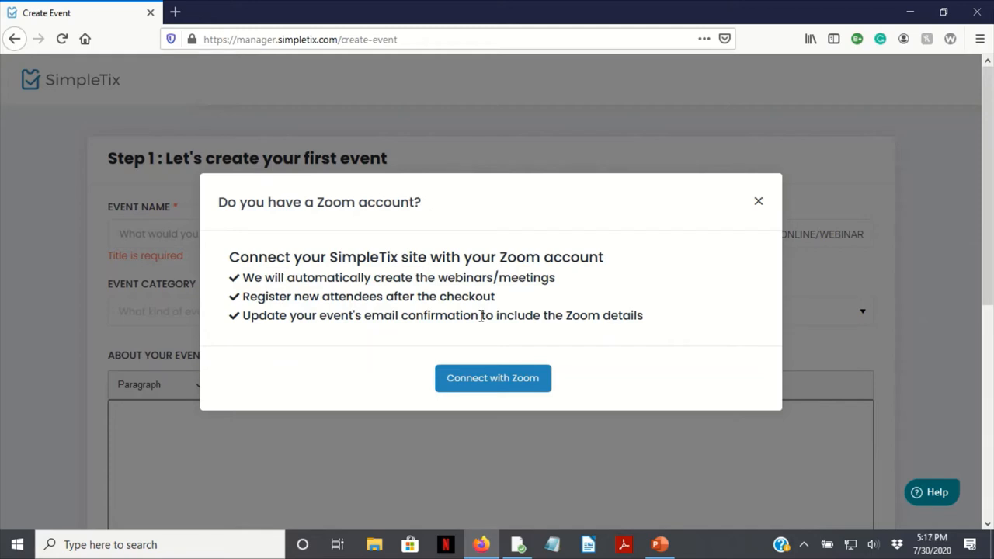
mouse_move(518, 382)
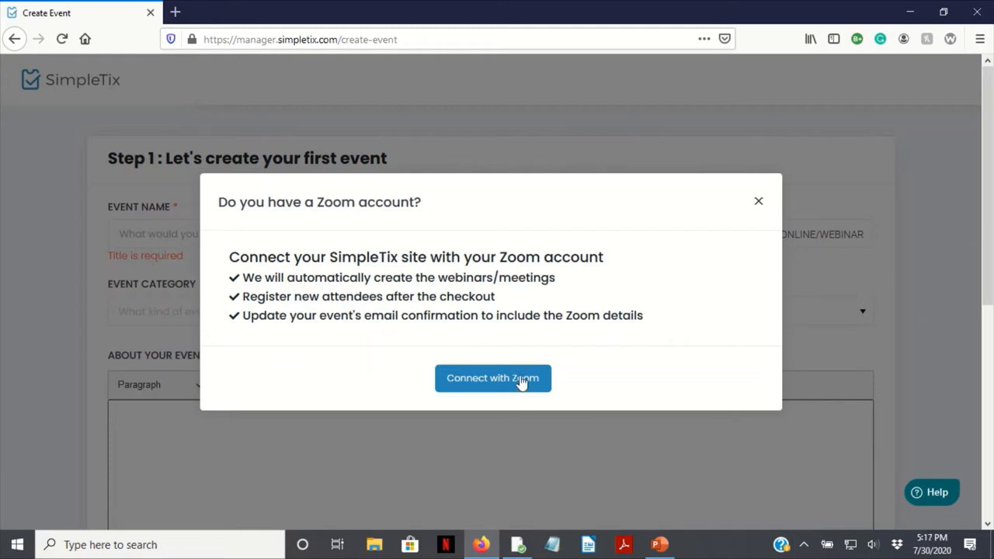
Step: Sign in to Zoom with email, password and reCAPTCHA to connect the account
click(492, 378)
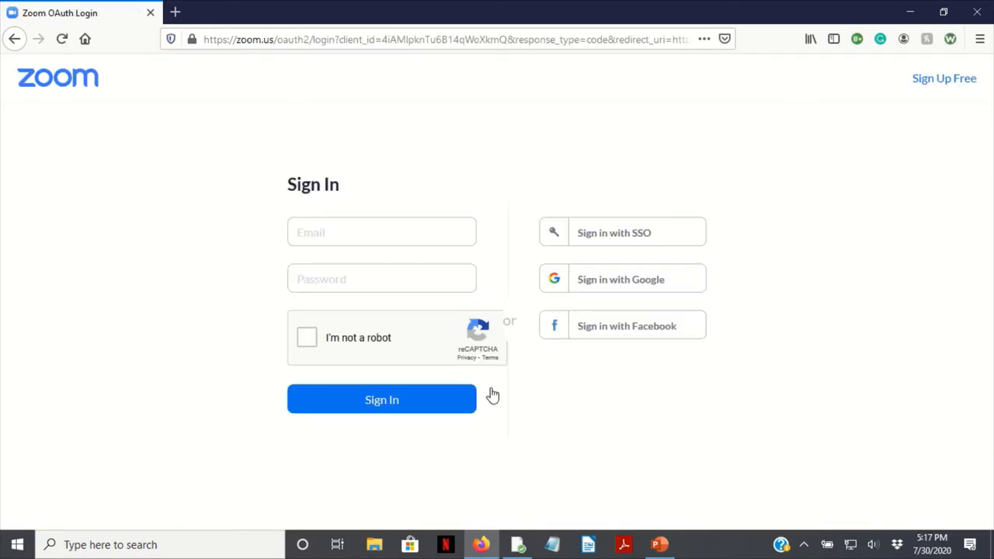
click(382, 231)
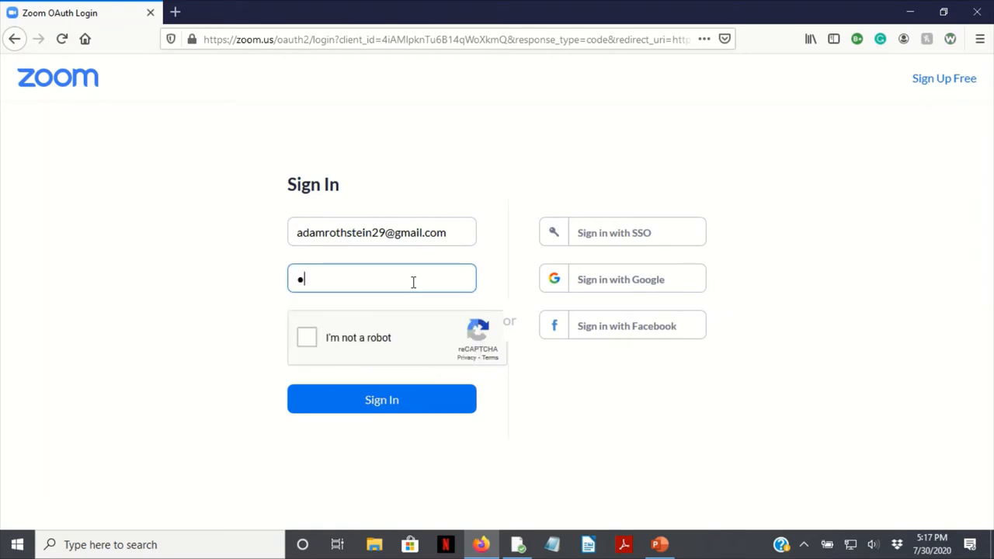
text(assword)
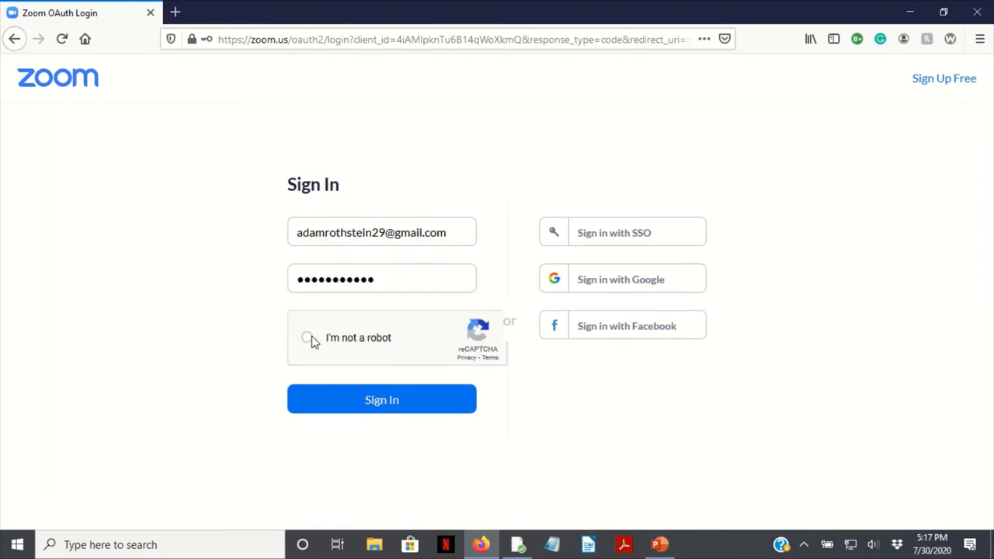
click(309, 337)
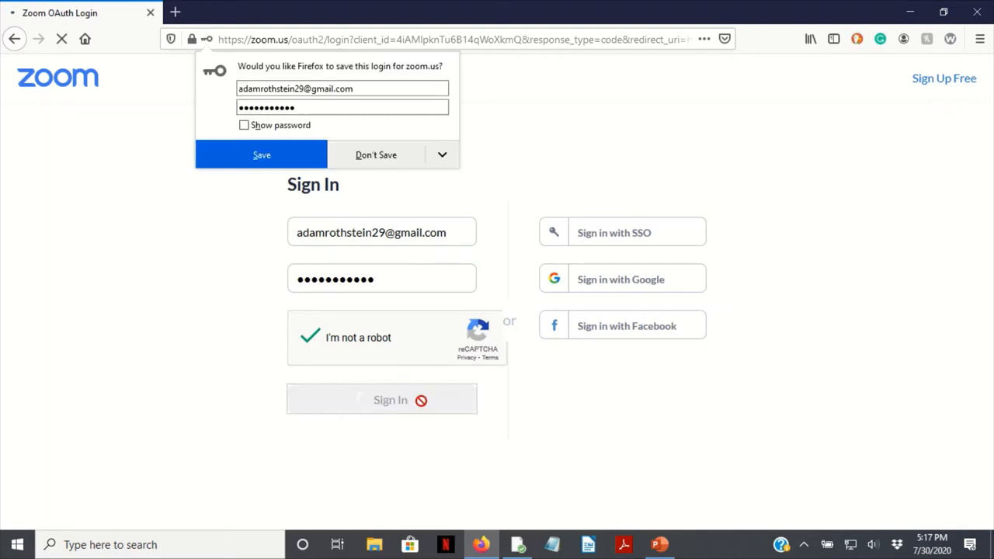
click(381, 399)
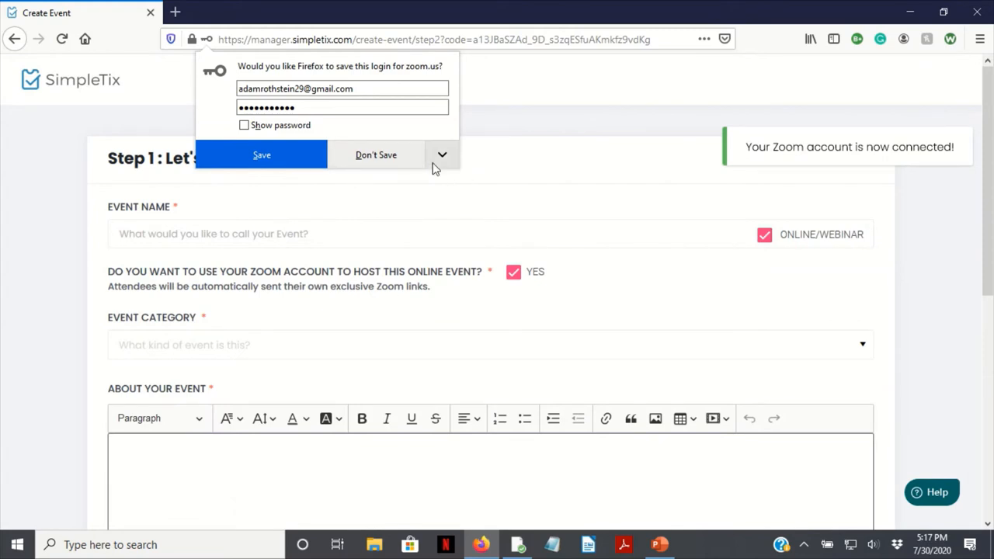
mouse_move(376, 155)
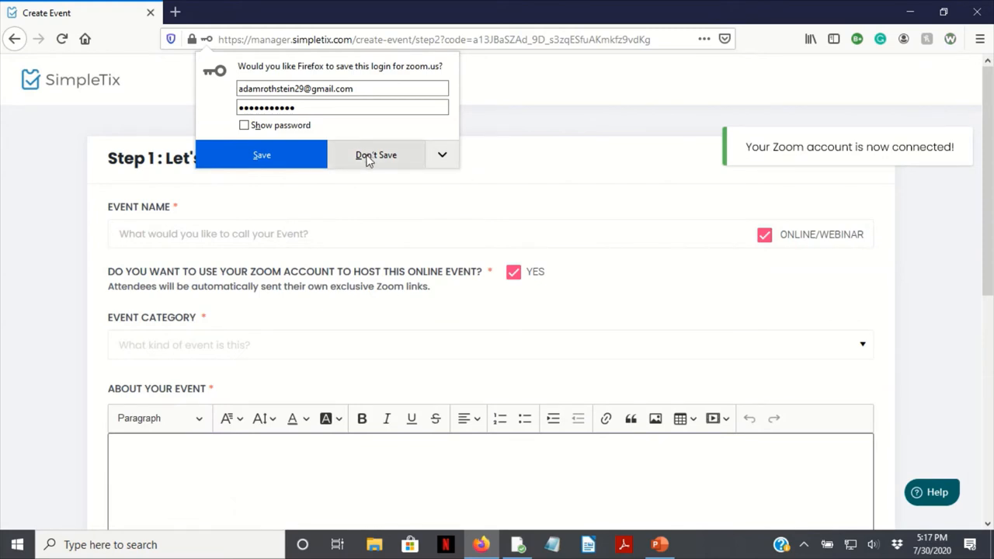
Step: Decline saving the Zoom login and name the event 'LibreOffice beginners guide'
click(376, 155)
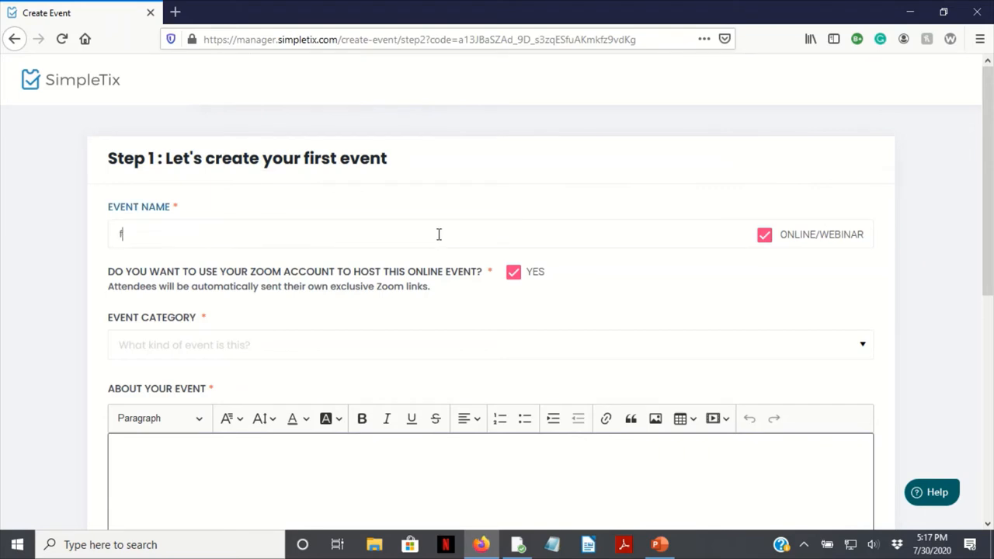
key(Backspace)
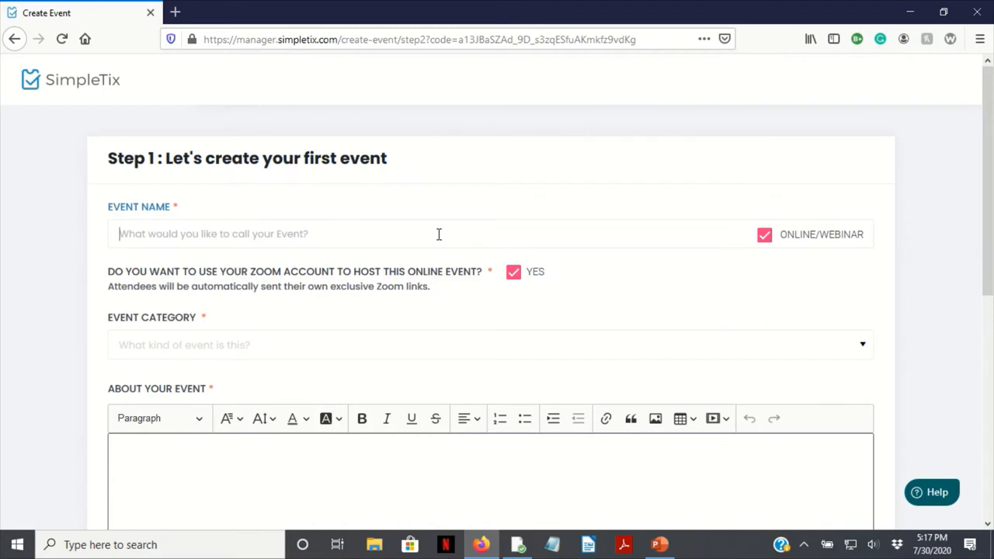
text(LibreOffice)
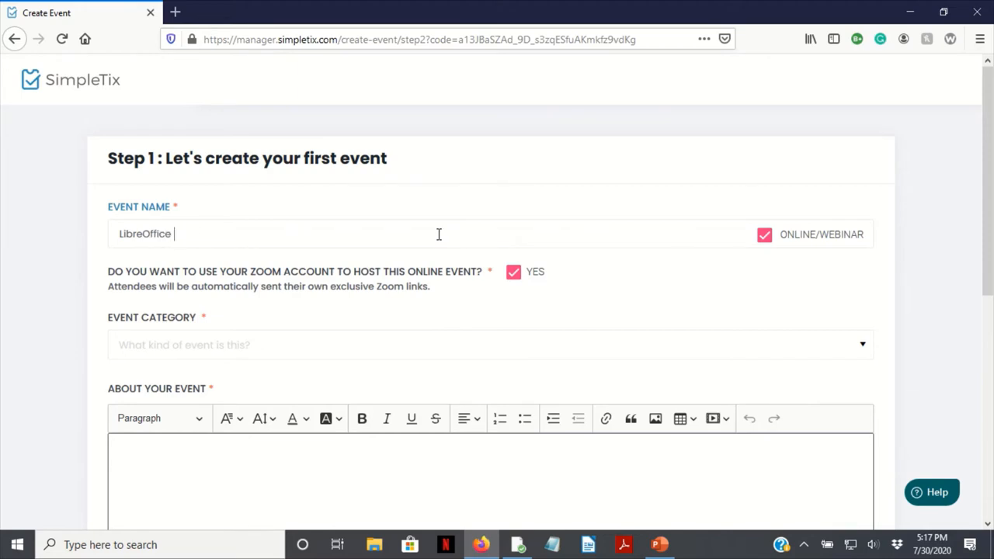
text(beginners)
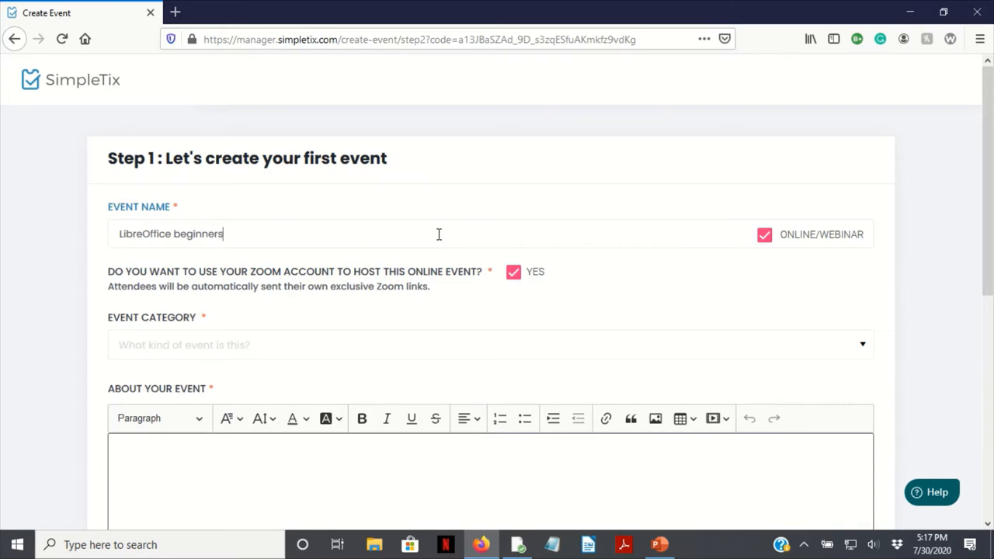
text(guide)
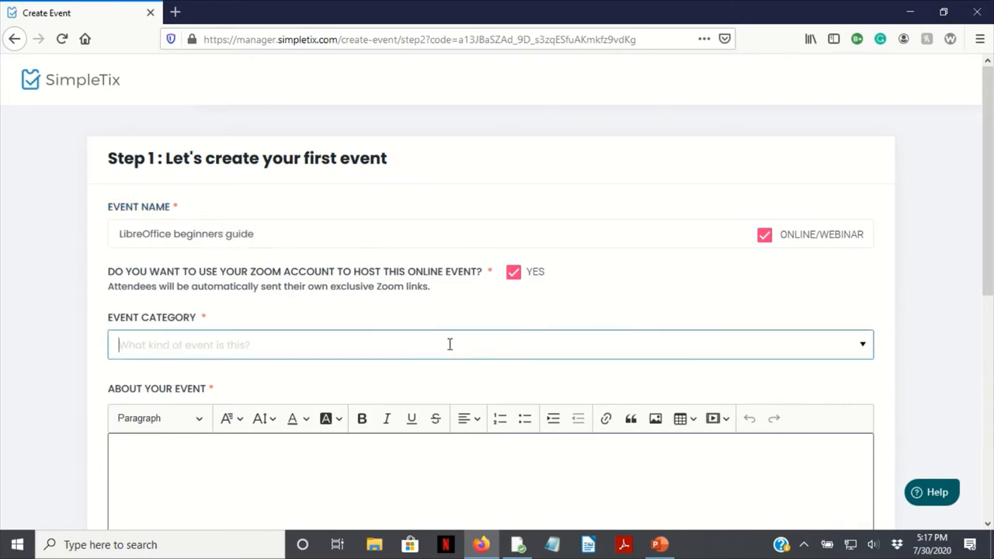
click(862, 344)
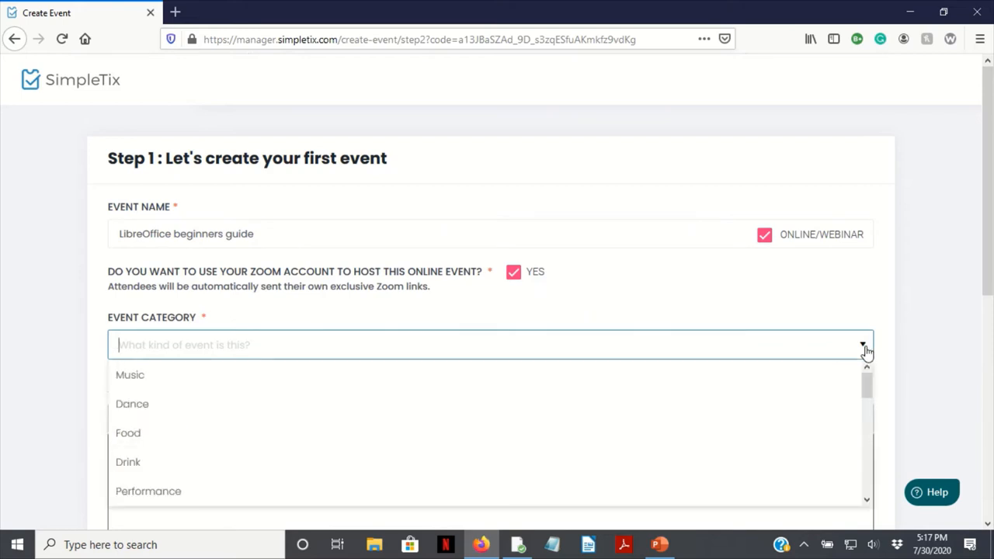
mouse_move(372, 430)
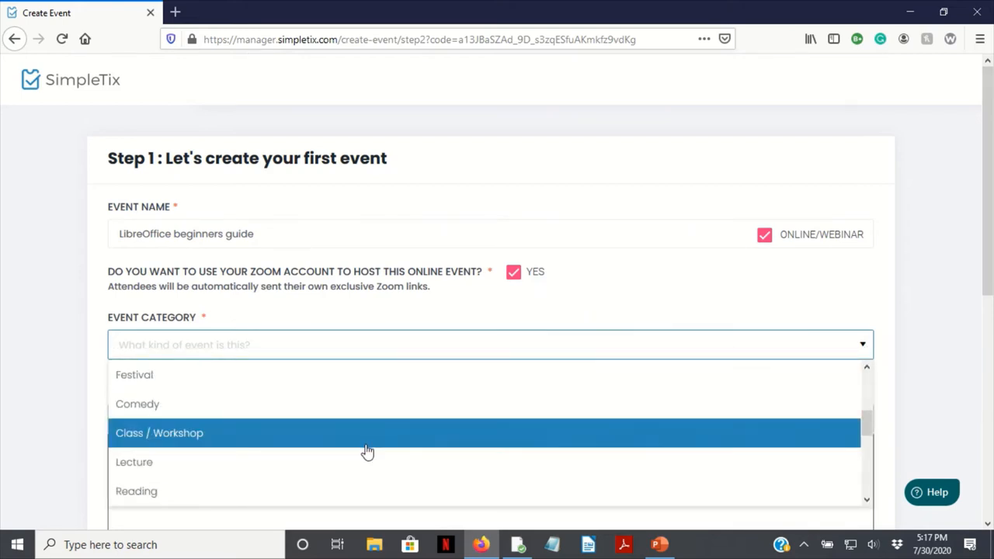
Step: Set category Class / Workshop; describe learning LibreOffice basics and why it beats Microsoft Office
click(159, 433)
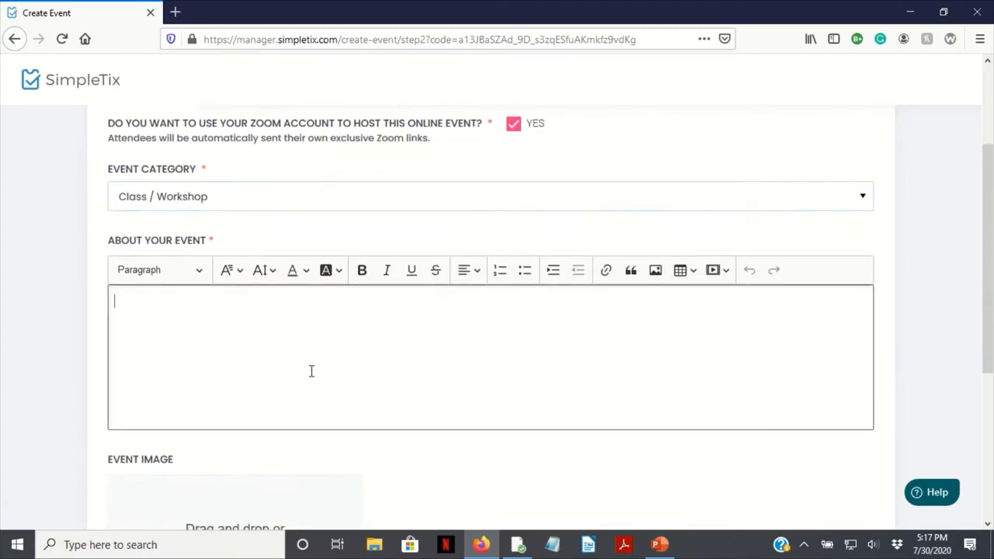
mouse_move(260, 319)
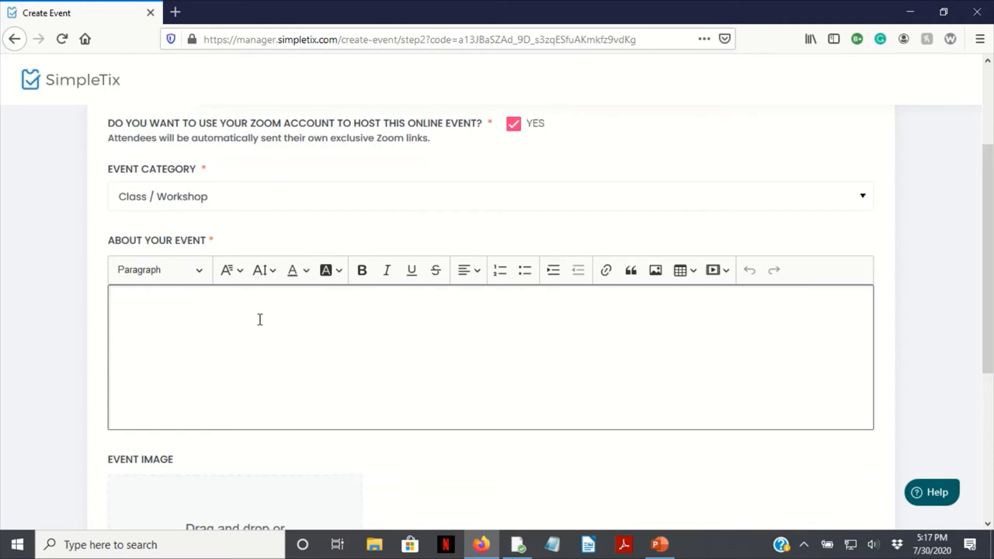
text(Description:)
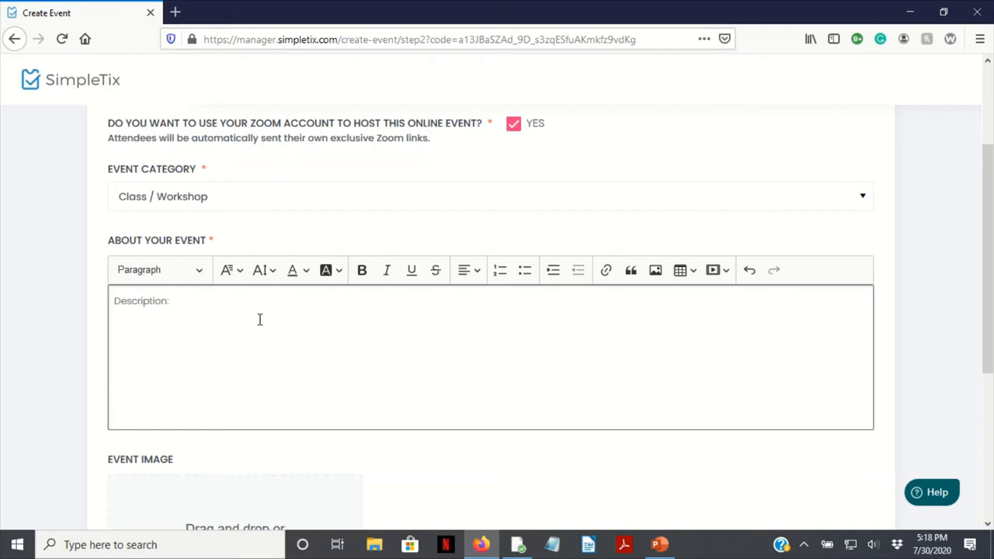
text(We will)
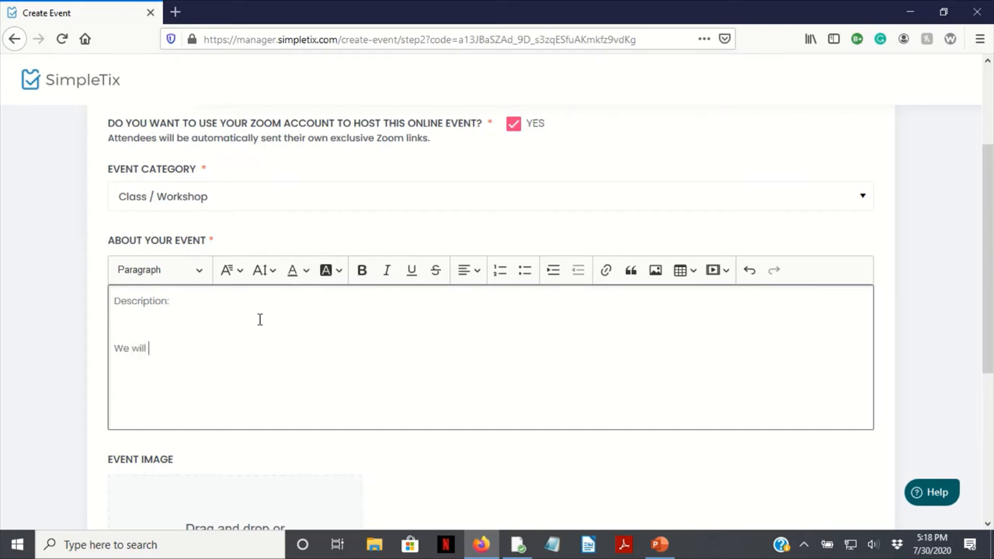
text(learn the basics)
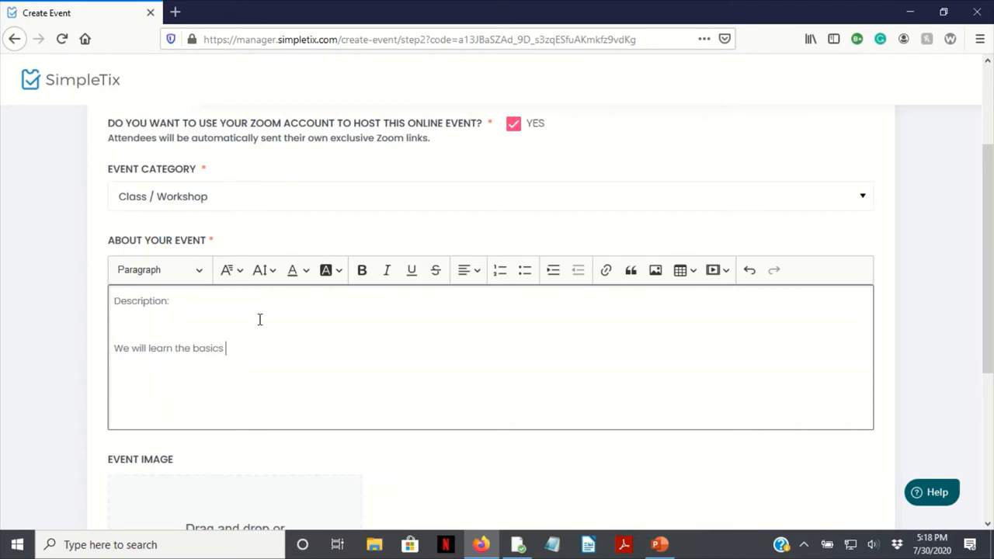
text(of Libre)
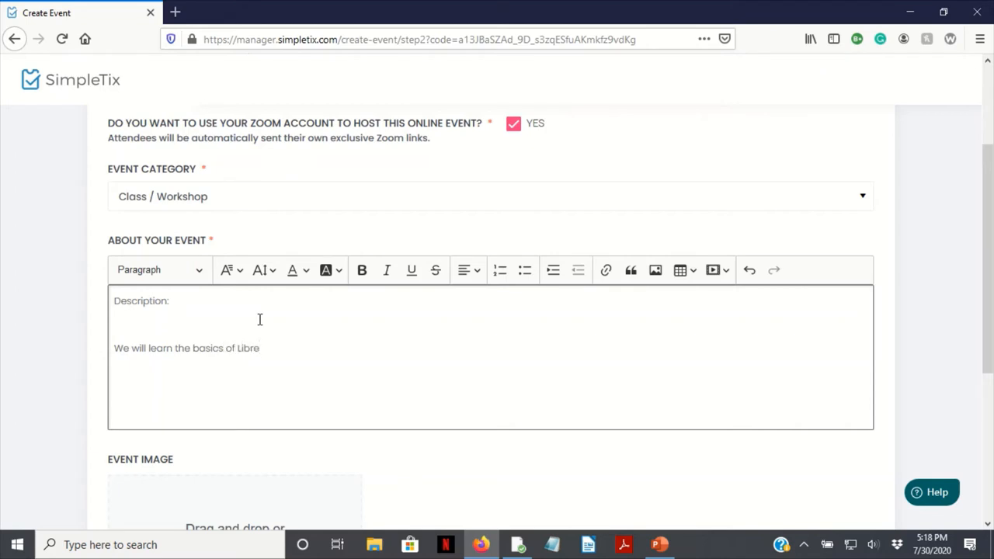
text(Office)
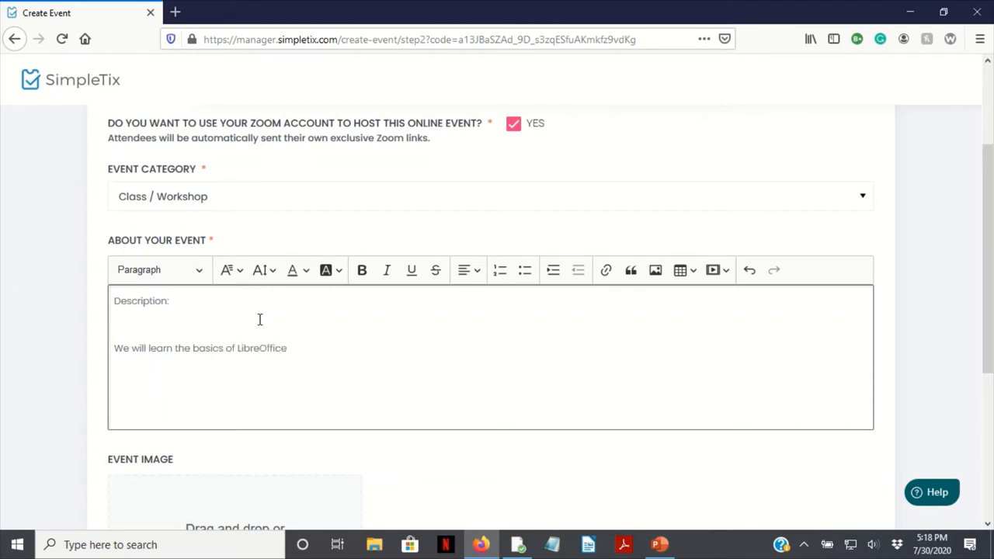
text(and why)
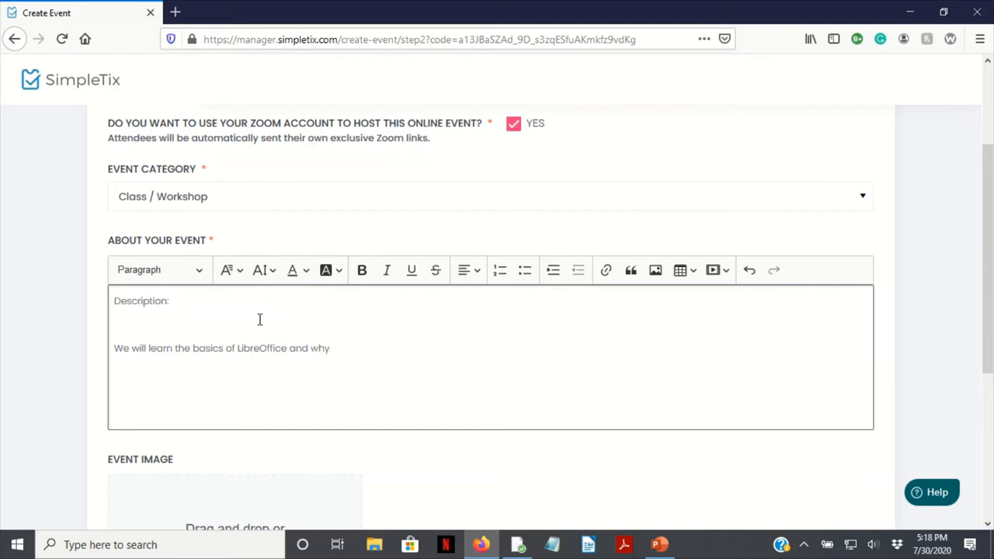
text(it's better than Microso)
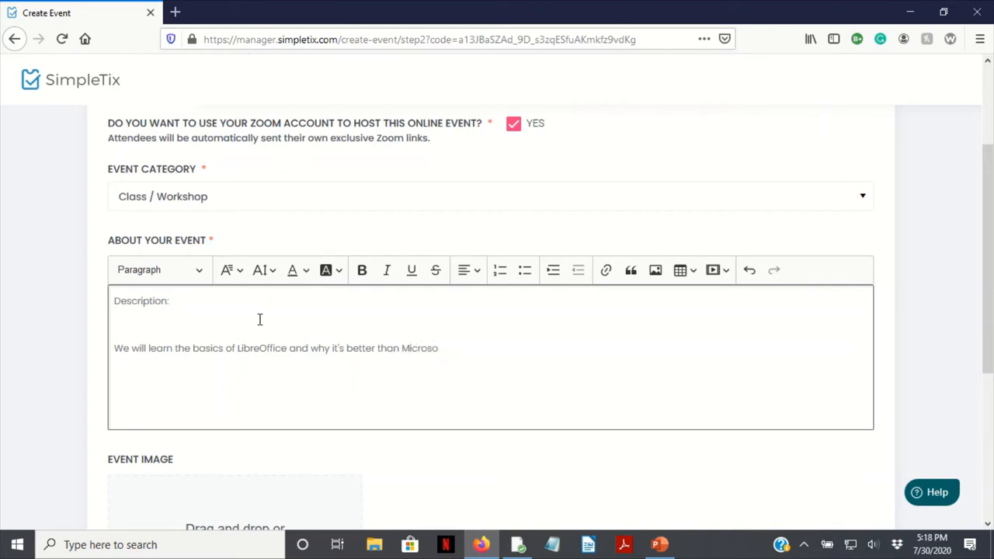
text(ft Offi)
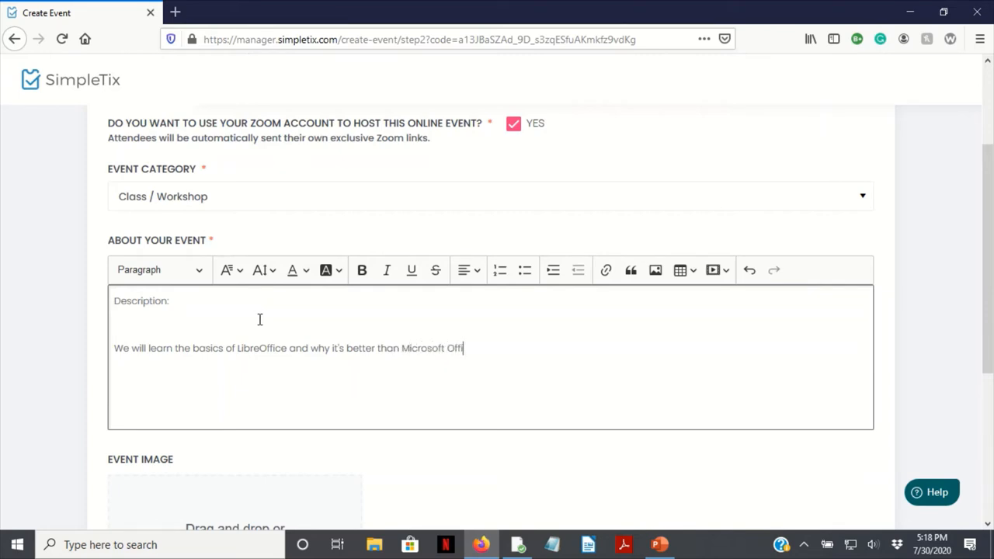
text(ce.)
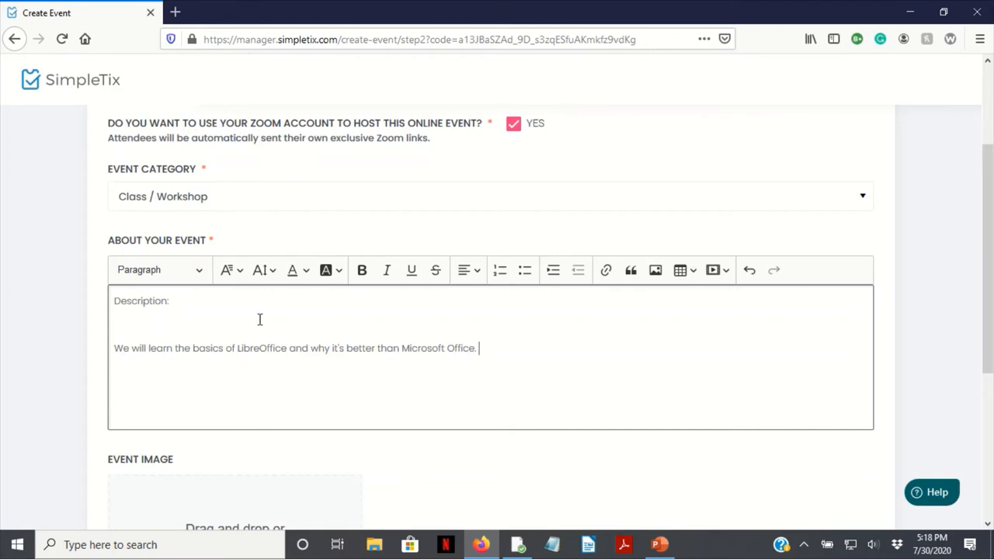
Step: Browse the Camera Roll pictures in the upload dialog for an event image
scroll(down, 3)
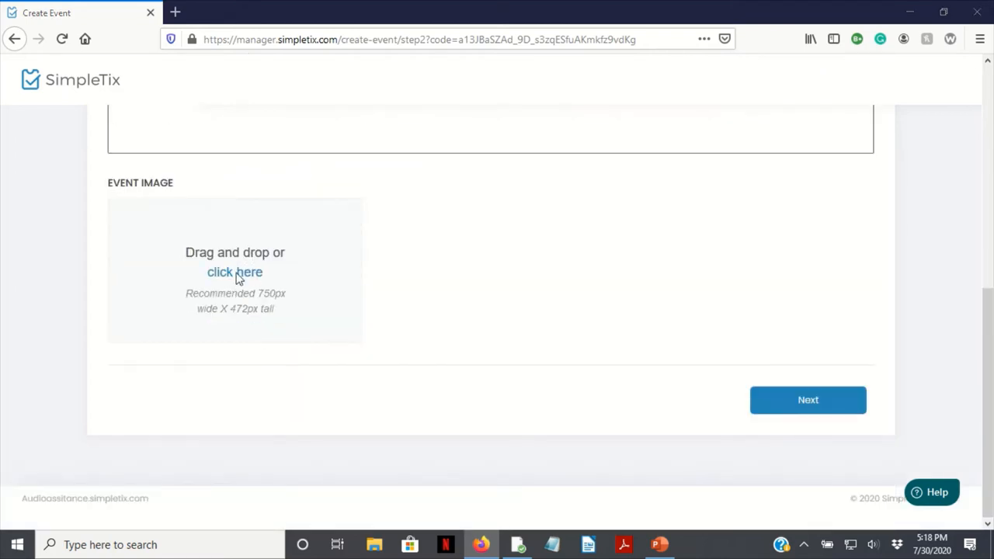
click(235, 271)
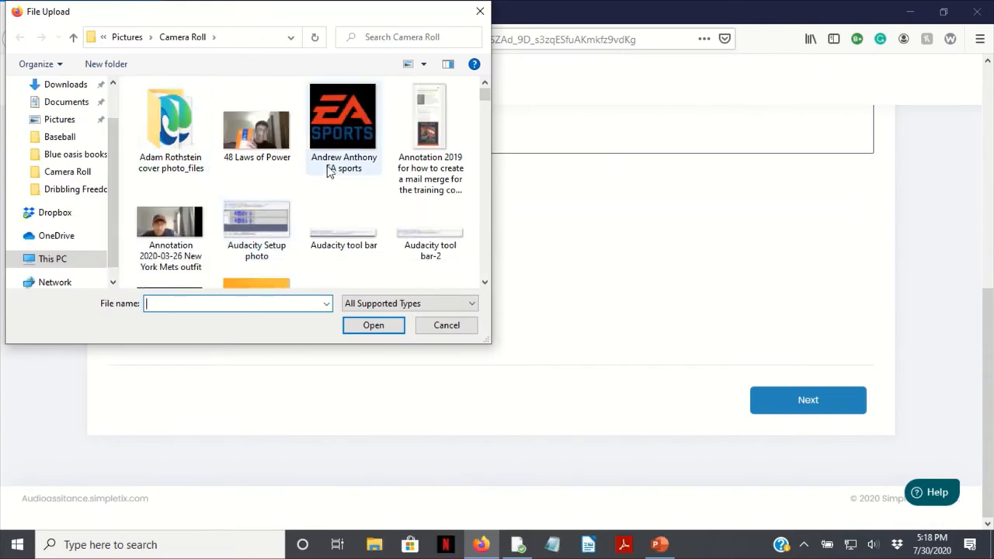
scroll(down, 3)
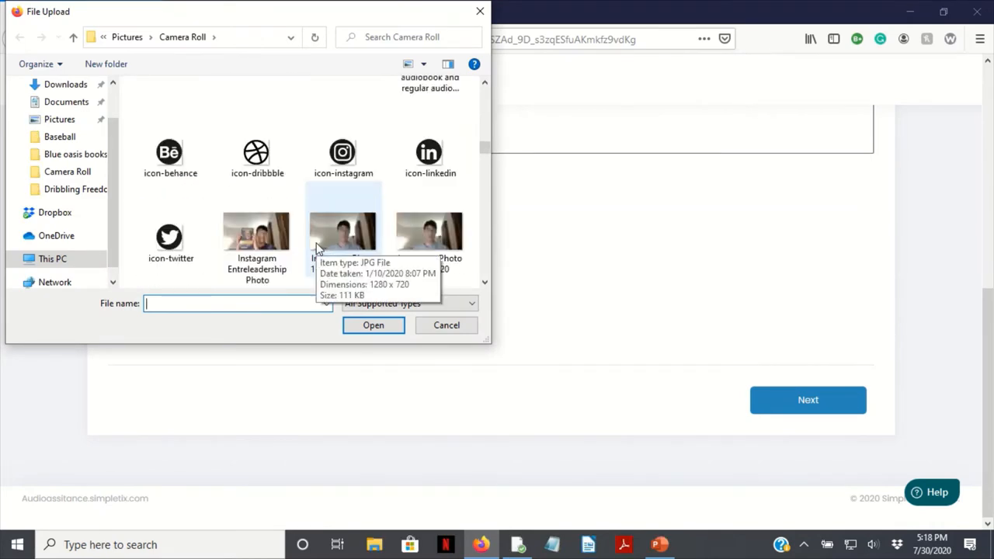
scroll(down, 3)
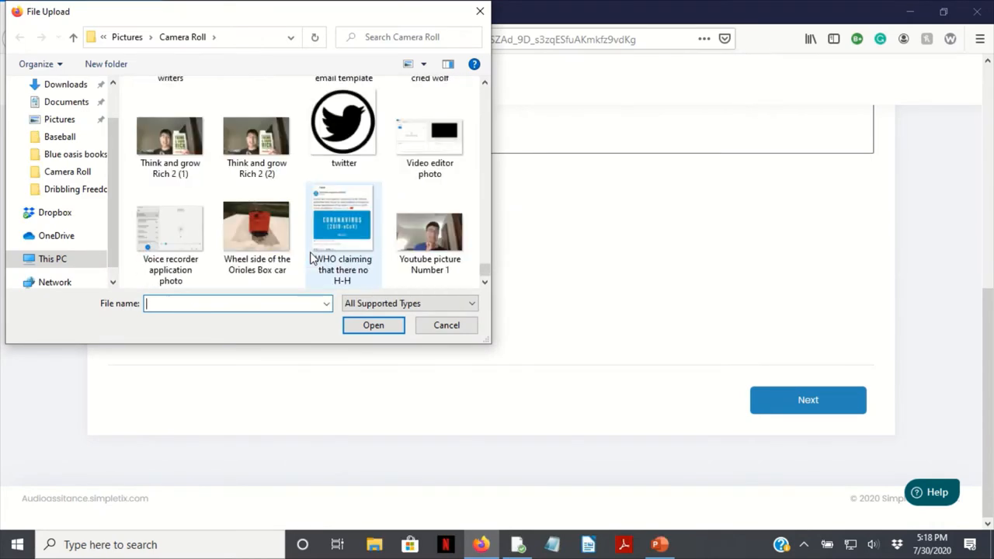
scroll(up, 3)
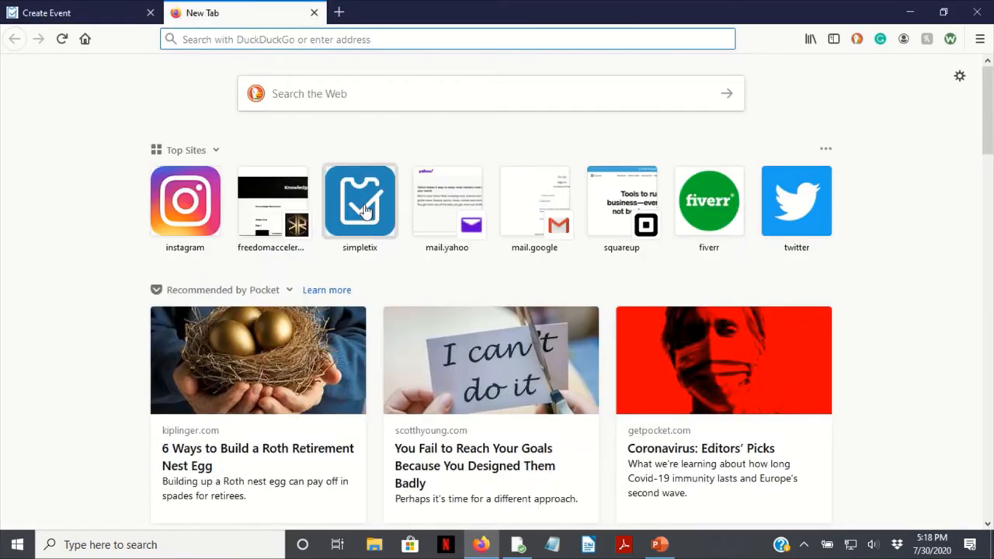
Step: Search DuckDuckGo images for 'libreoffice', then return to the Create Event tab
text(Lib)
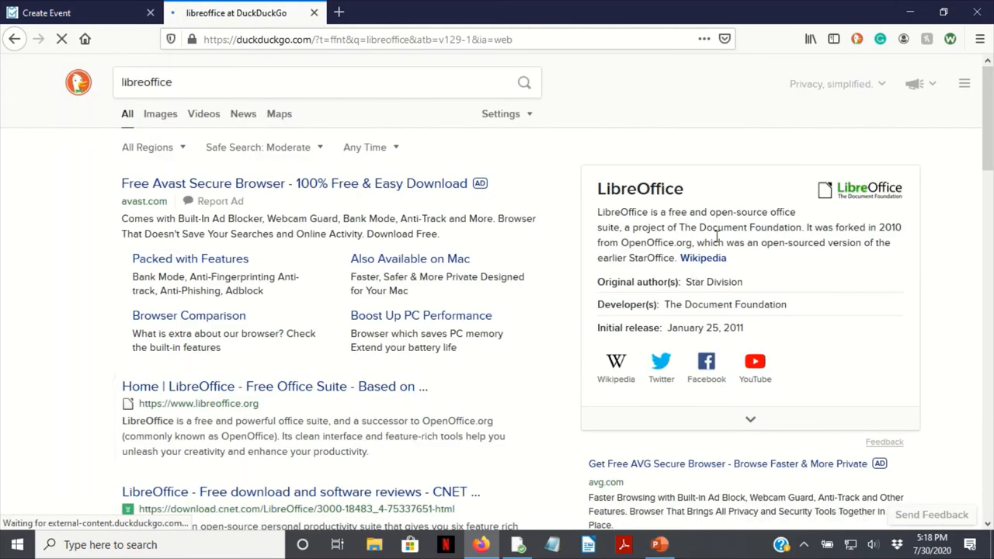
click(160, 114)
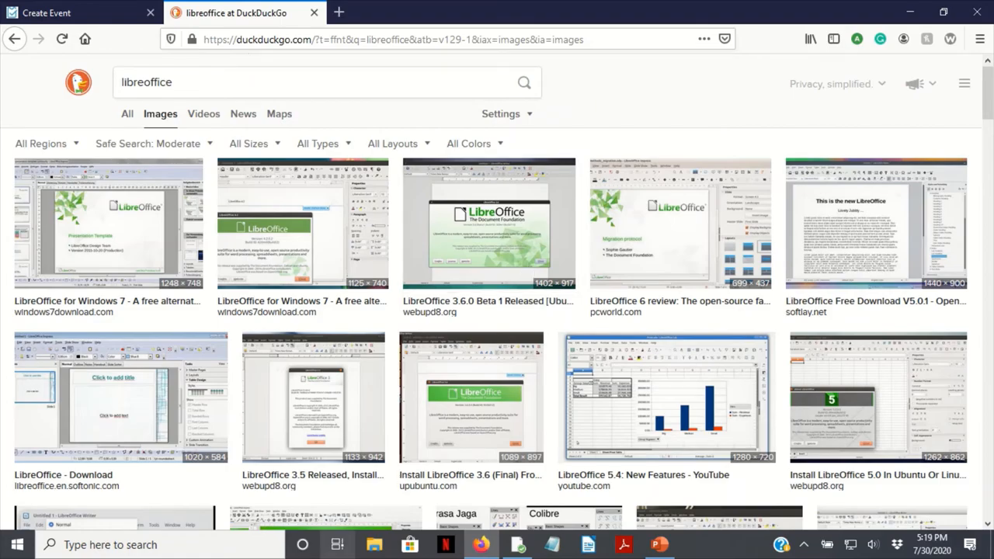
click(78, 13)
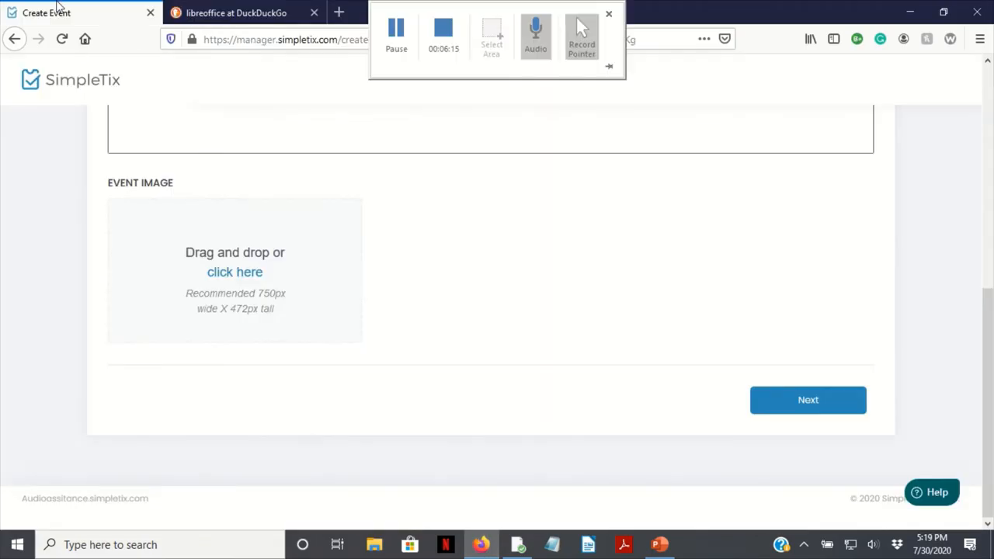
Step: Upload a first picture as the event image, which is rejected as too small
click(234, 272)
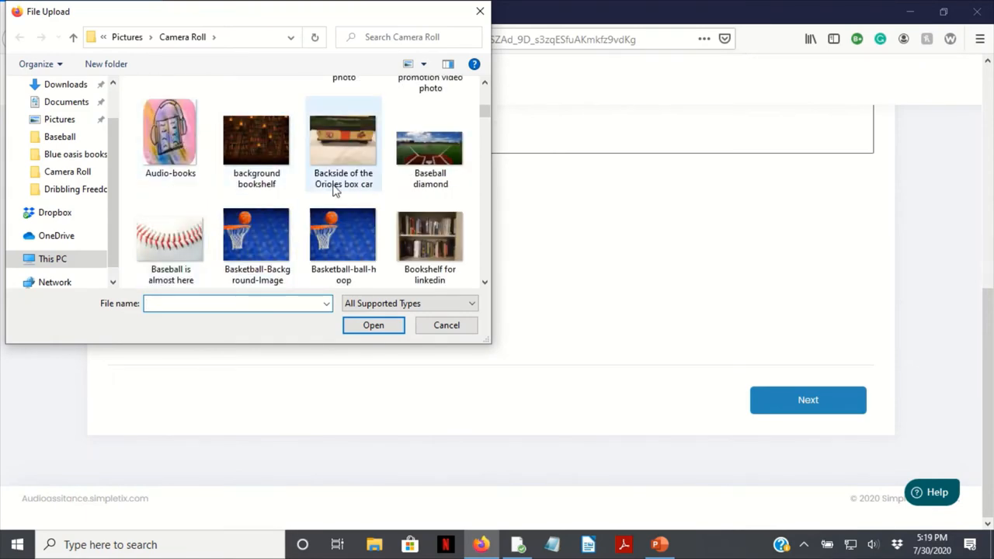
scroll(down, 3)
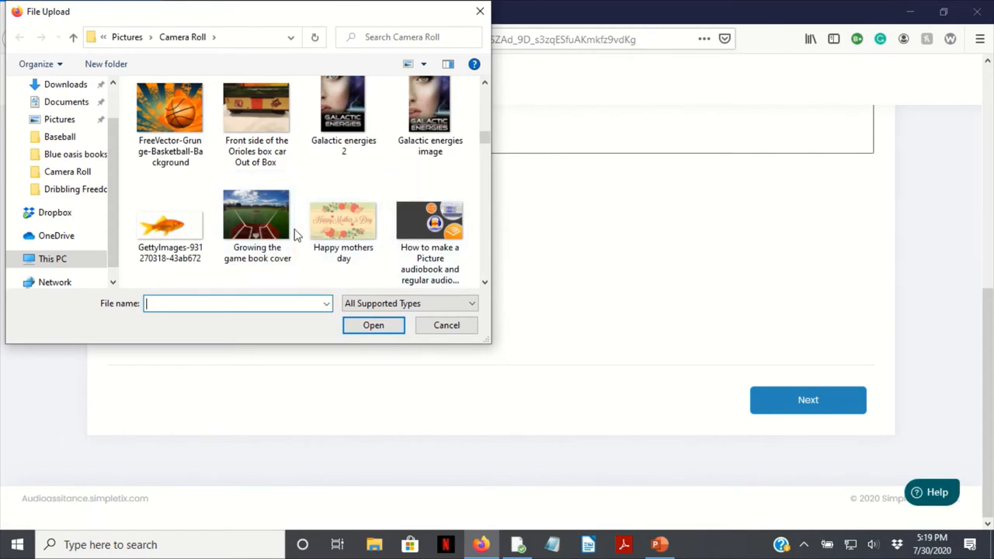
scroll(down, 3)
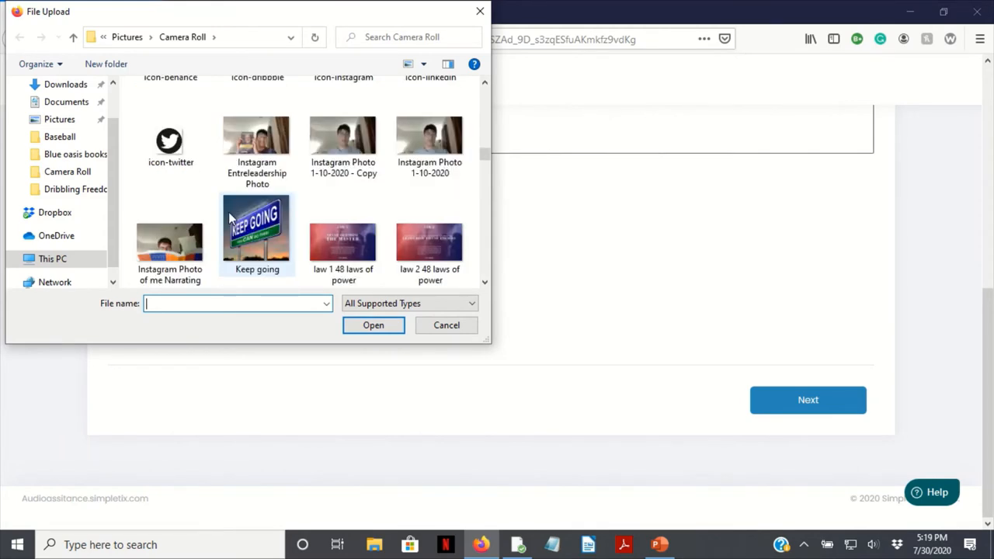
scroll(down, 3)
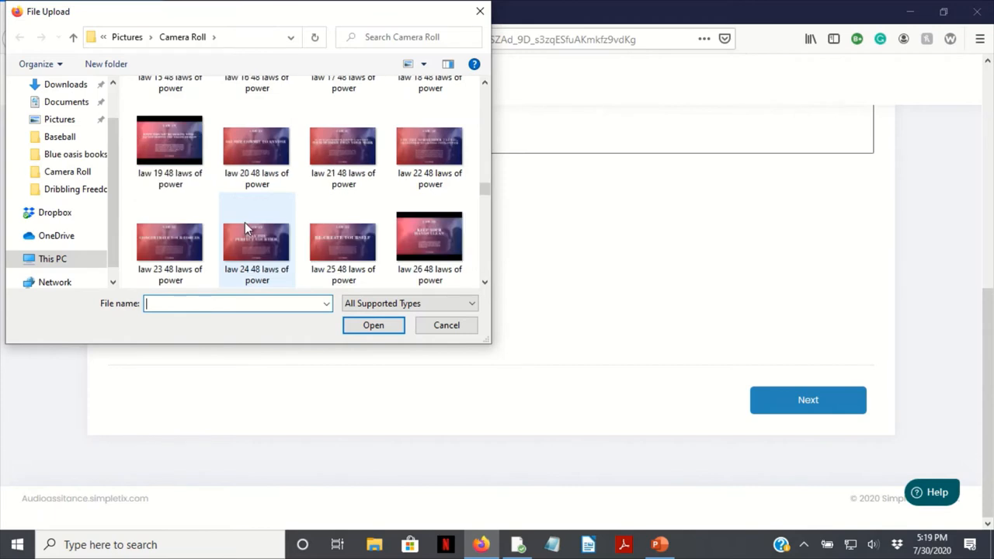
scroll(down, 3)
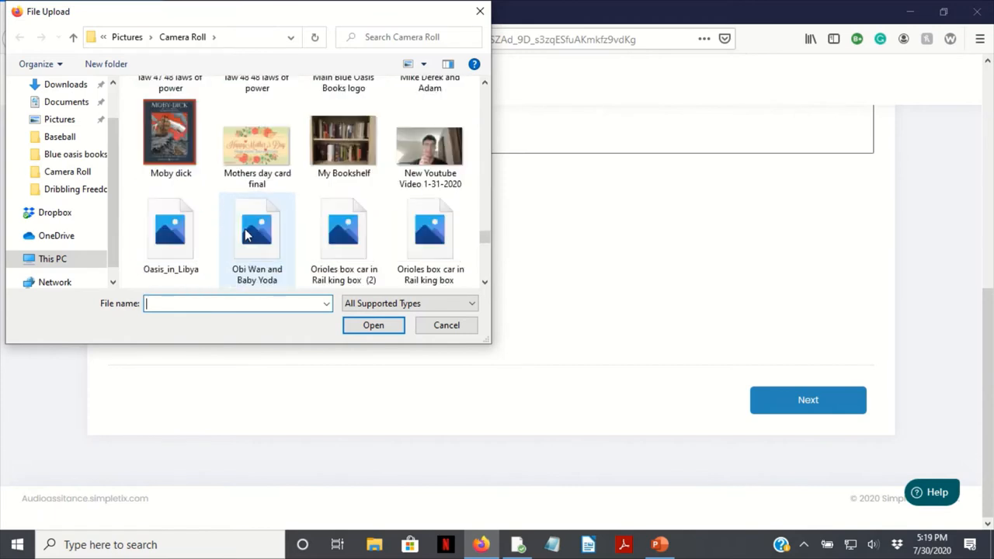
scroll(down, 3)
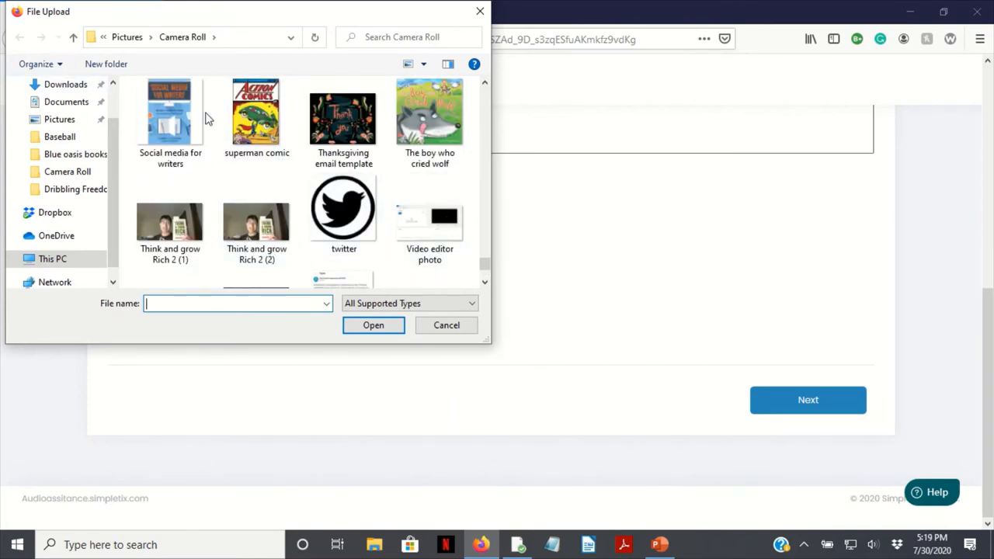
click(446, 324)
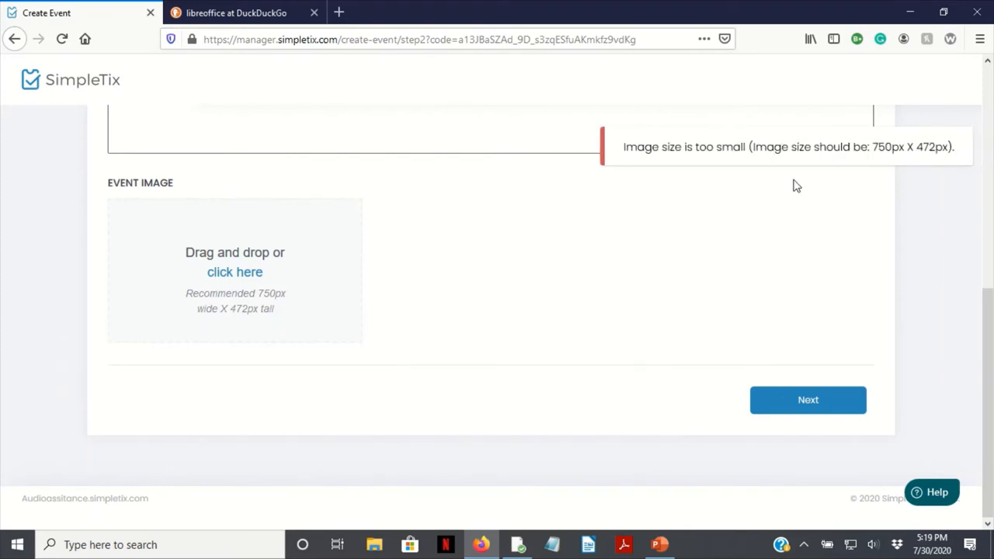
mouse_move(280, 286)
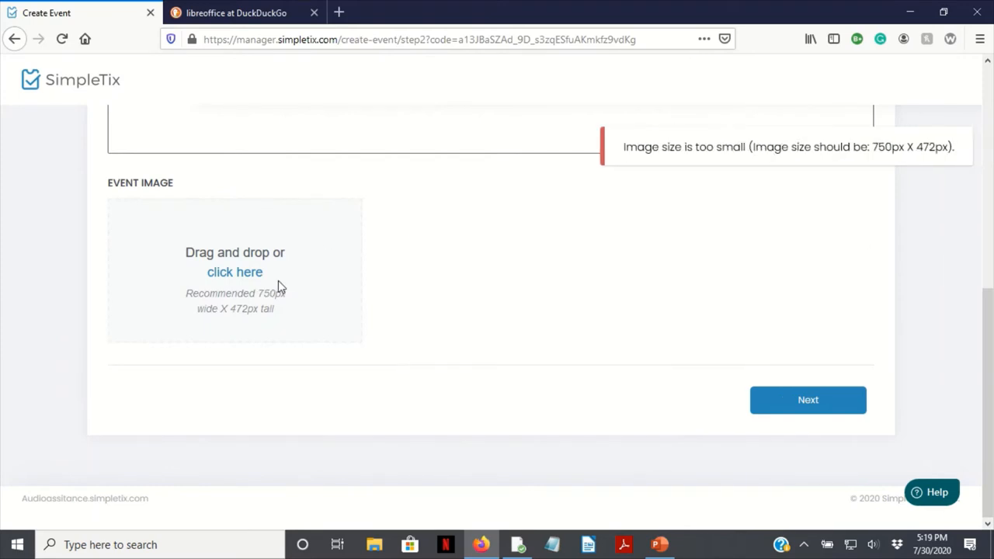
Step: Select the Daintree Books rainforest photo instead
click(235, 272)
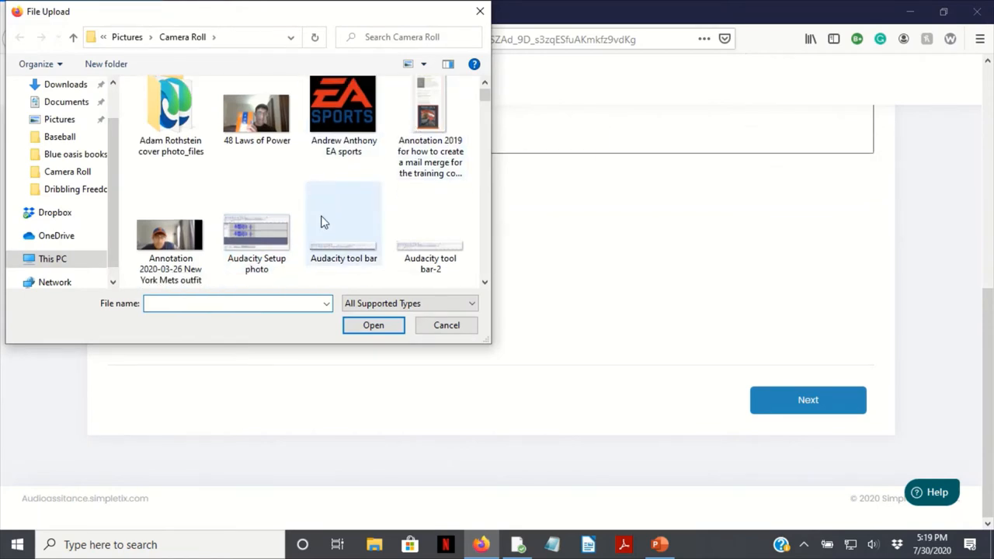
scroll(down, 3)
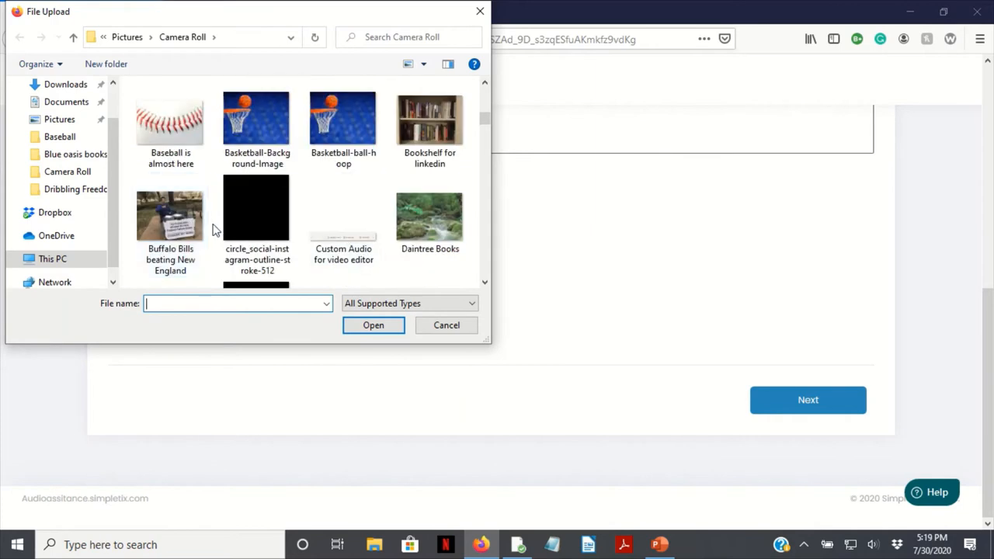
scroll(down, 3)
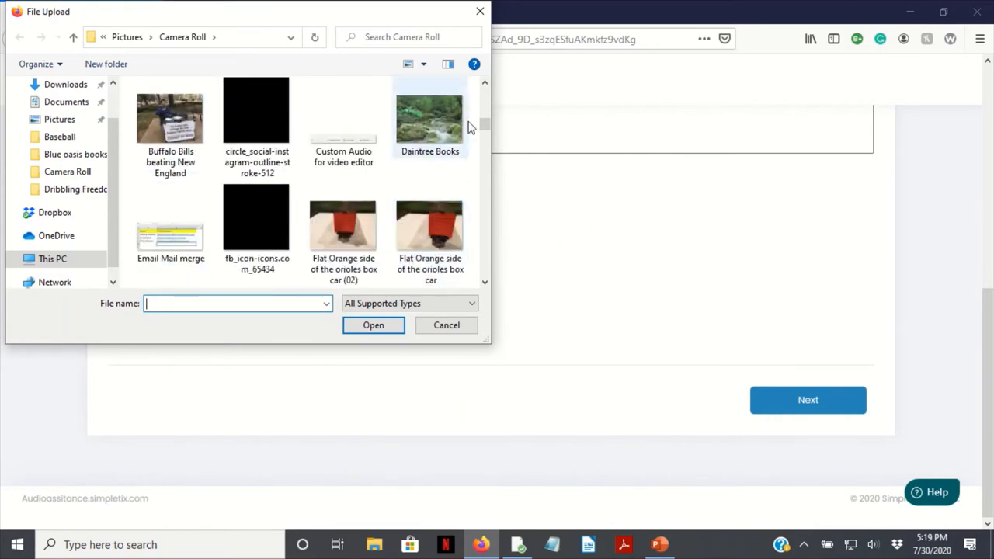
click(447, 325)
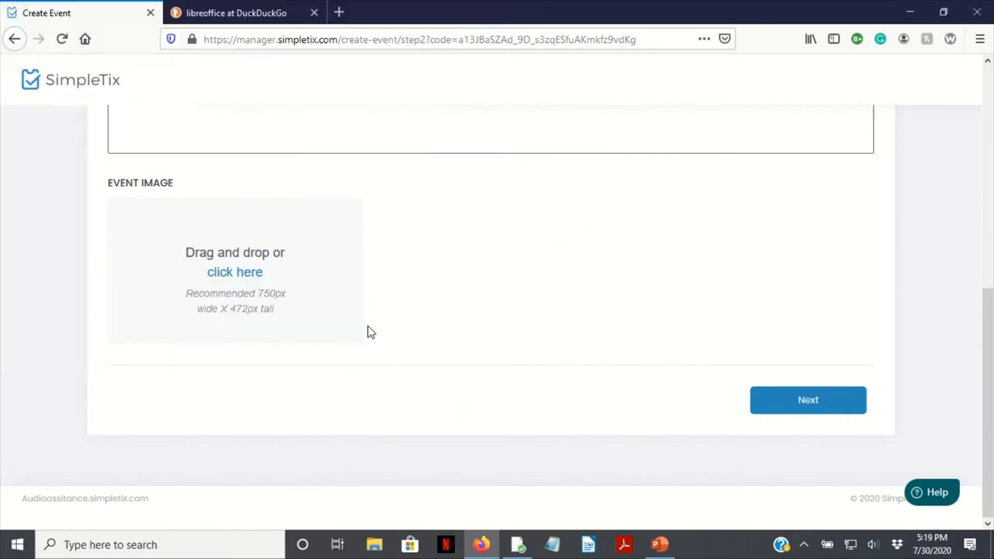
Step: Crop and accept the rainforest photo, then continue to Step 2 with Next
click(235, 271)
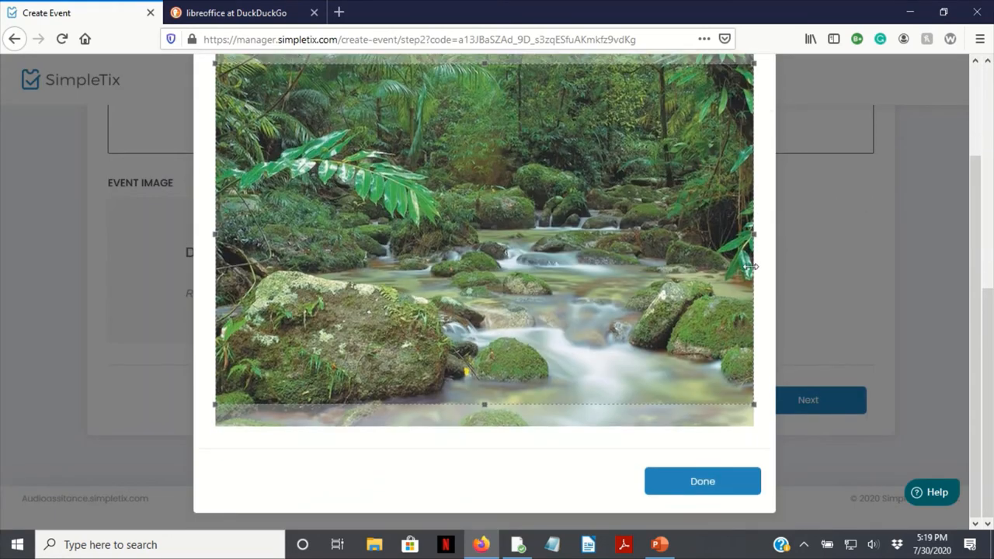
click(701, 480)
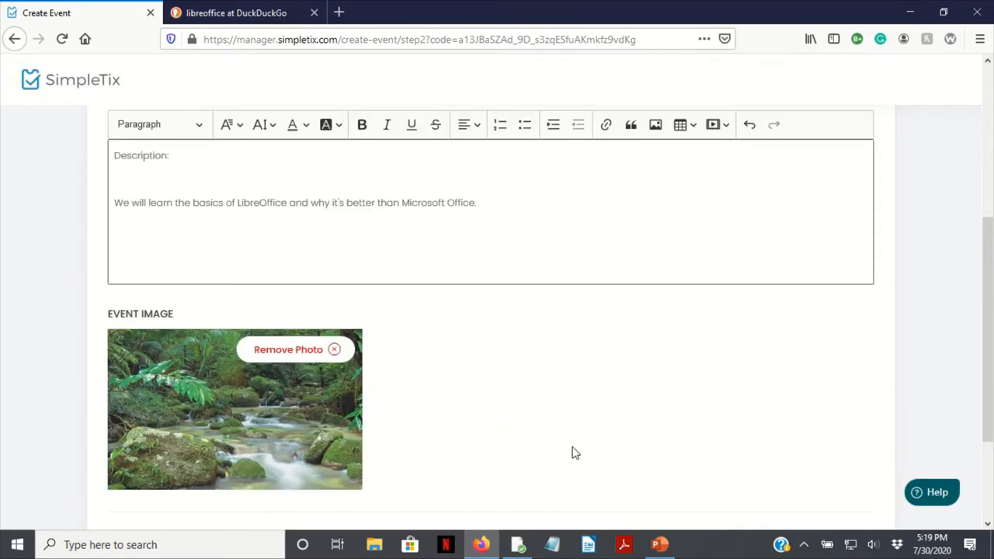
scroll(up, 3)
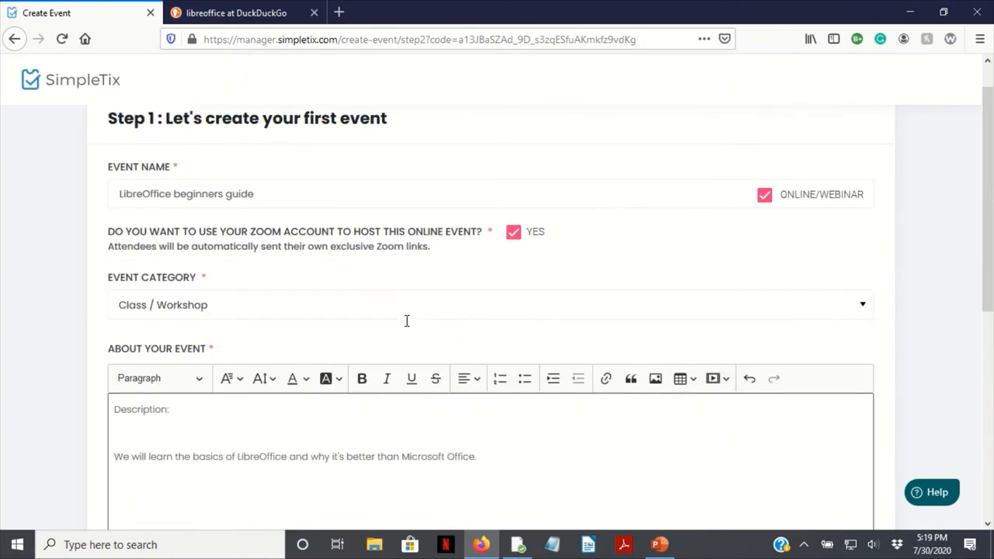
scroll(down, 3)
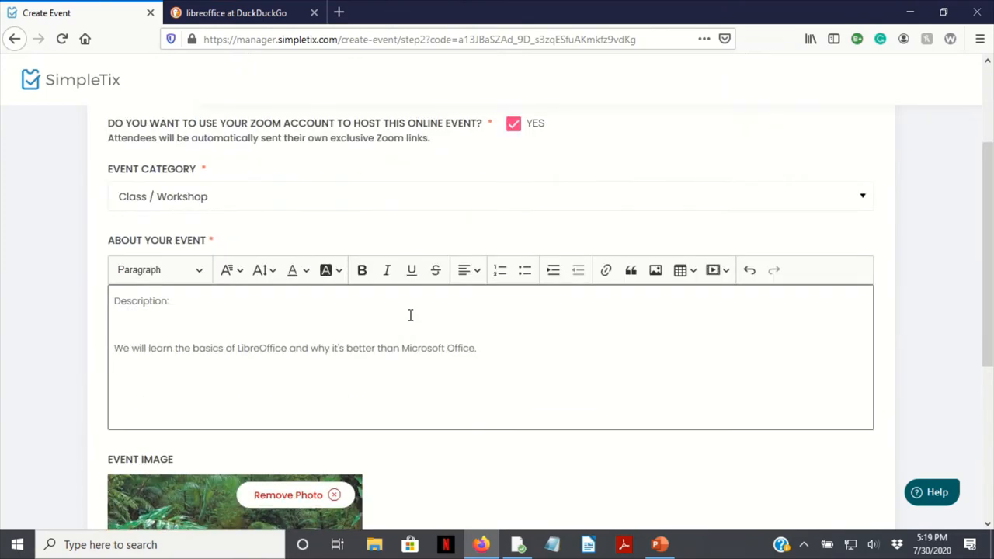
scroll(down, 3)
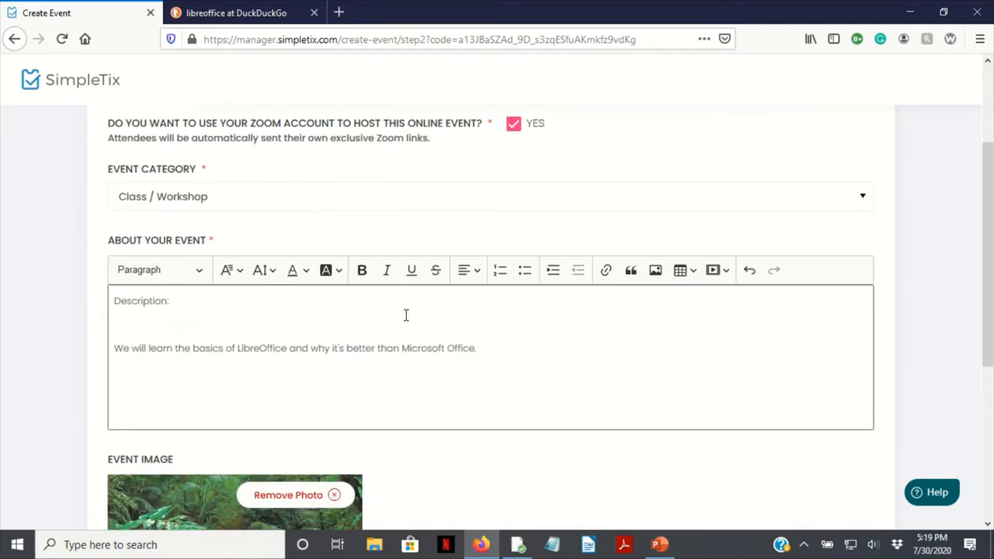
scroll(down, 3)
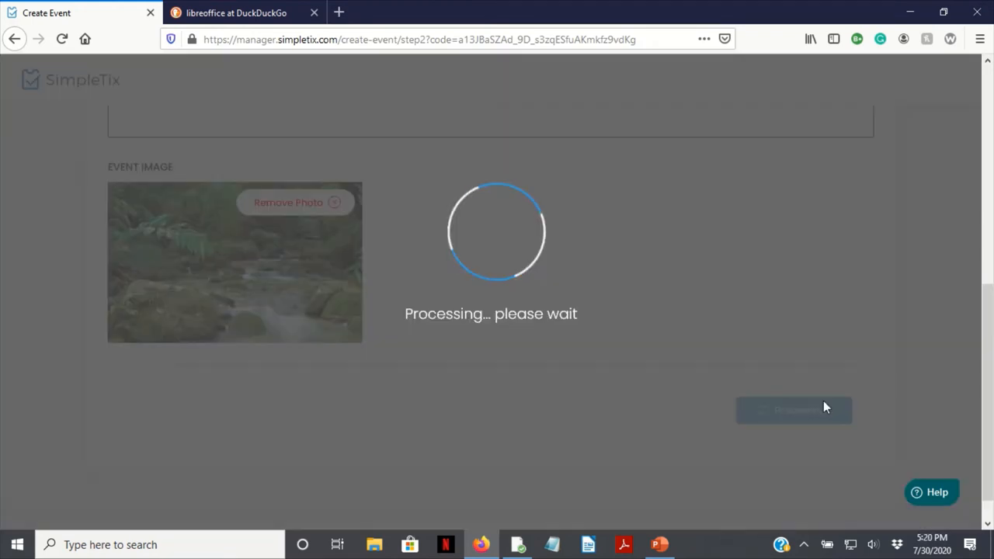
mouse_move(752, 353)
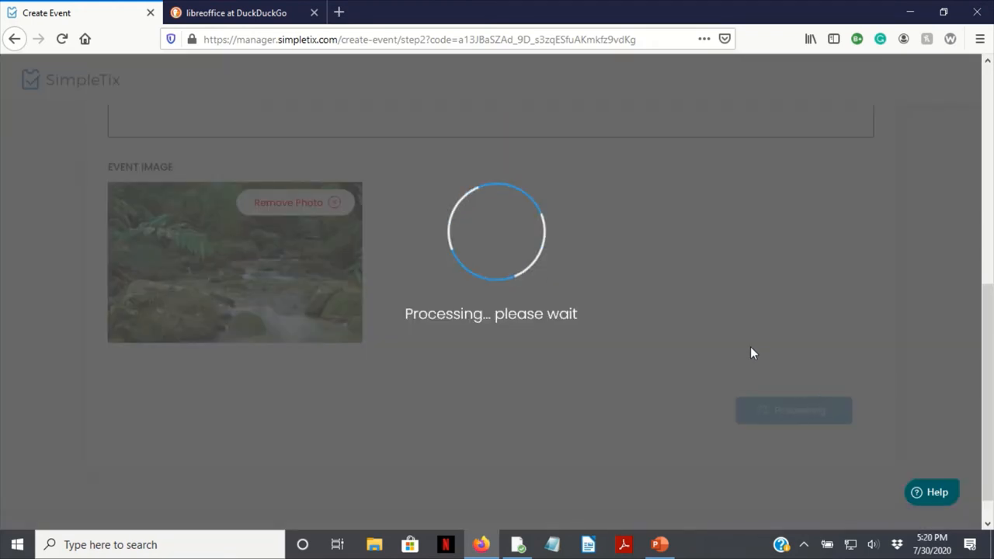
mouse_move(746, 389)
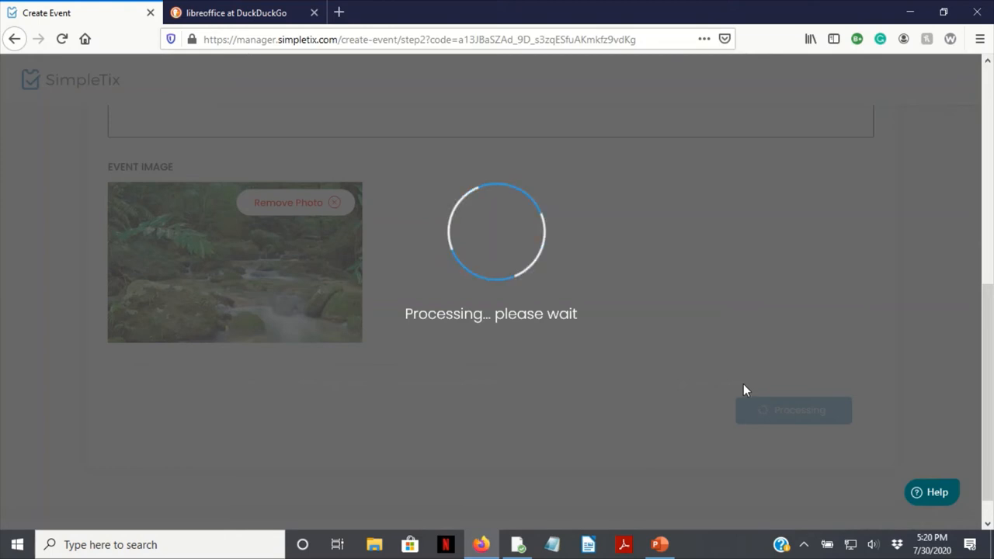
click(792, 410)
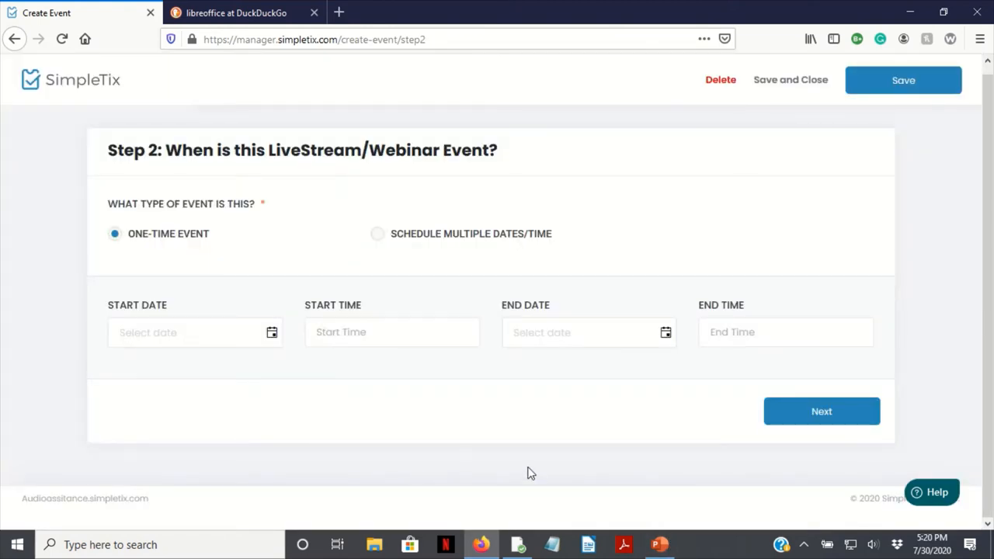
mouse_move(227, 252)
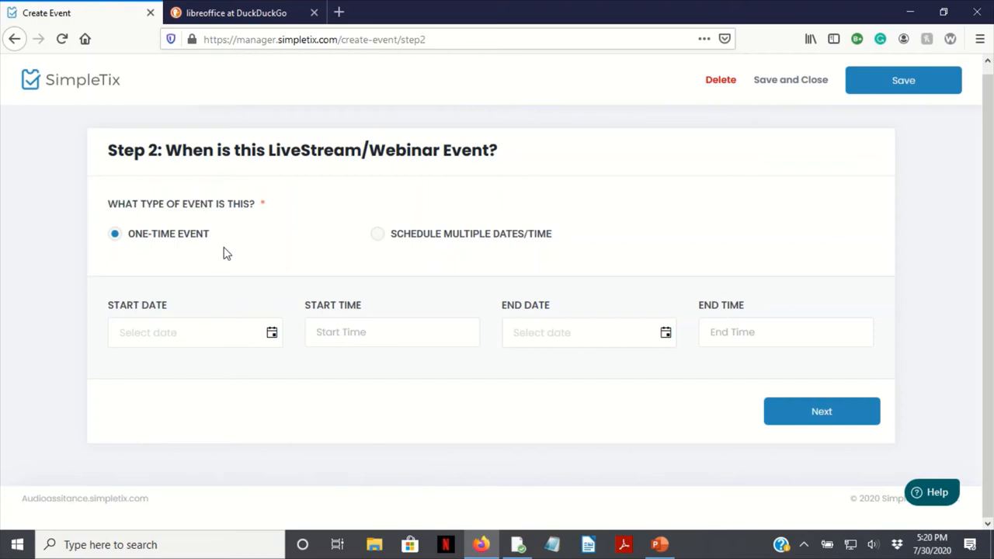
mouse_move(392, 236)
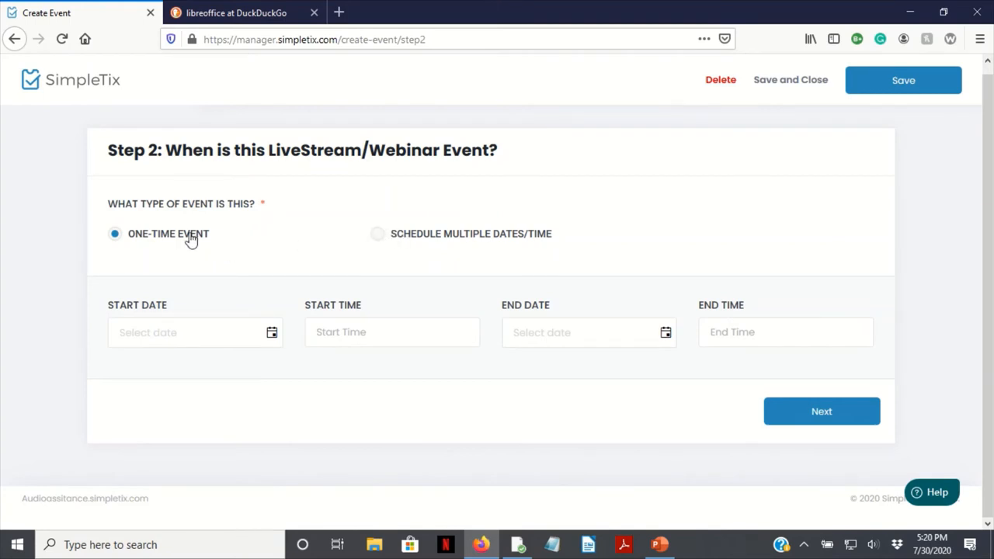
Step: Switch scheduling to multiple dates and times with a daily recurrence
click(379, 233)
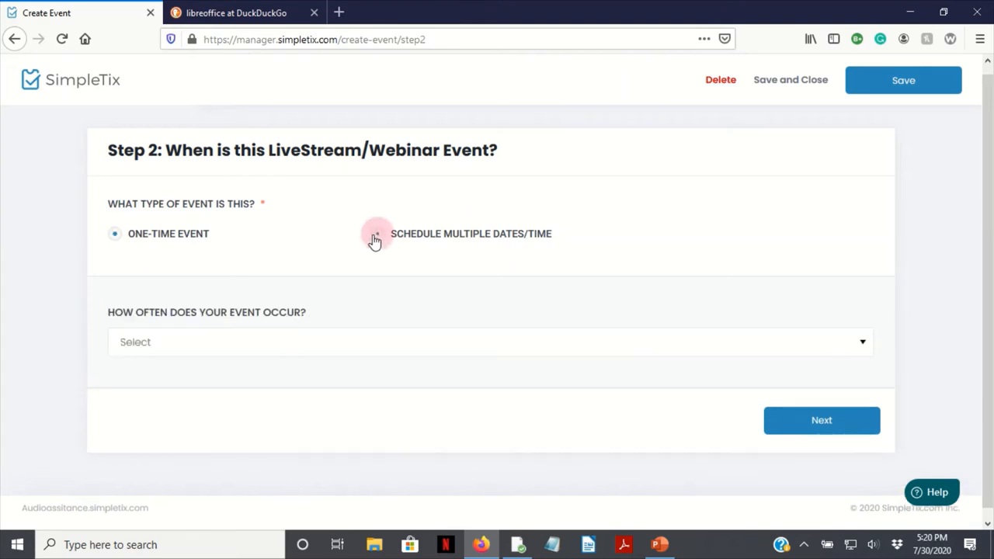
click(114, 233)
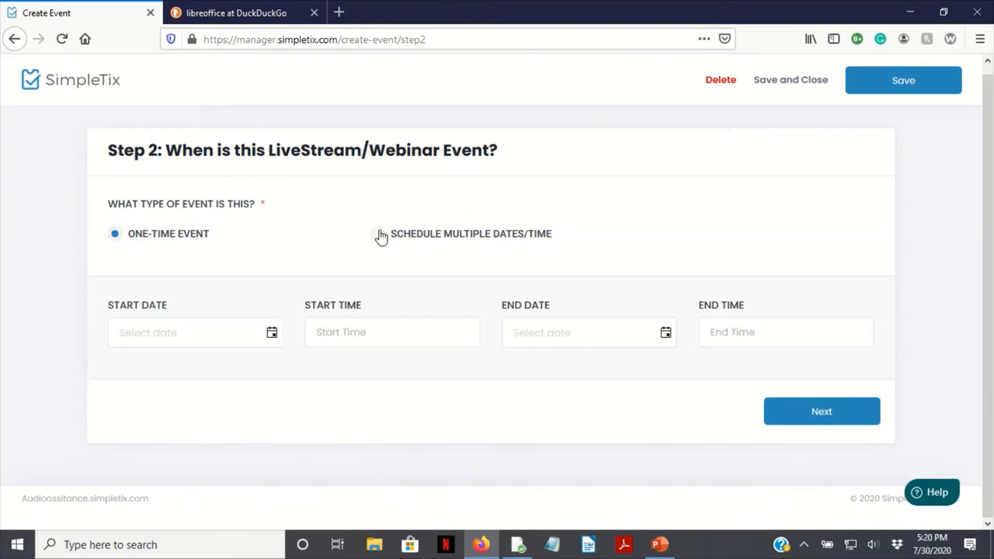
click(377, 233)
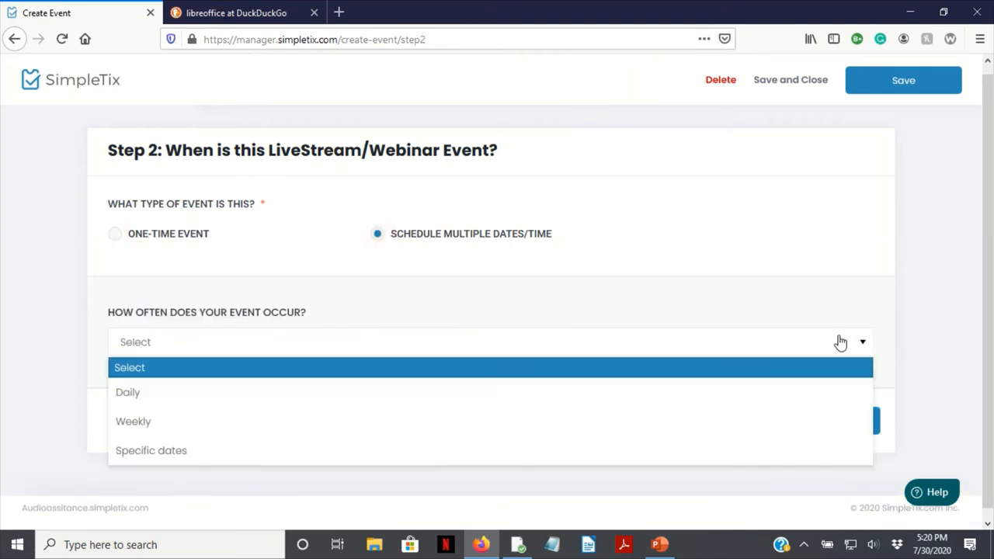
click(127, 392)
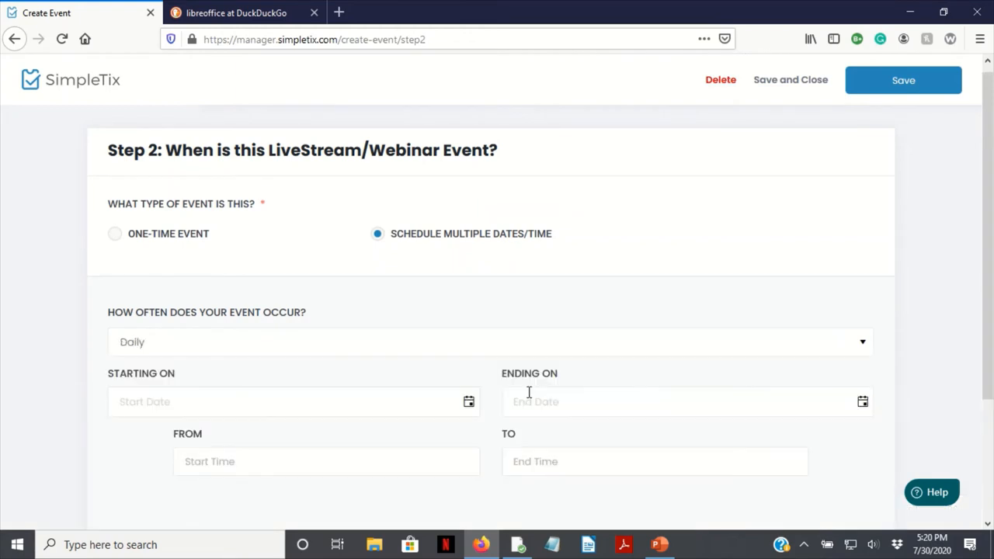
scroll(down, 3)
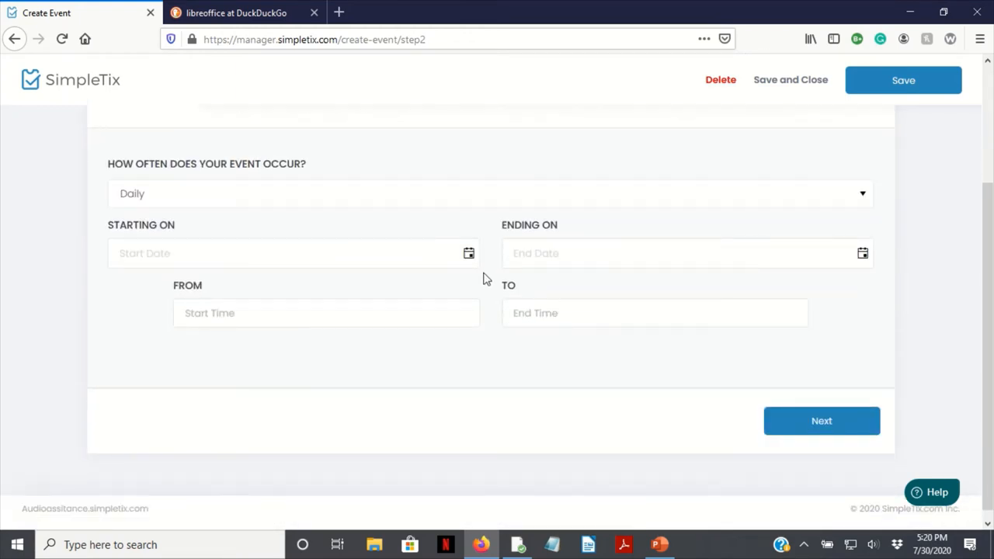
Step: Run daily 7/30/2020 to 8/4/2020 with slots 12–2 AM, 3 AM and 4–6 AM
click(469, 253)
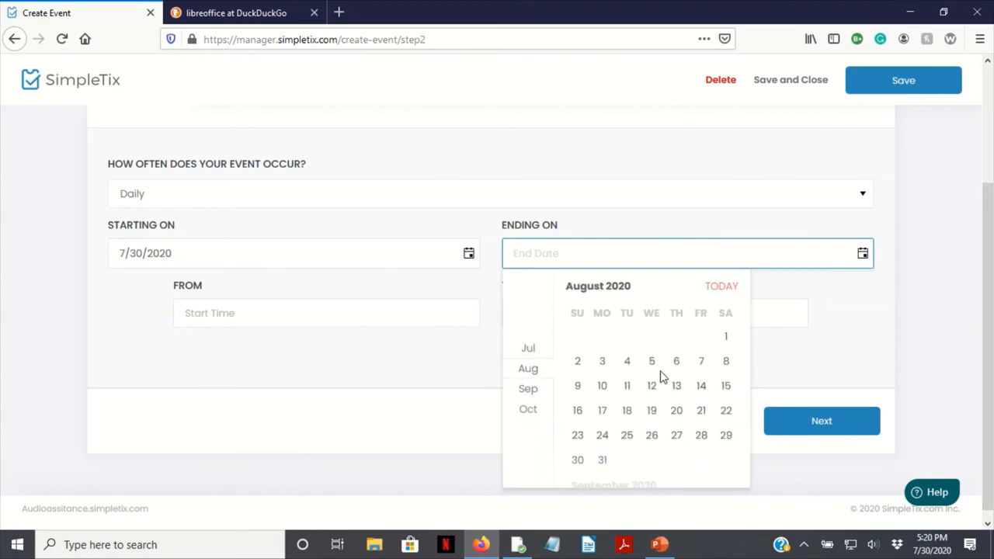
click(627, 361)
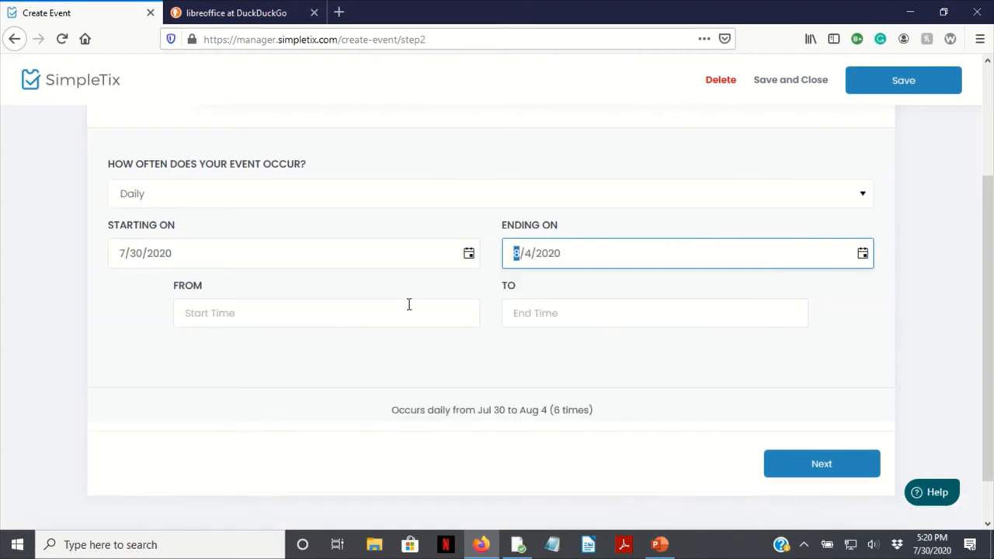
click(325, 312)
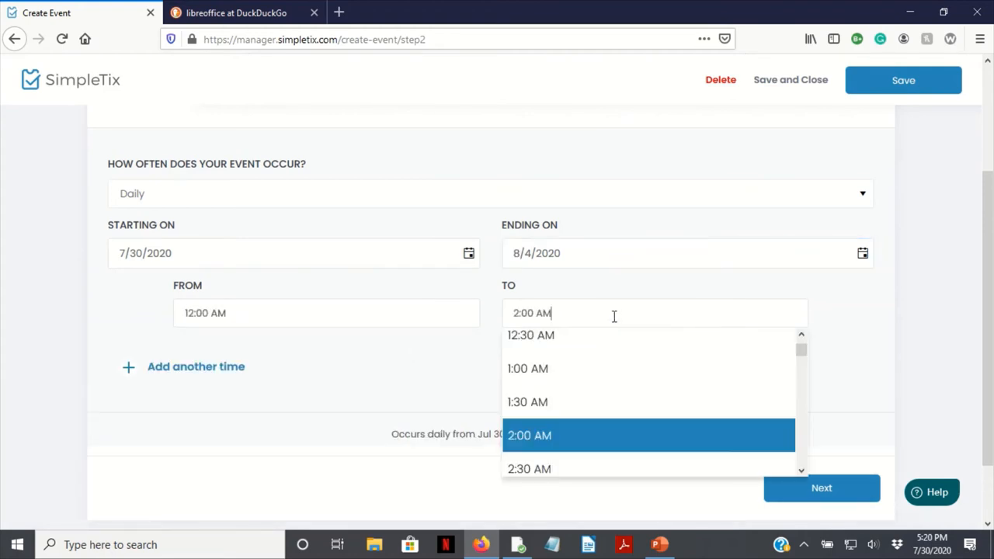
click(529, 435)
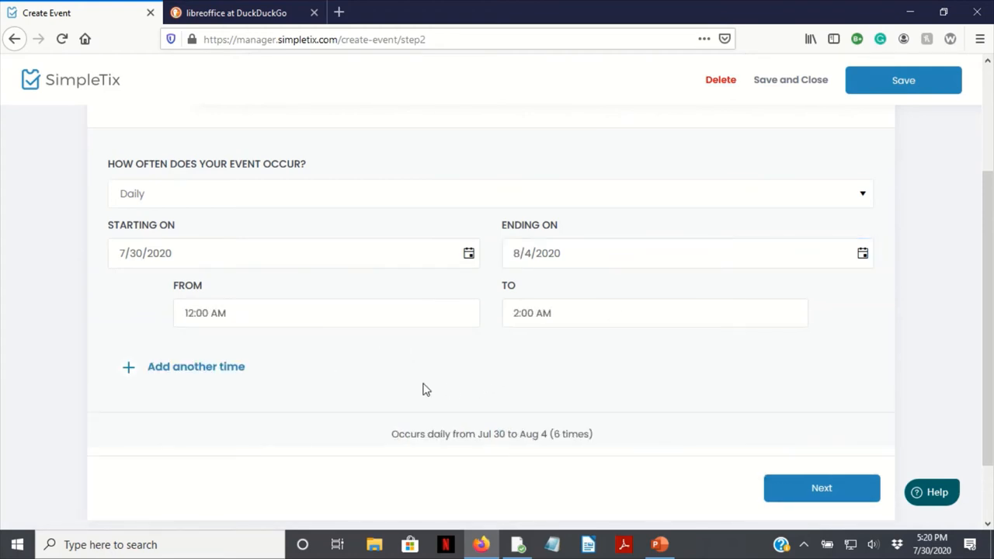
mouse_move(223, 366)
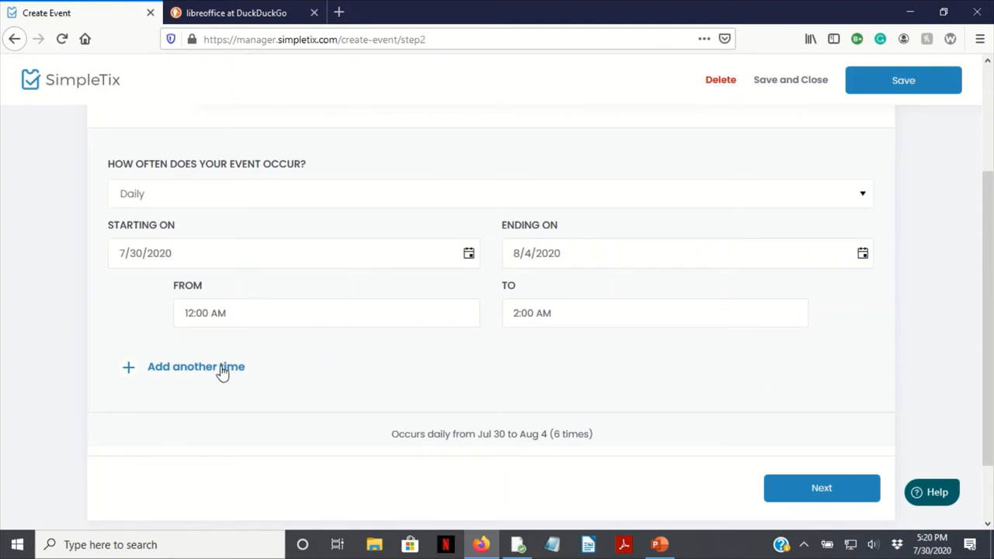
click(196, 366)
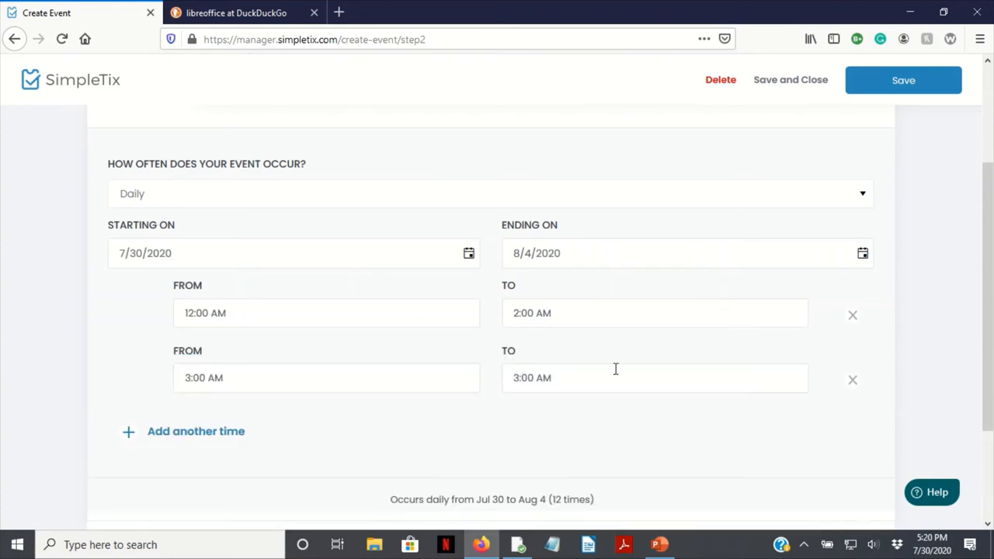
click(196, 431)
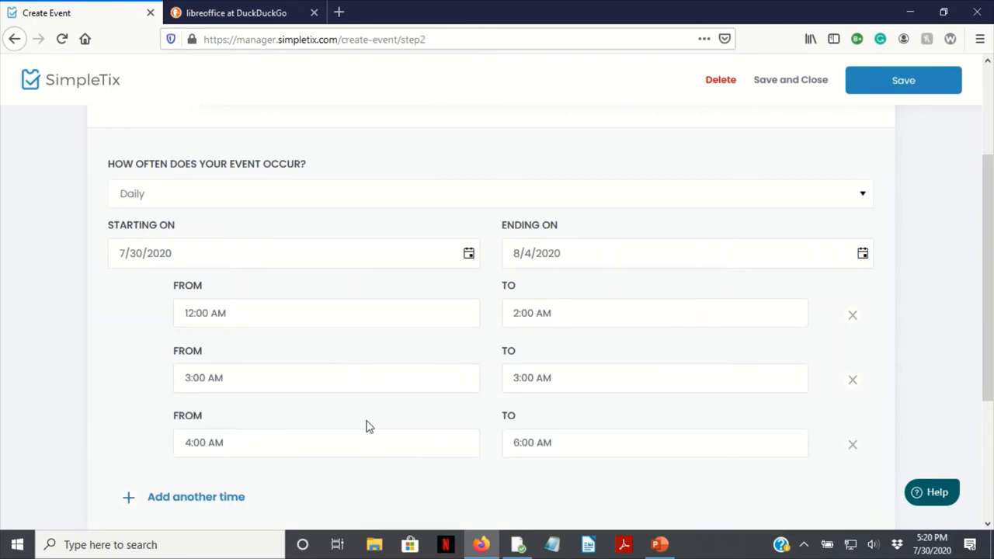
scroll(up, 3)
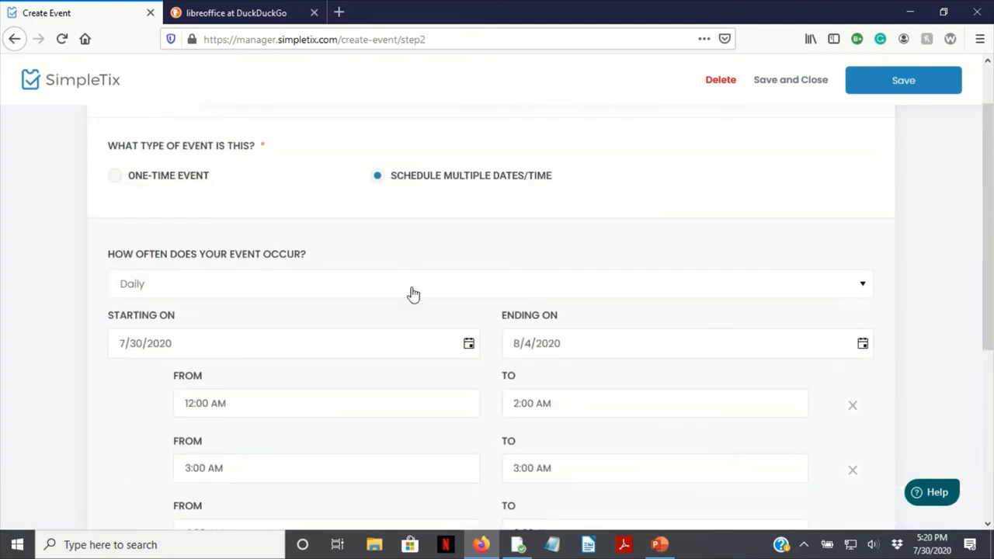
mouse_move(484, 303)
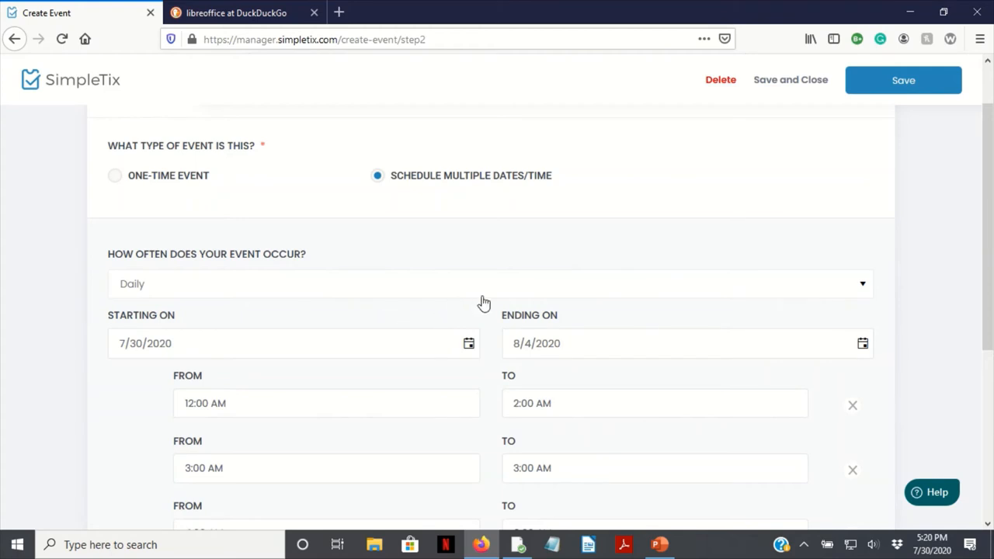
mouse_move(556, 286)
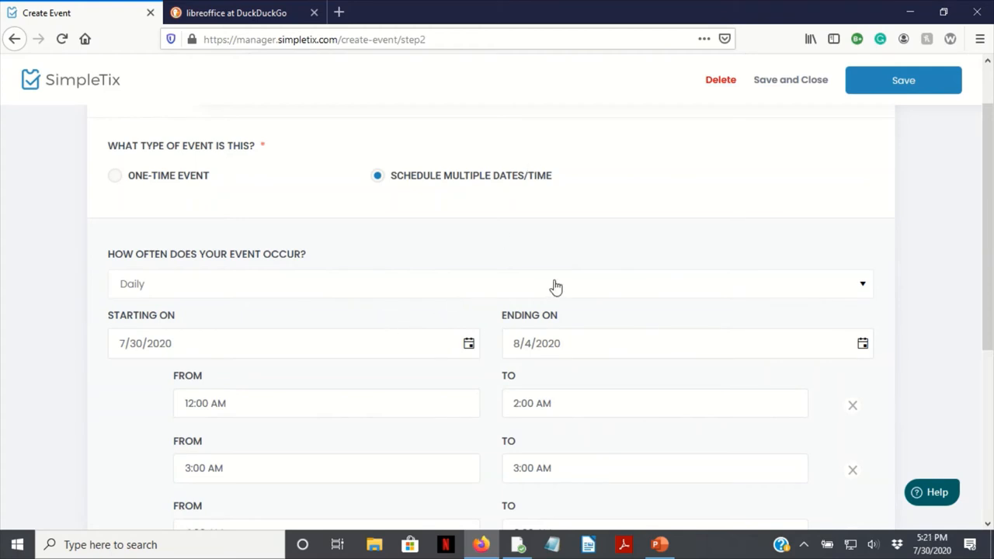
Step: Use Specific dates, starting 7/31/2020 12:30 AM and ending 8/31/2020 at 2:30 AM
click(489, 283)
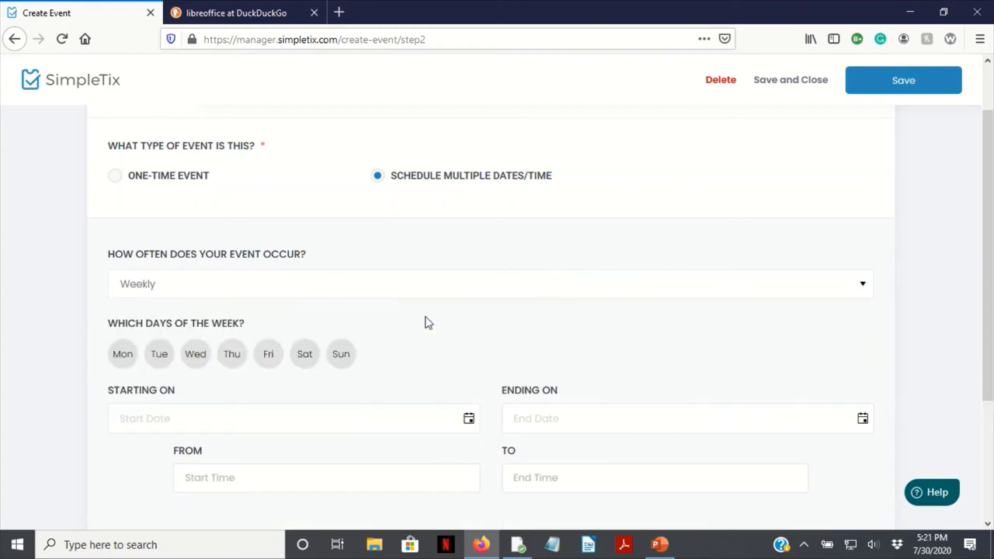
click(490, 284)
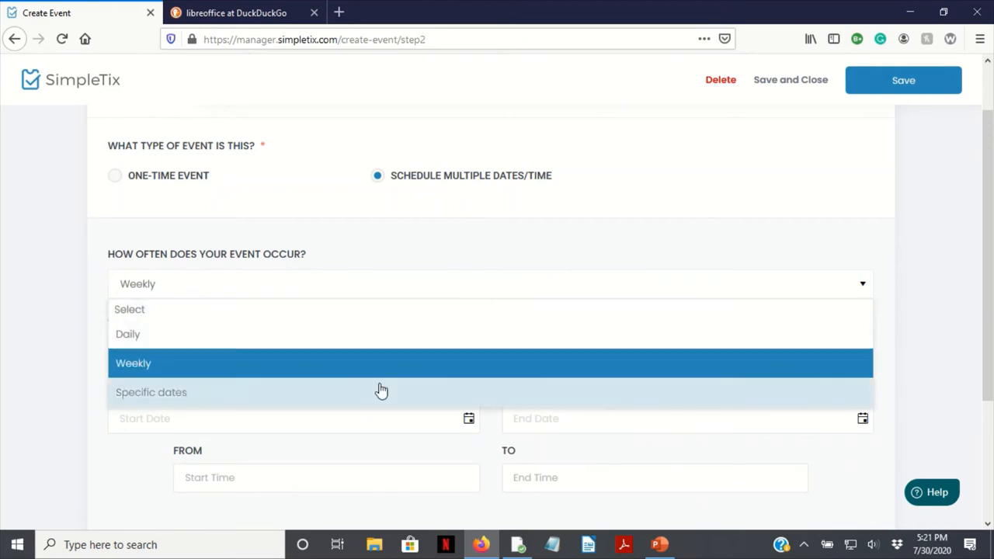
click(151, 392)
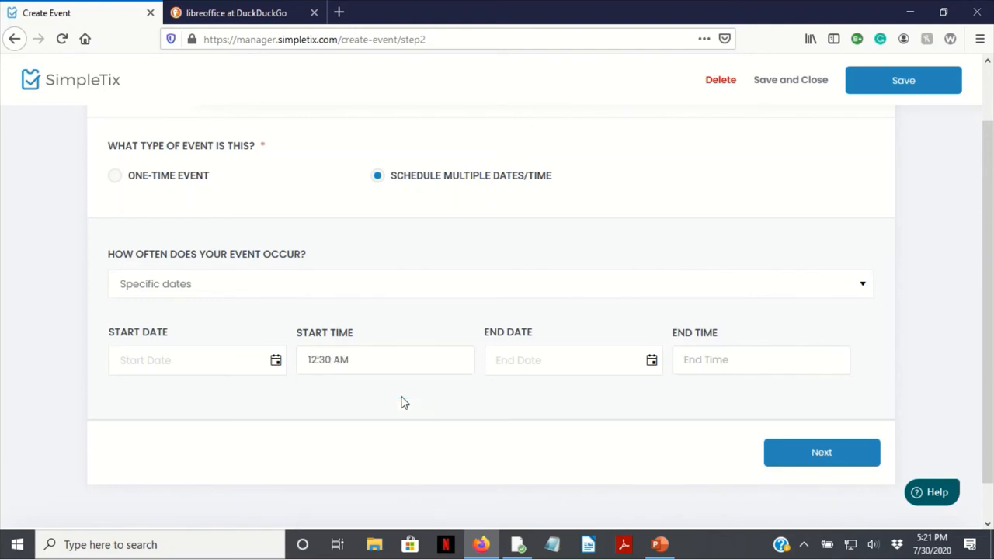
click(194, 359)
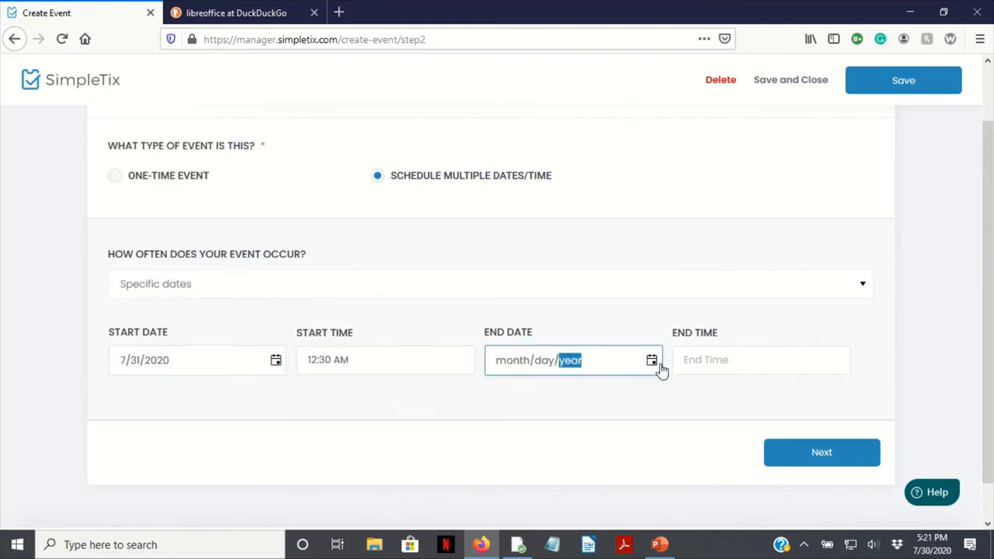
click(653, 360)
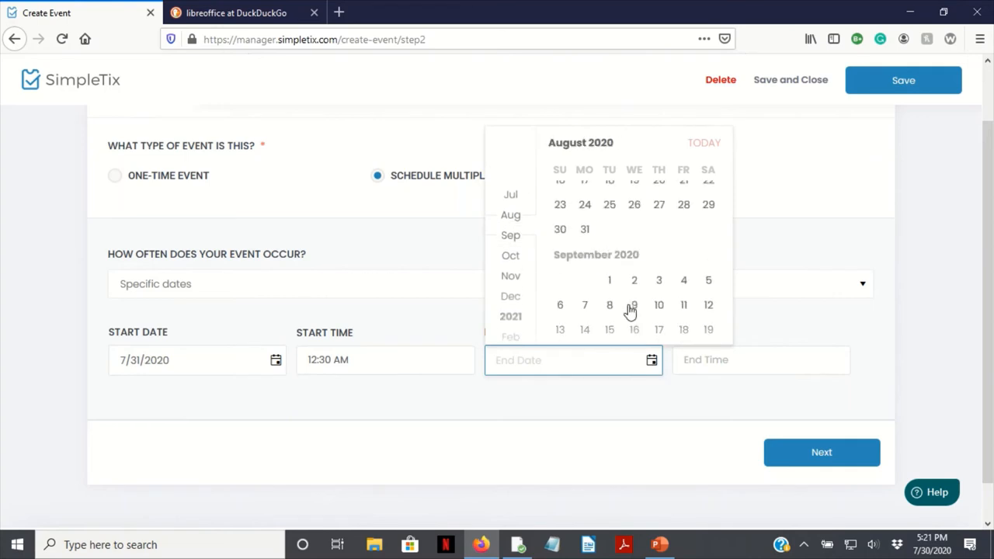
click(585, 229)
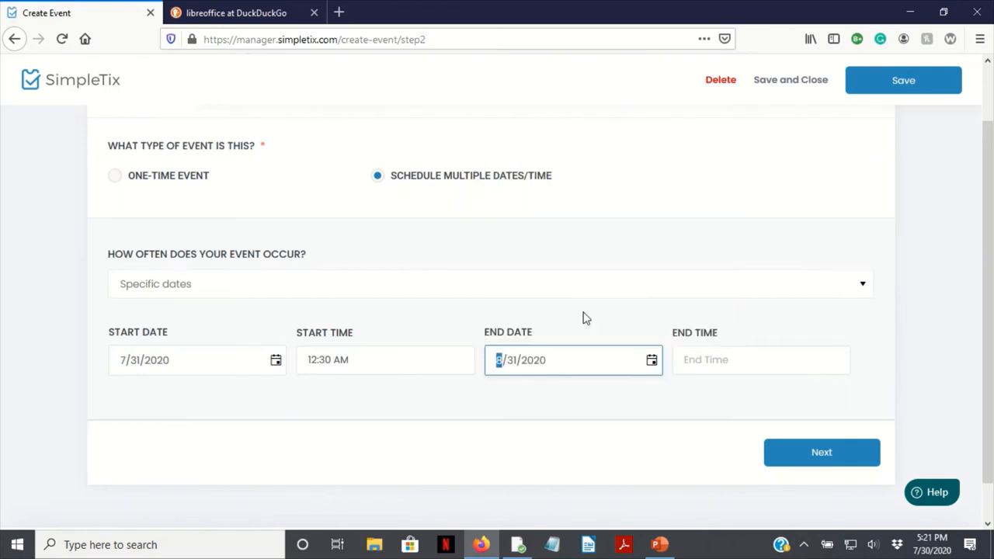
click(761, 359)
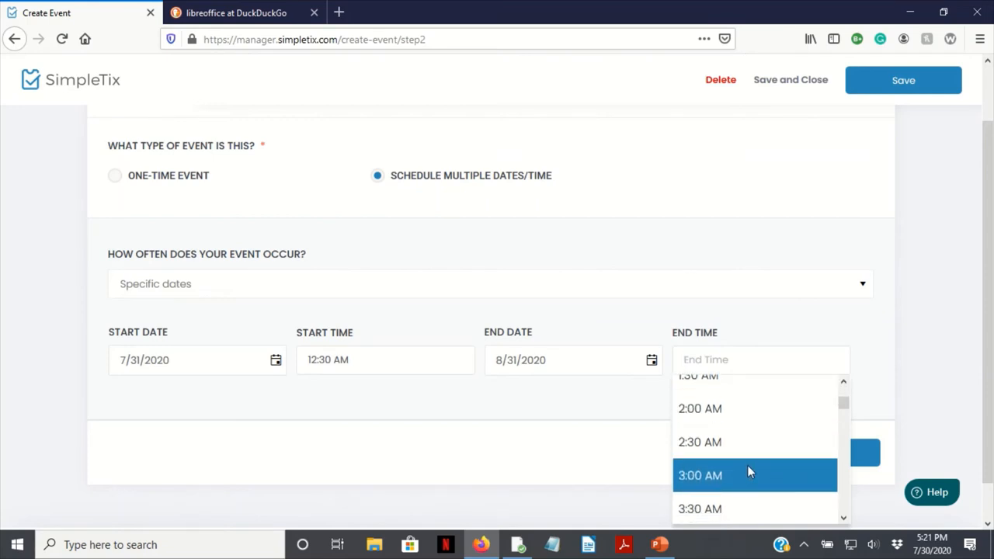
click(699, 442)
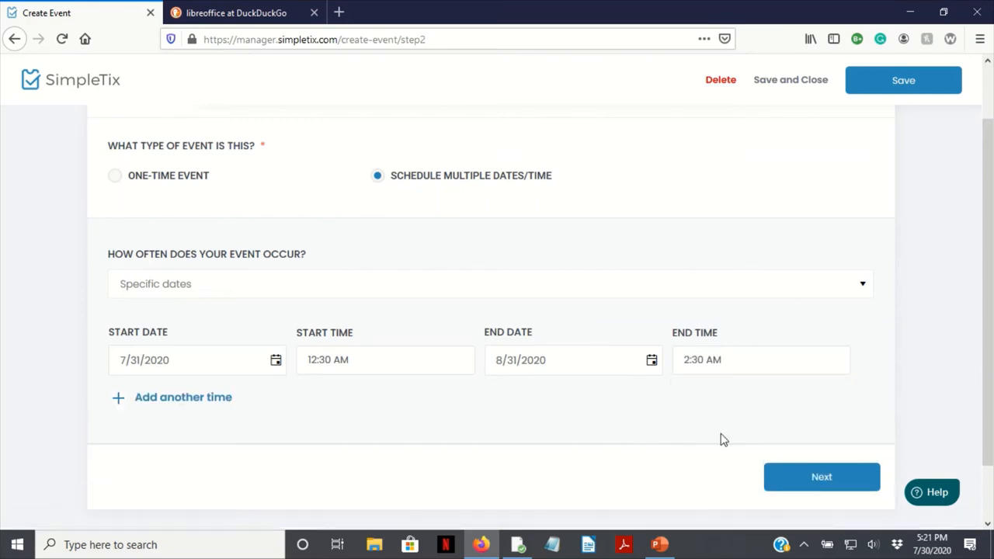
mouse_move(737, 303)
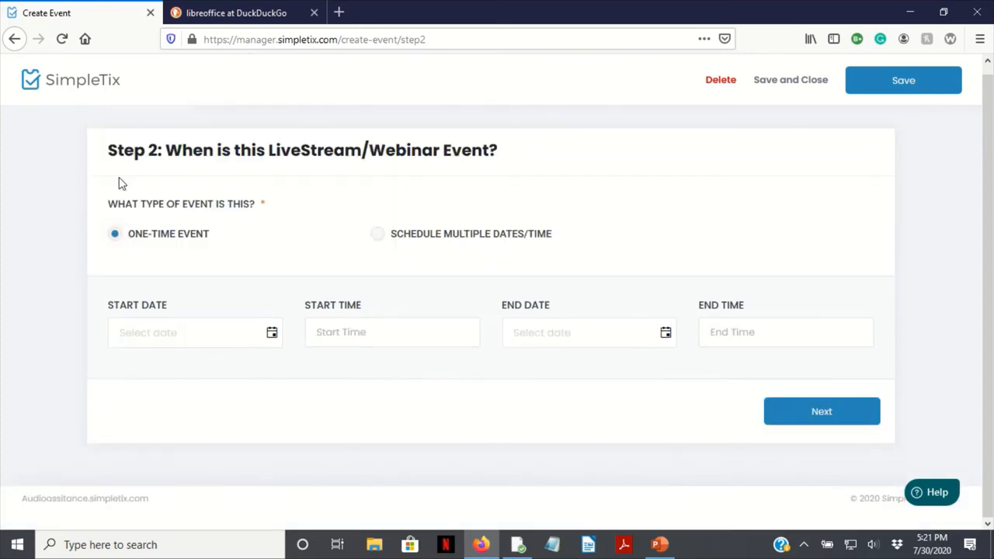
Step: Keep a one-time event on 7/31/2020, 6:00–8:00 PM, and save the schedule
click(393, 332)
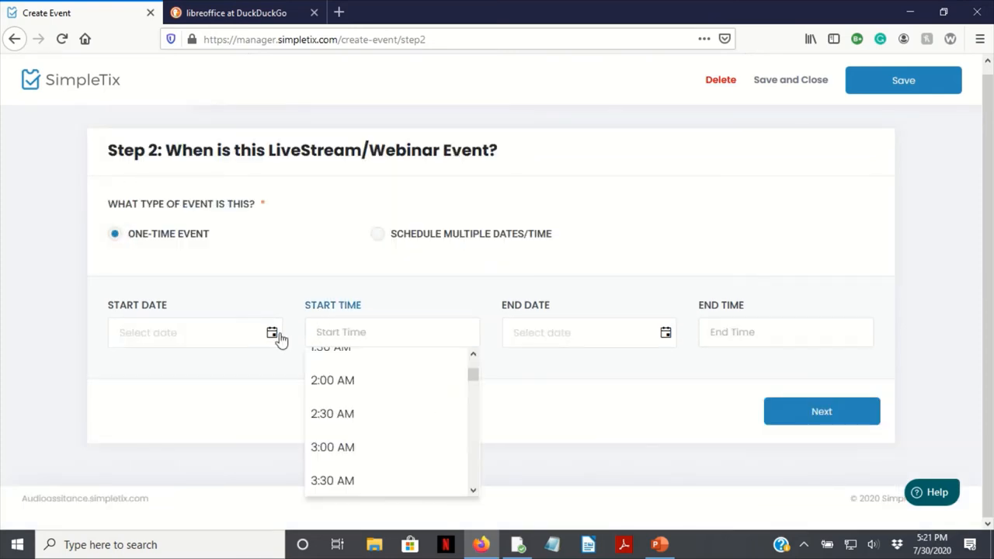
click(194, 332)
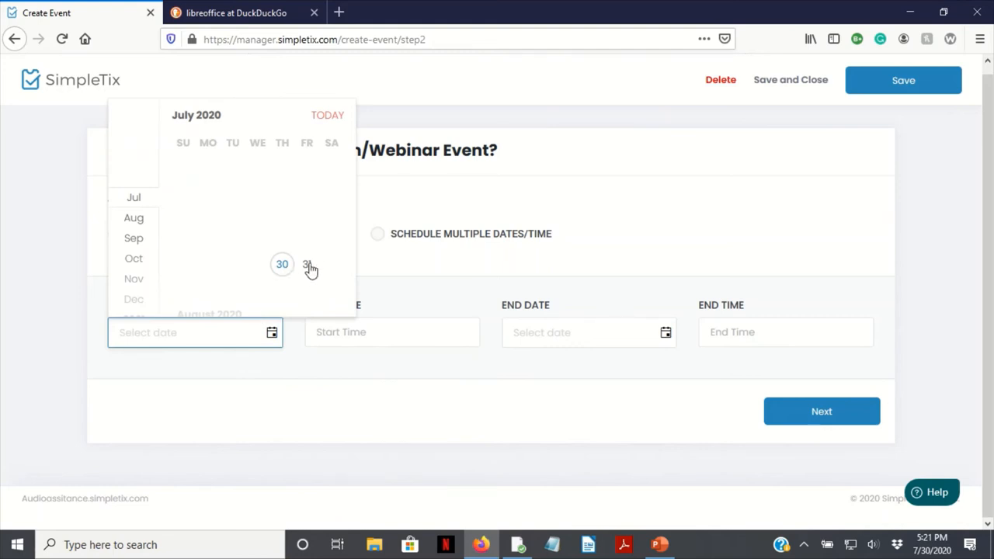
click(308, 264)
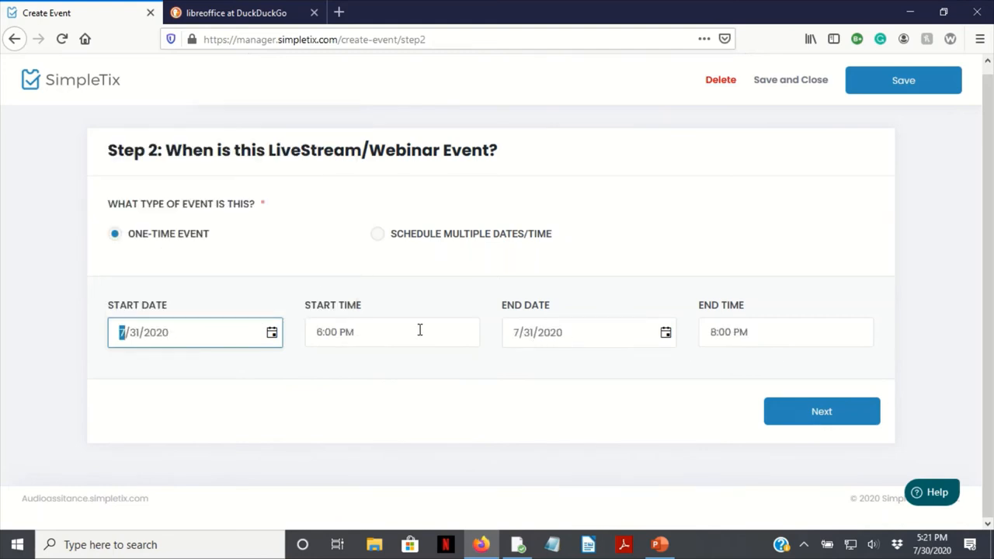
mouse_move(820, 410)
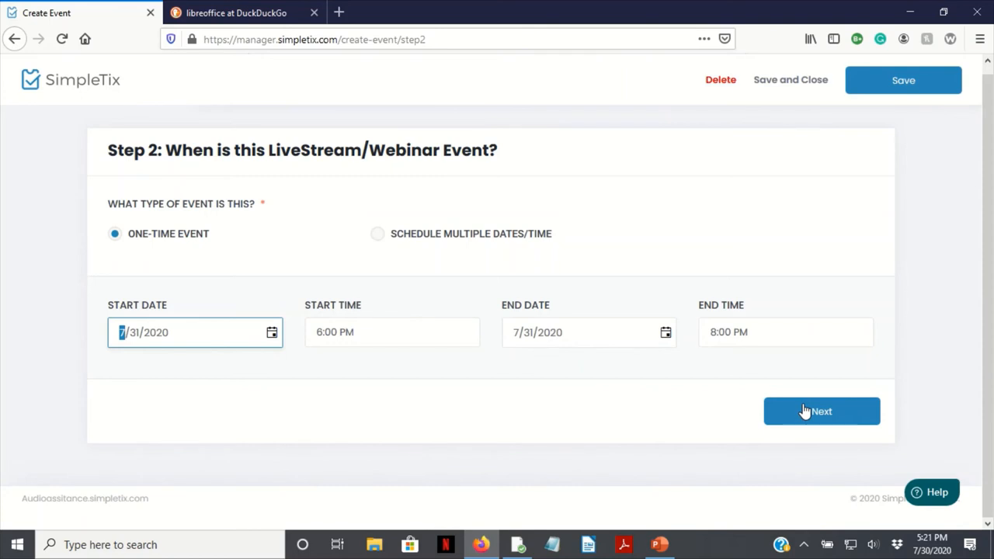
mouse_move(421, 336)
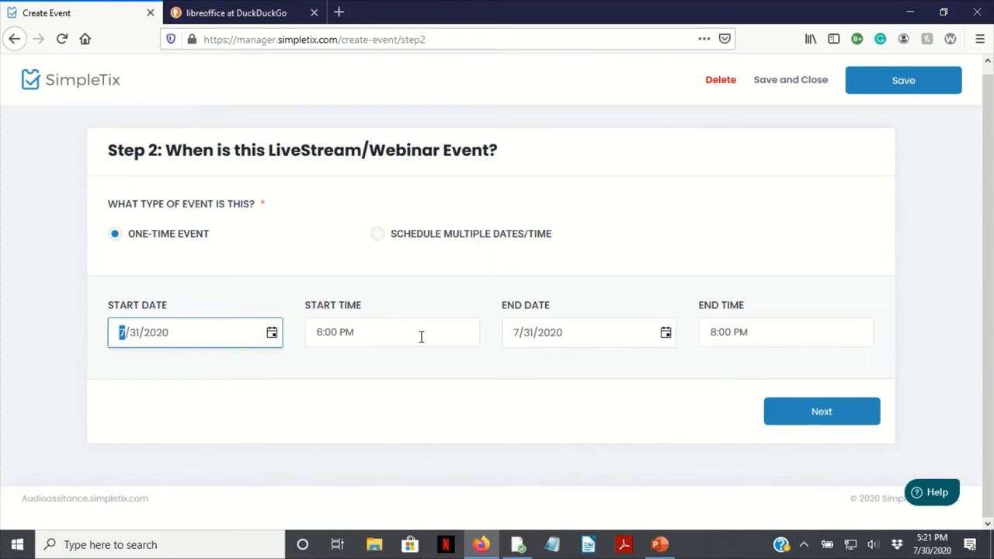
click(392, 332)
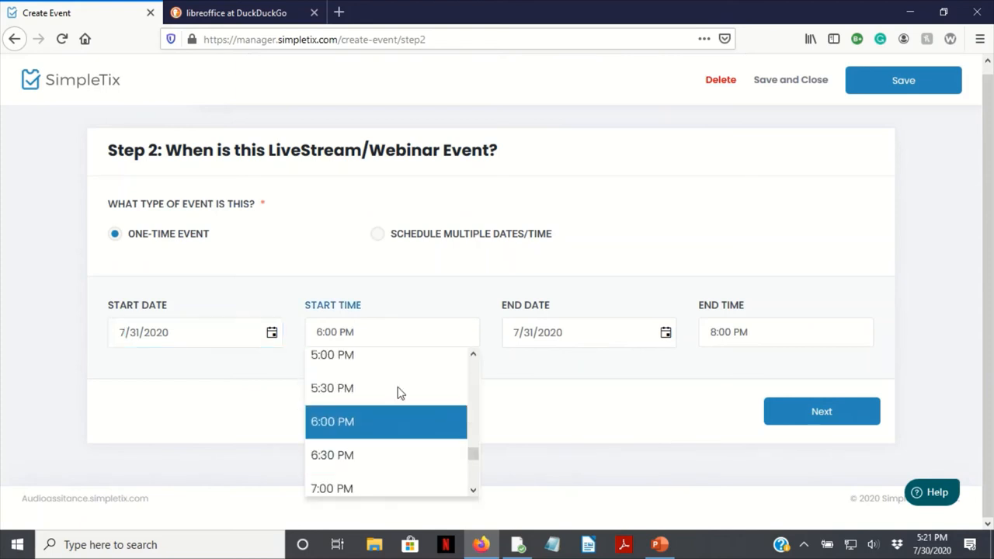
mouse_move(559, 427)
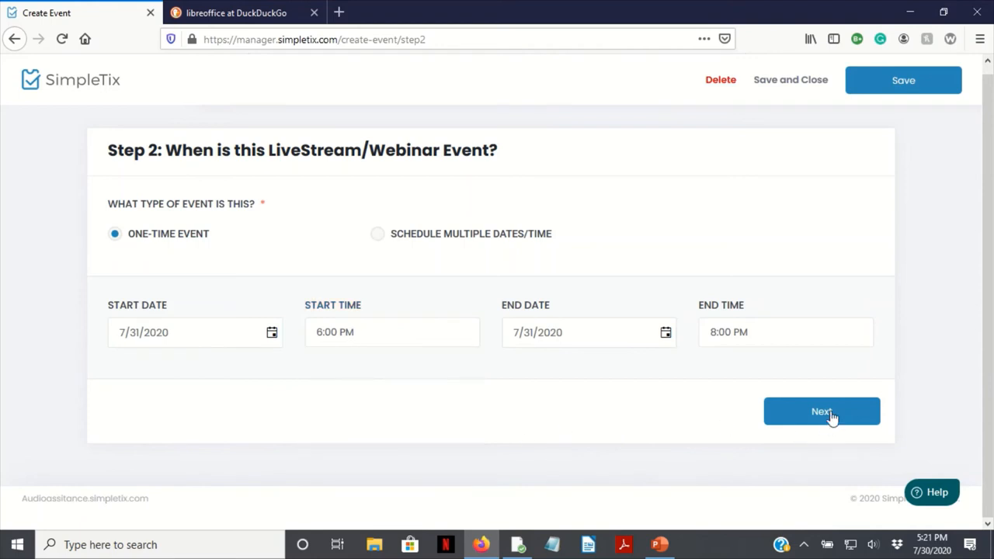
click(822, 410)
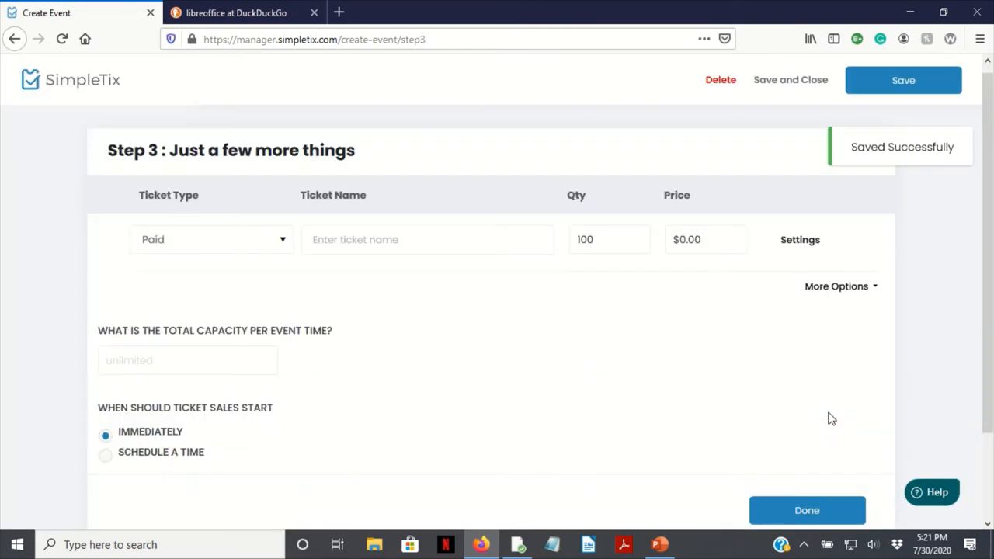
mouse_move(226, 414)
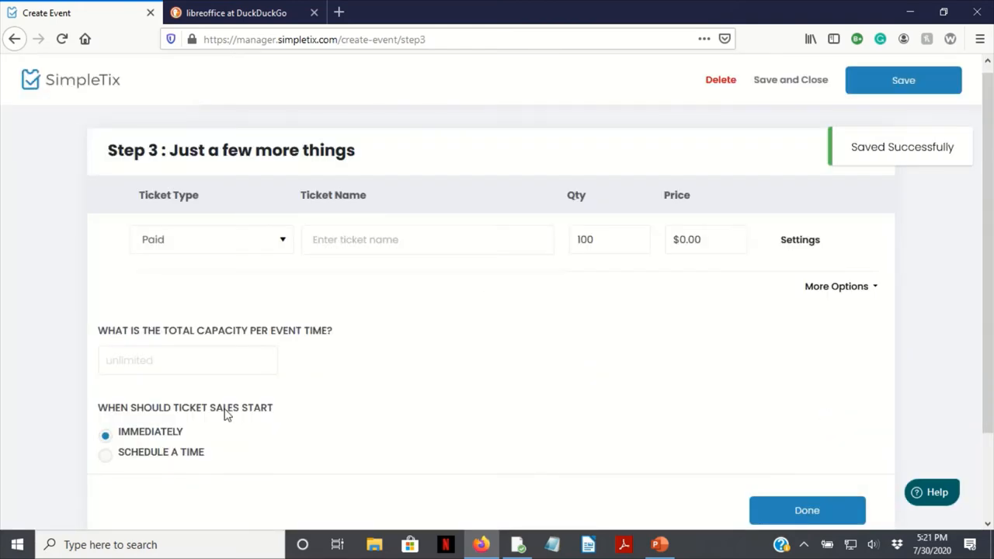
mouse_move(245, 414)
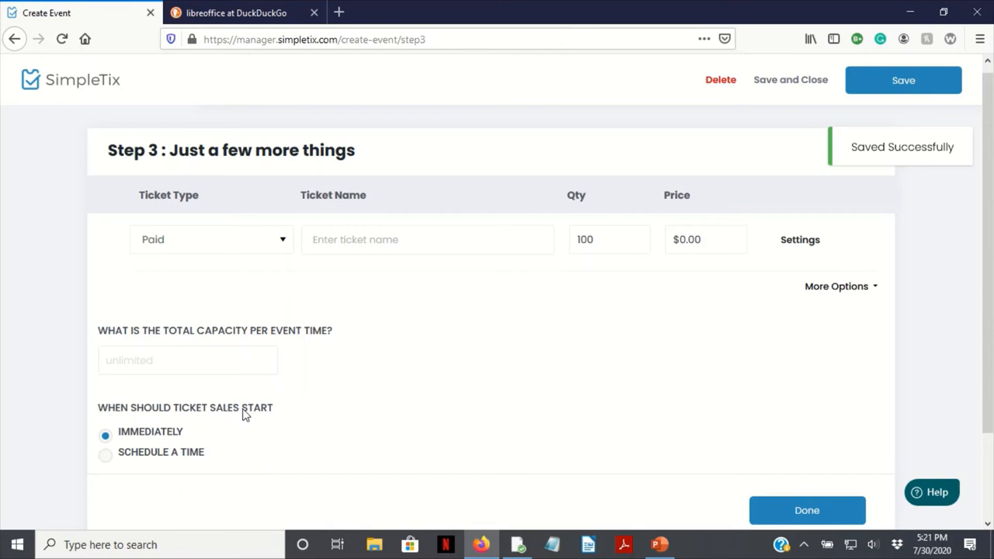
Step: Price the first ticket at $12.50 and name it 'Adam'
click(705, 240)
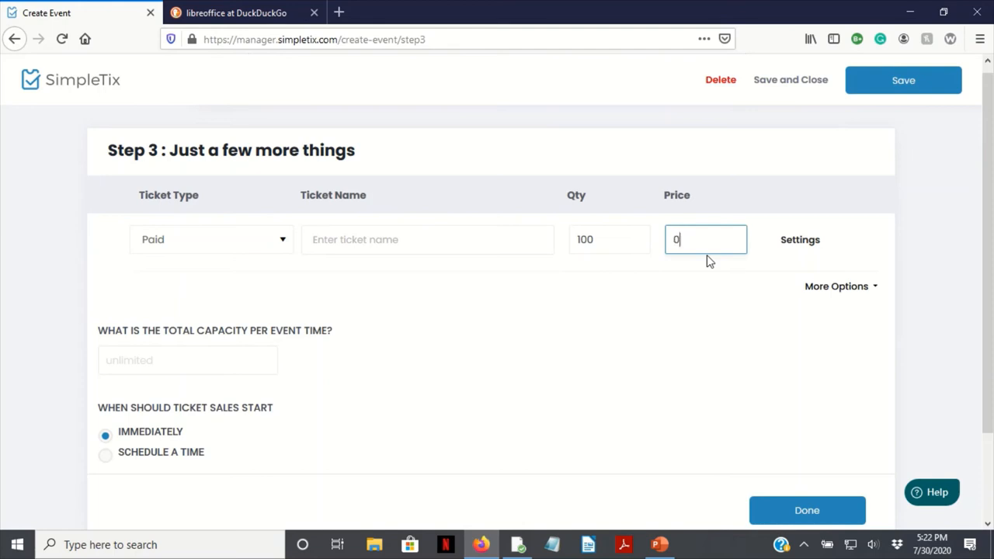
text(12)
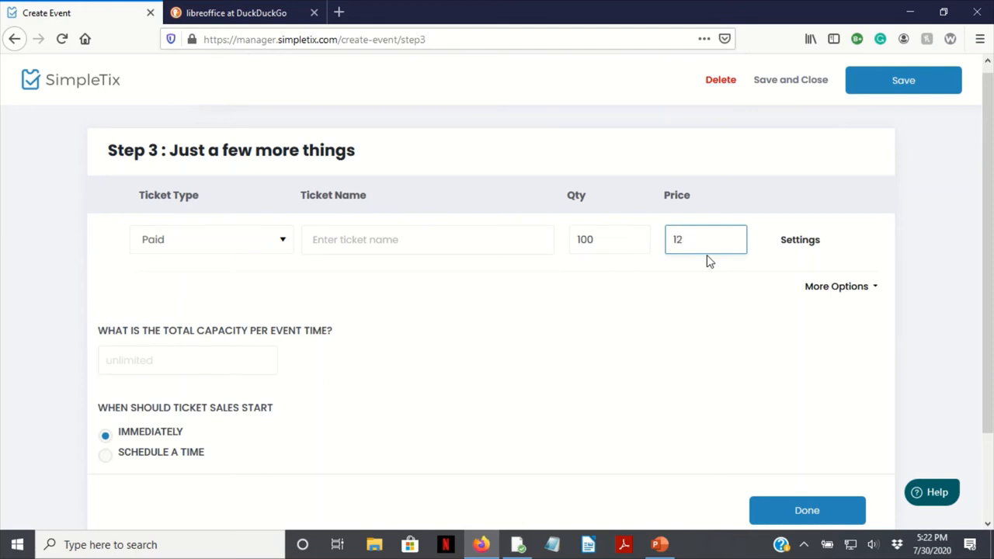
text(.50)
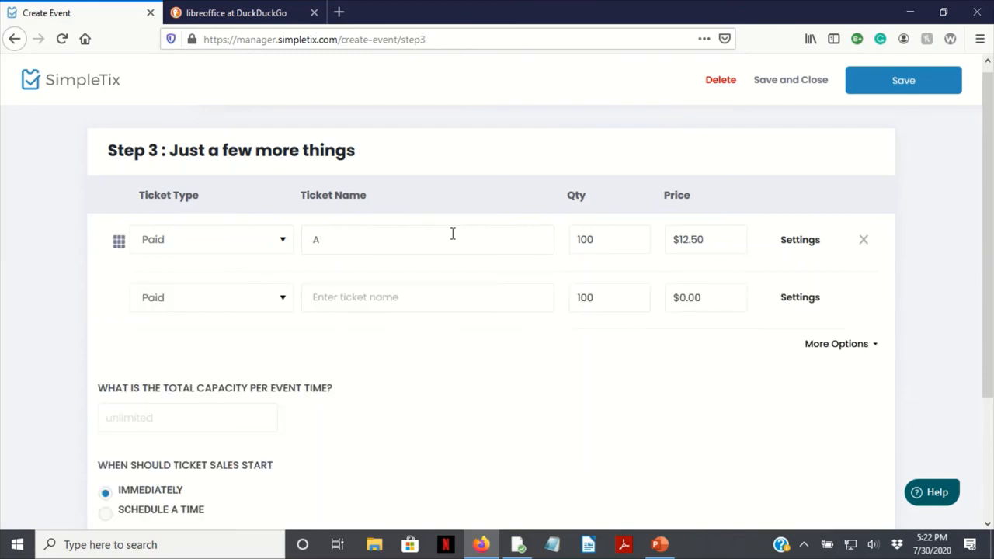
text(Dam)
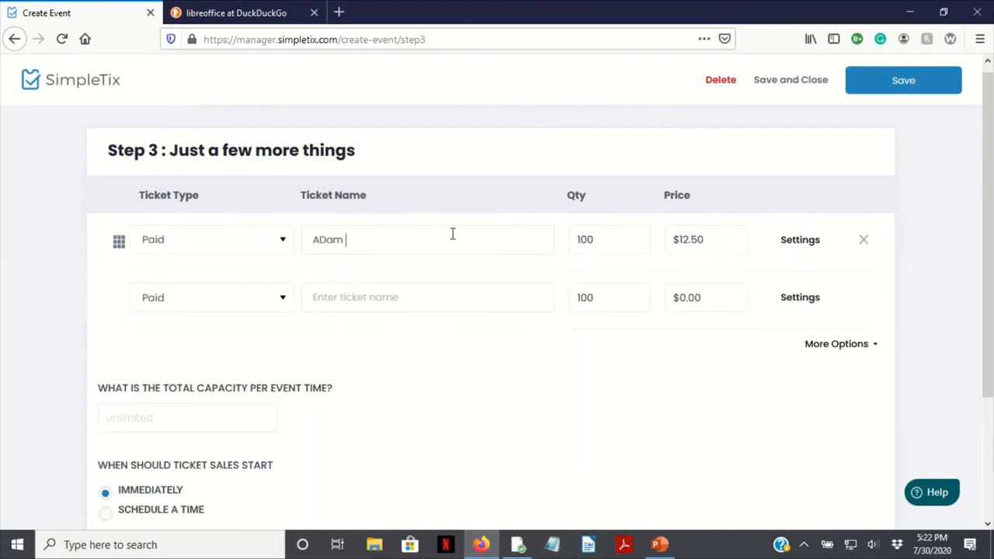
text(Adam)
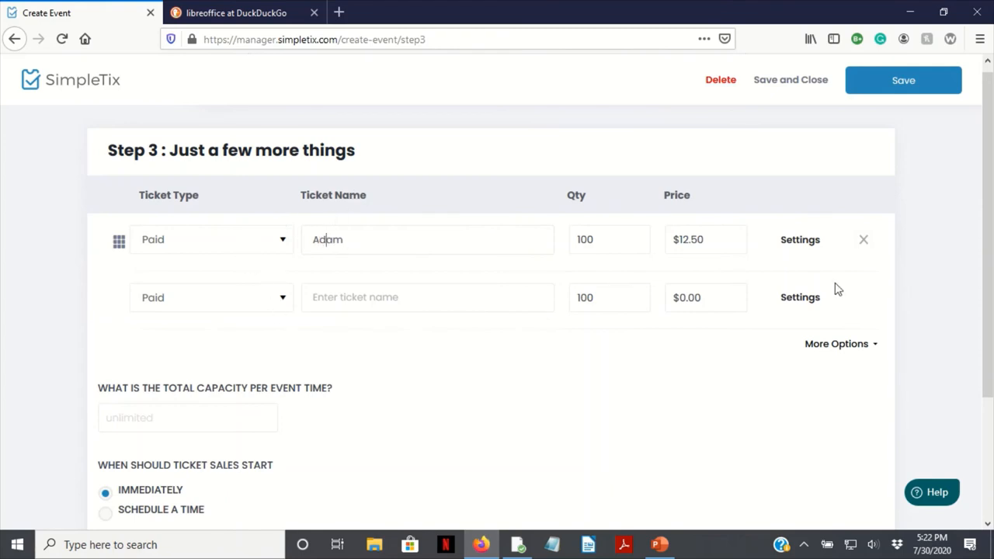
Step: Fill the second ticket row (2.50, 9), keep sales starting Immediately, and save the event
click(705, 298)
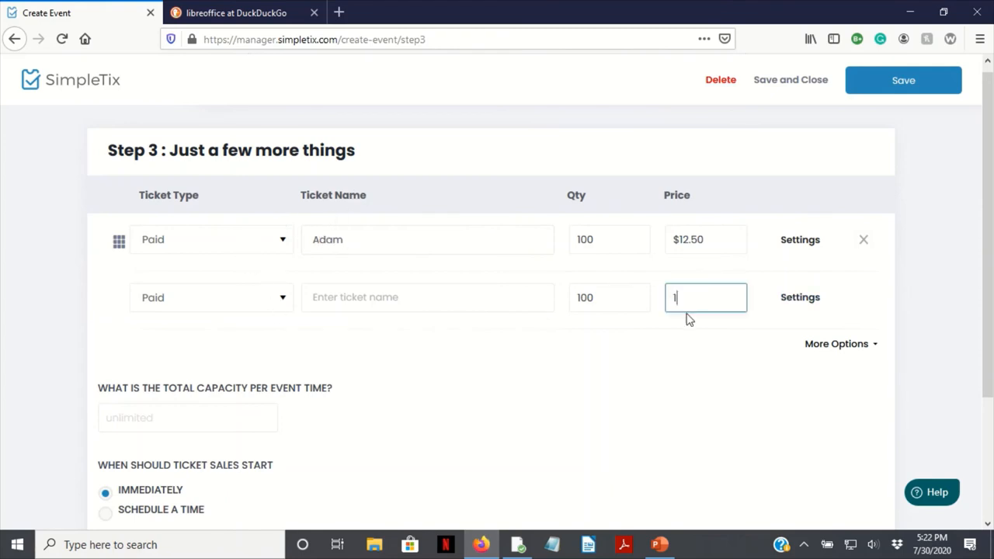
text(2.50)
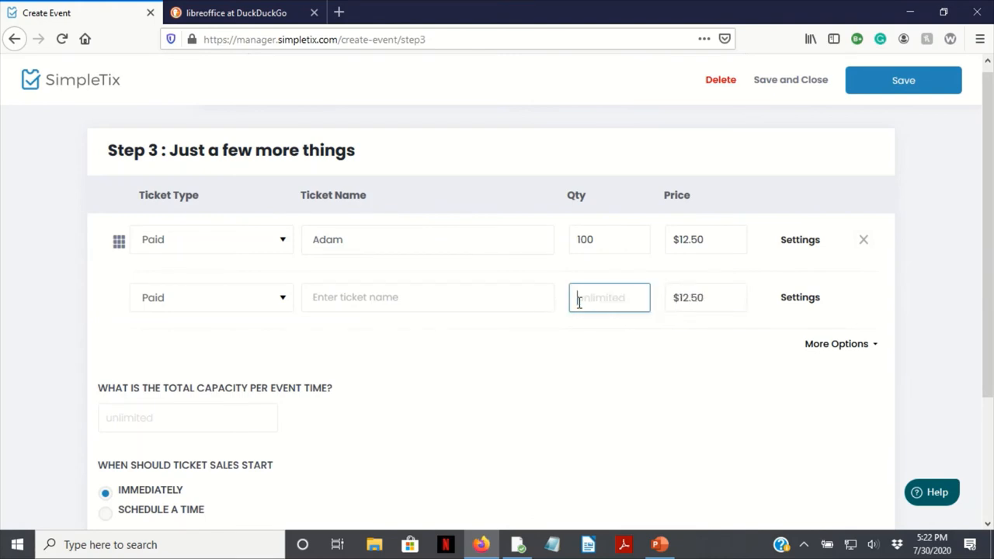
text(9)
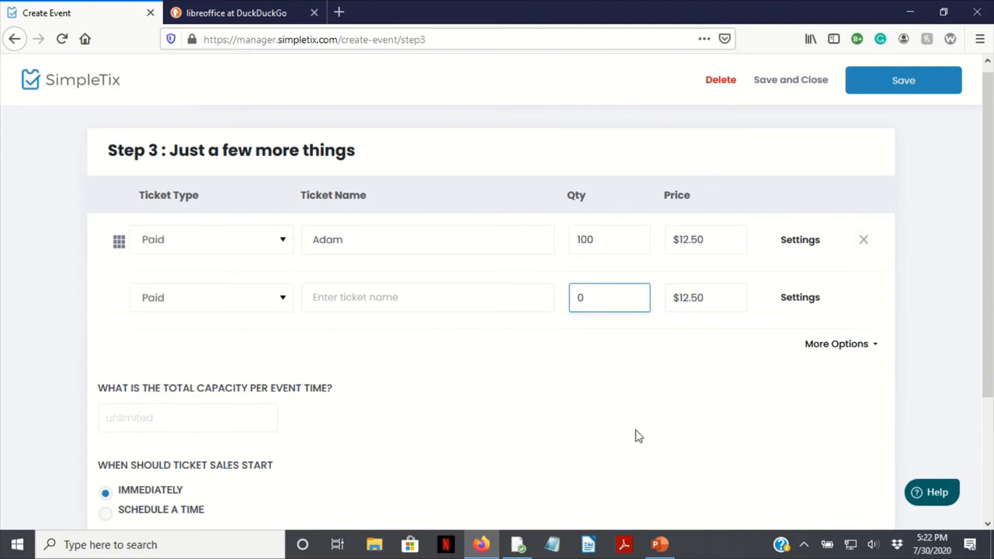
mouse_move(265, 310)
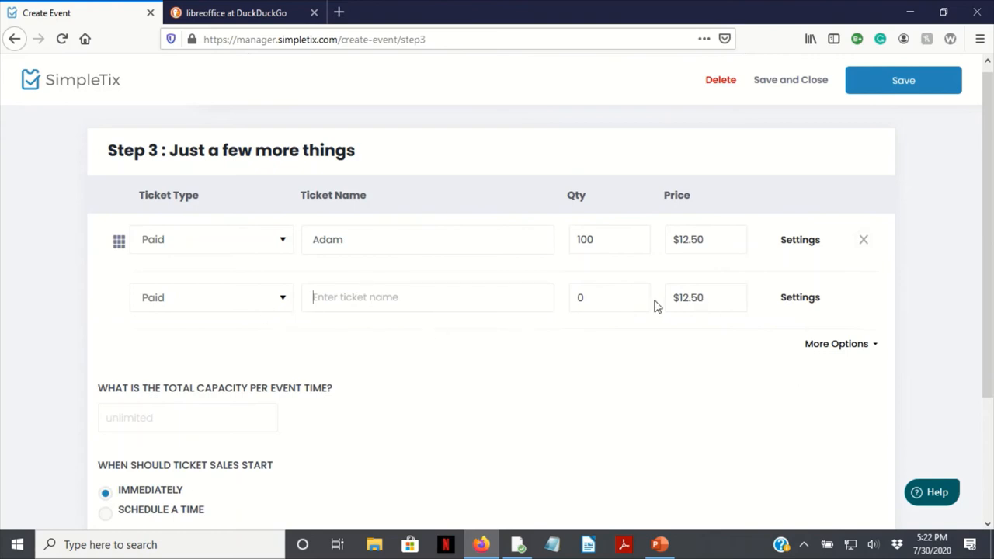
mouse_move(663, 301)
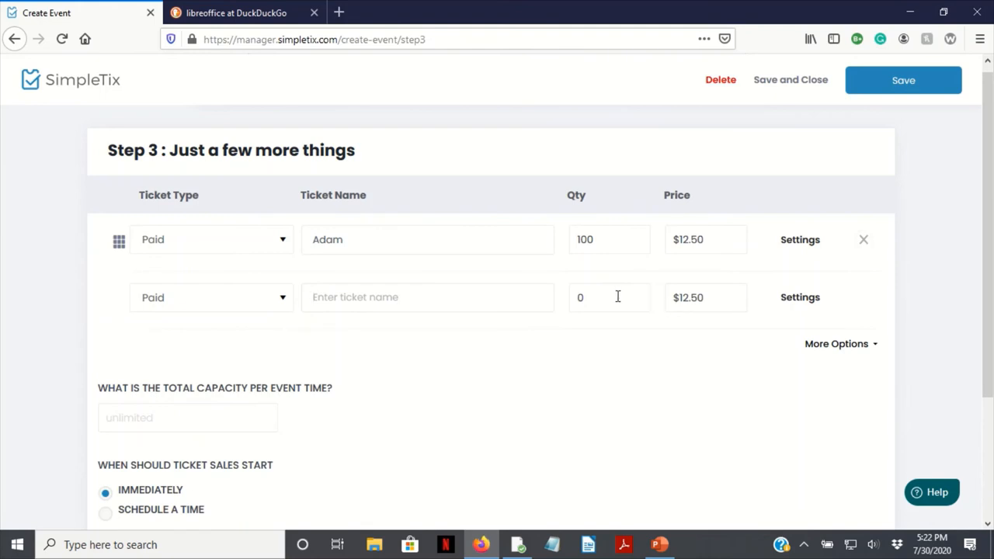
click(609, 239)
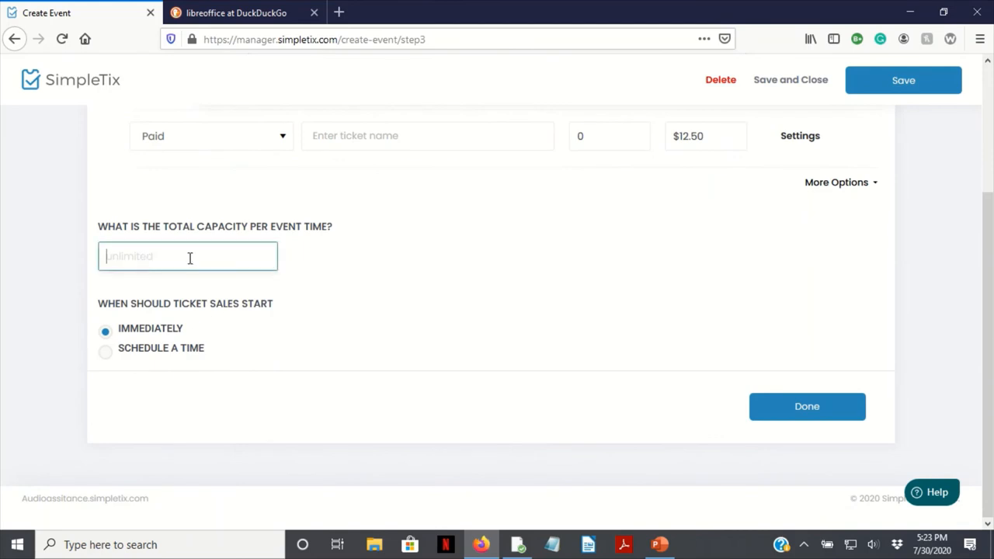
mouse_move(222, 236)
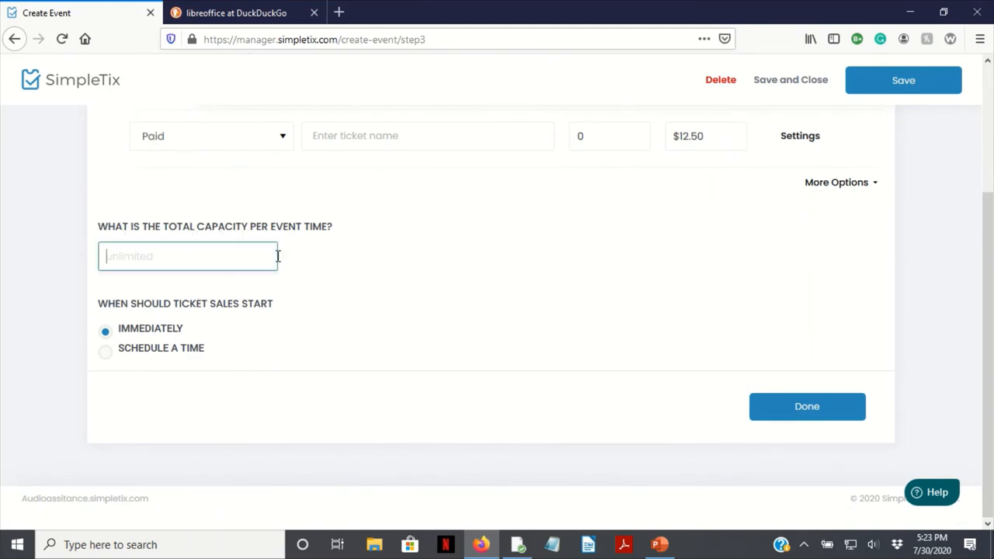
mouse_move(621, 343)
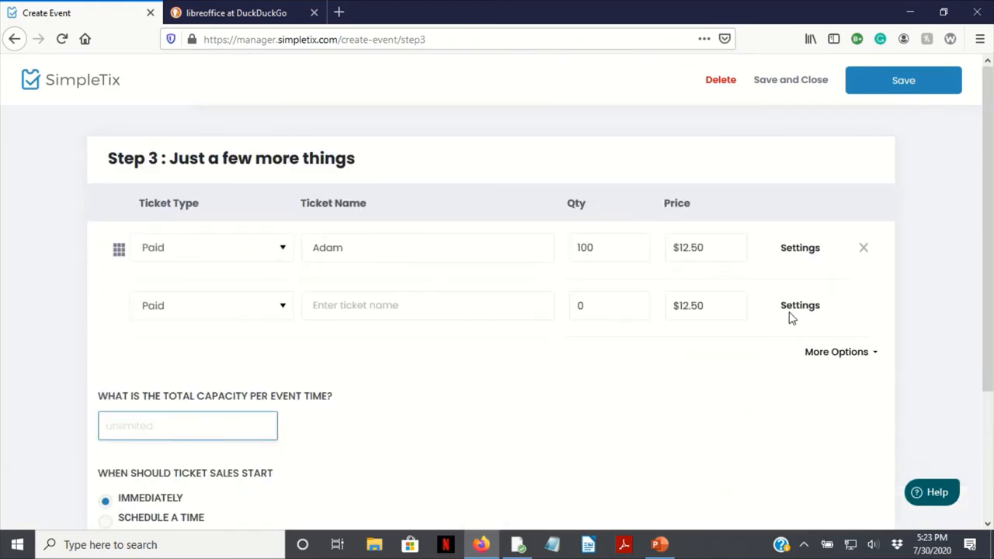
click(608, 247)
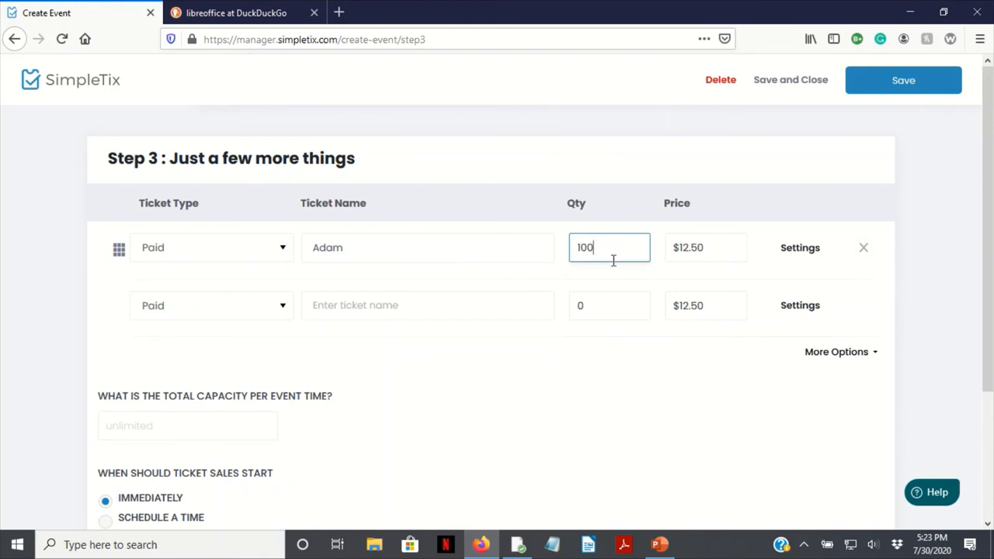
scroll(down, 3)
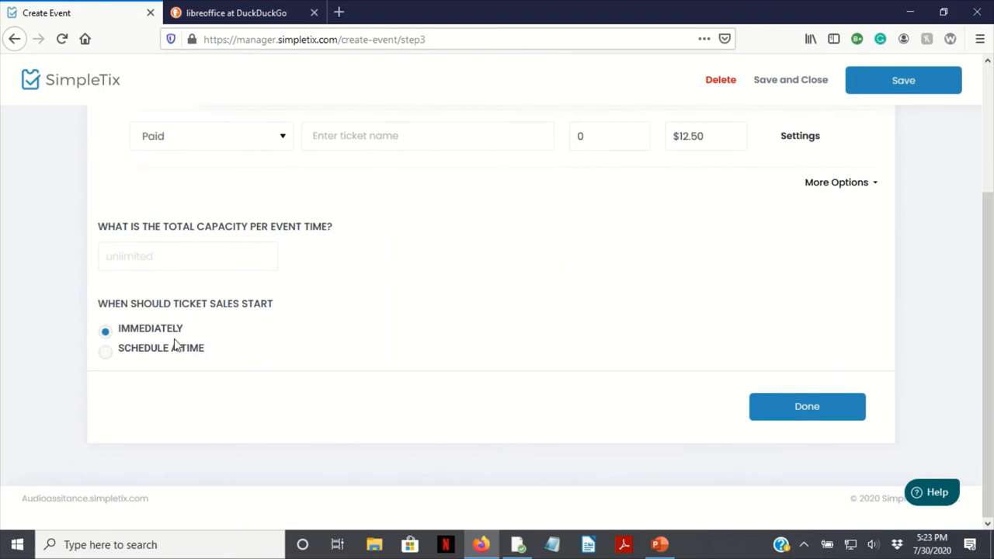
mouse_move(245, 314)
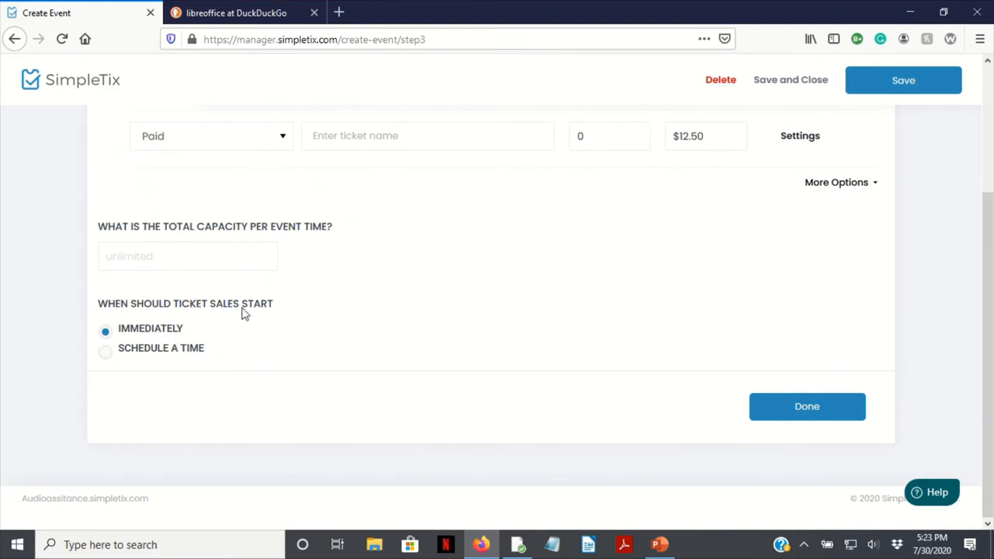
mouse_move(250, 316)
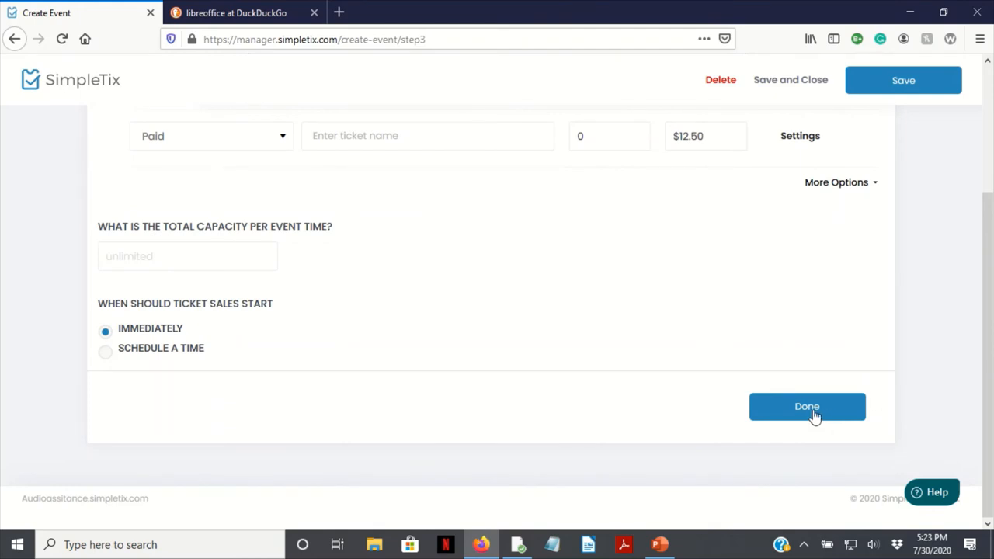
mouse_move(817, 403)
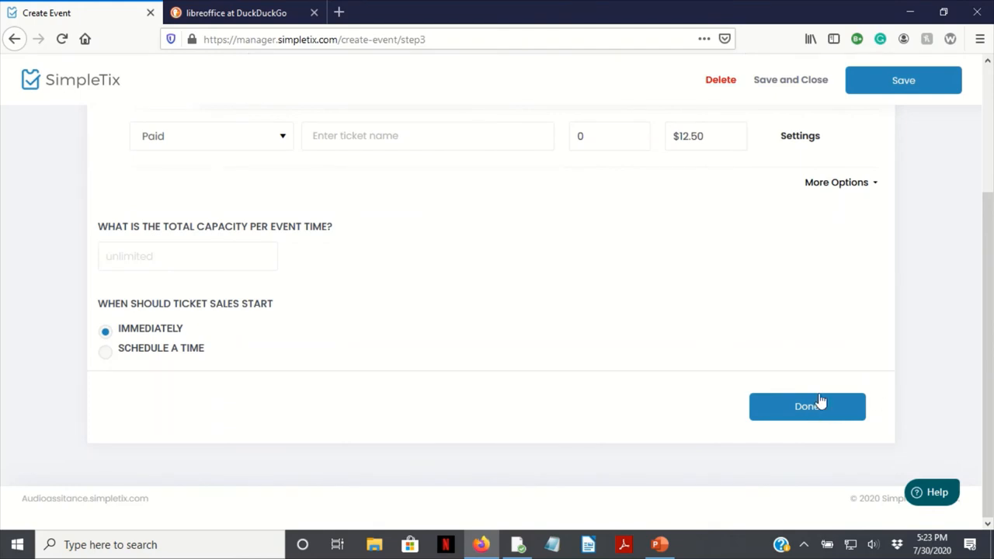
click(807, 406)
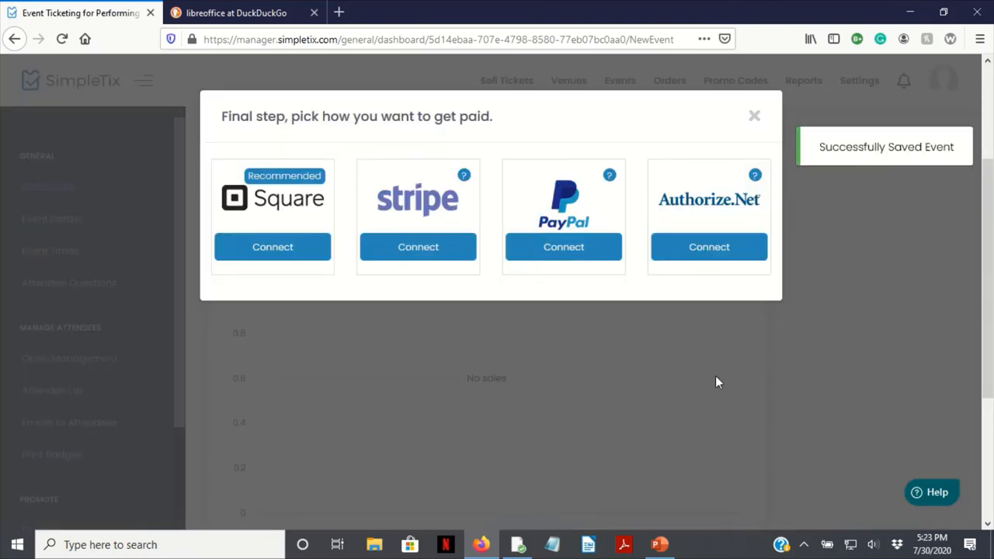
mouse_move(313, 263)
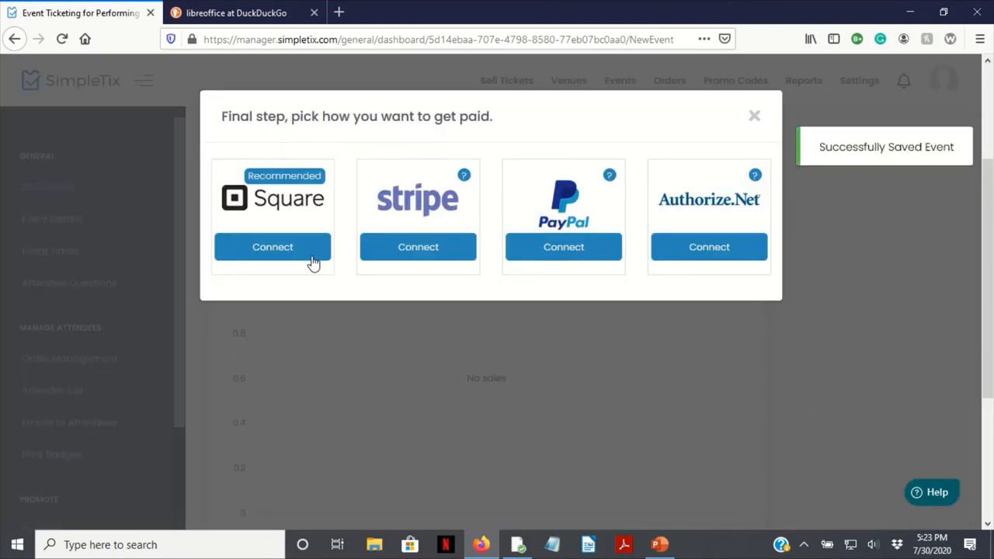
mouse_move(303, 256)
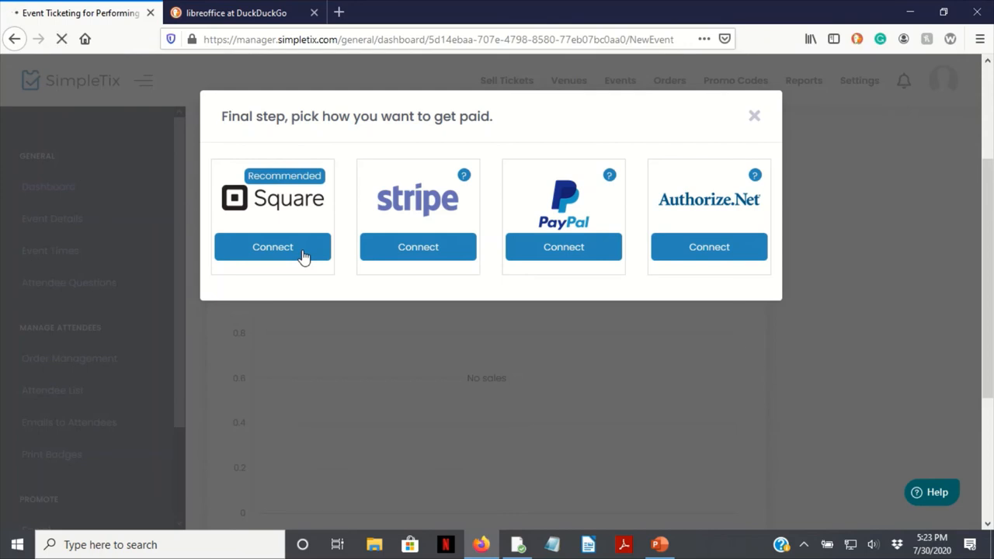
Step: Sign in to Square as 'adamr' and decline Firefox's offer to save the login
click(272, 247)
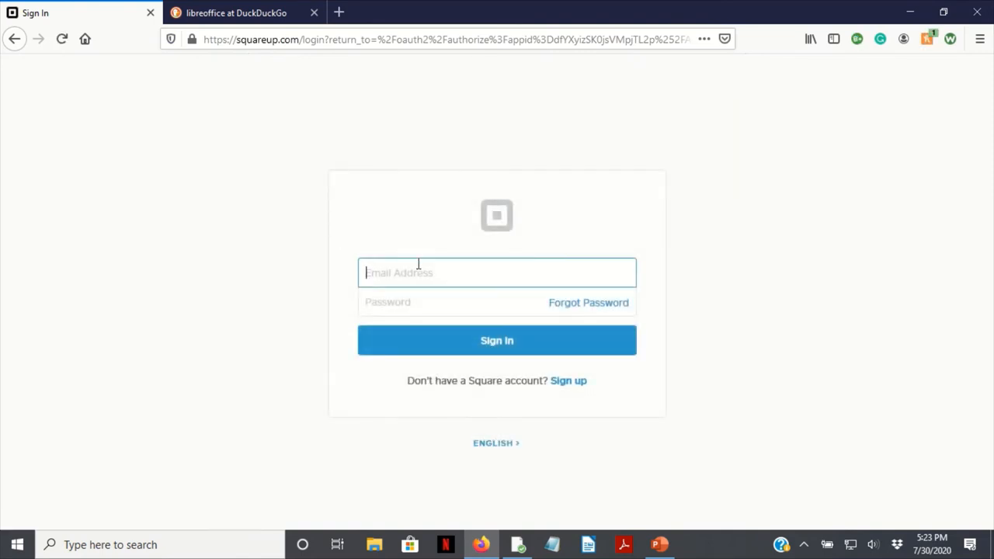
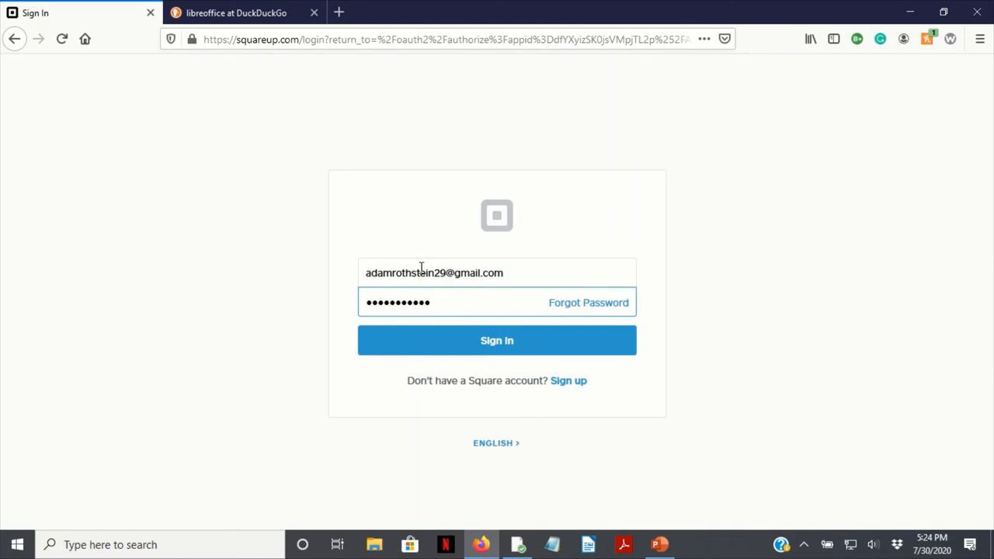
click(497, 340)
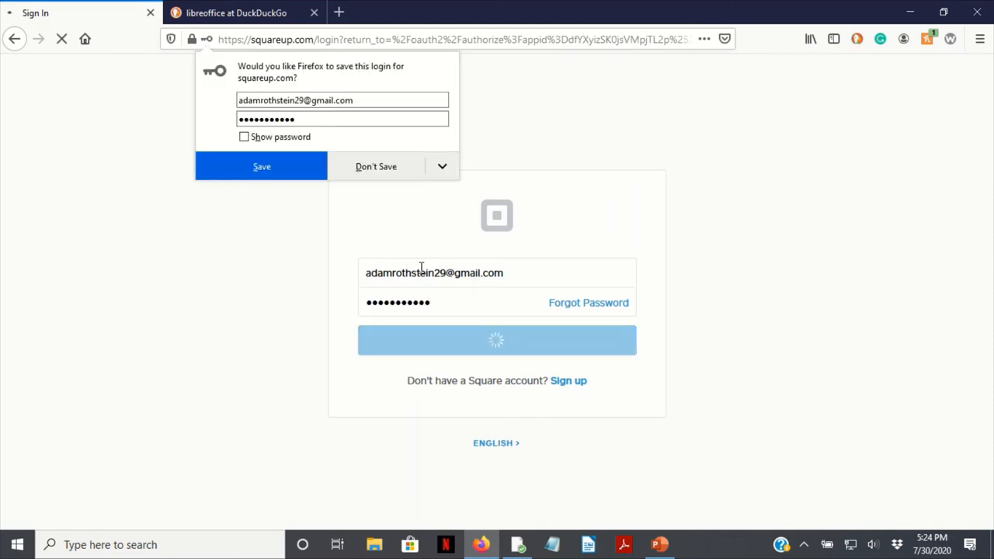
click(497, 341)
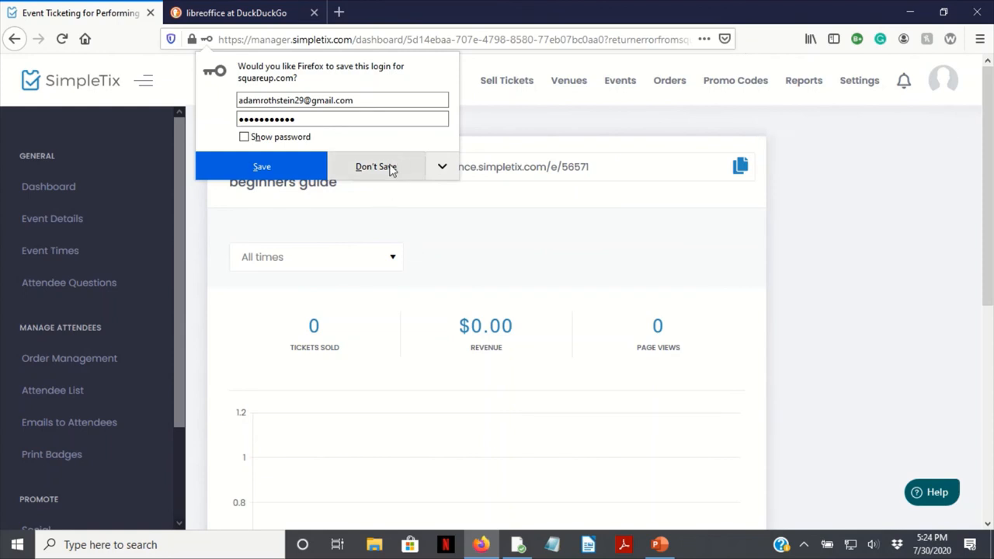
click(375, 166)
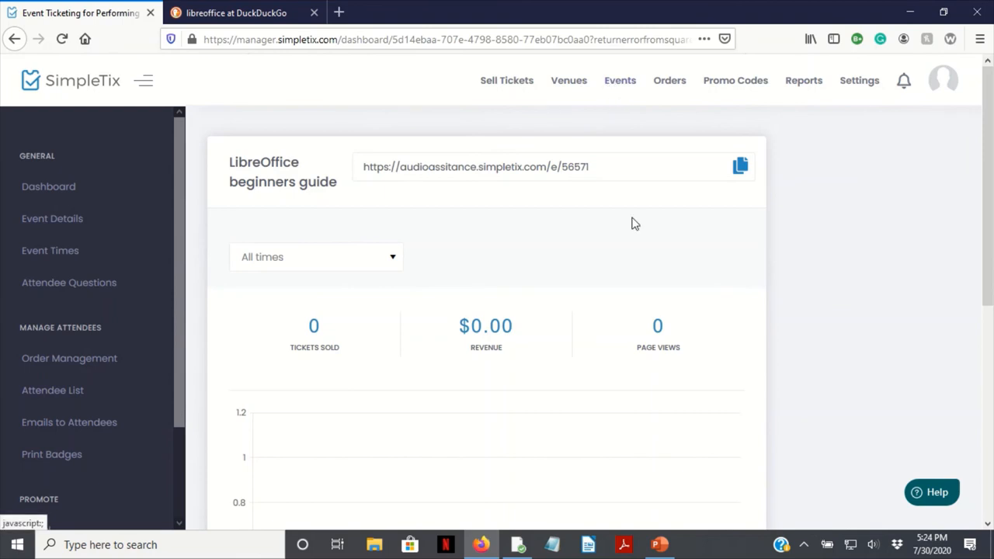
mouse_move(552, 152)
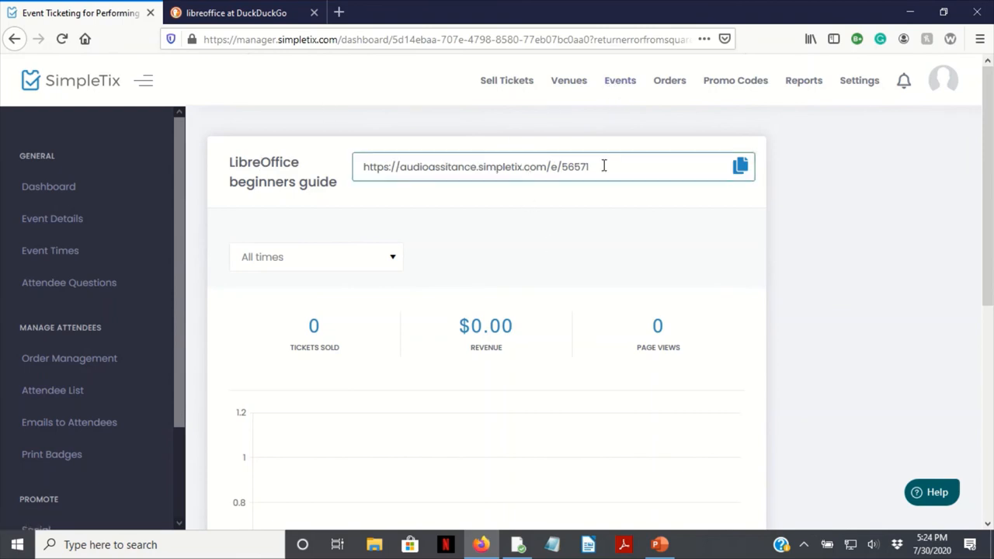
Step: Copy the event's public link and paste it into a new tab's address bar
right_click(475, 166)
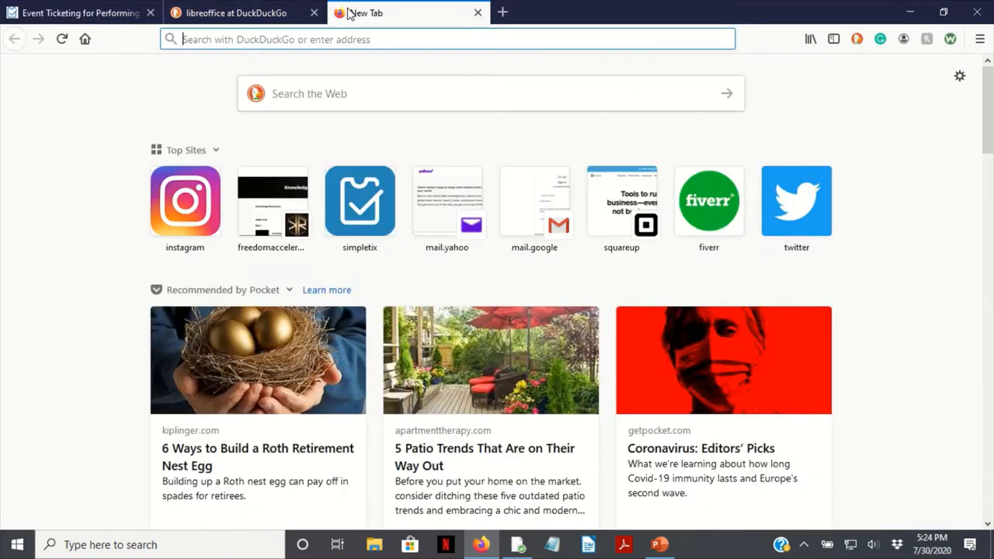
right_click(447, 39)
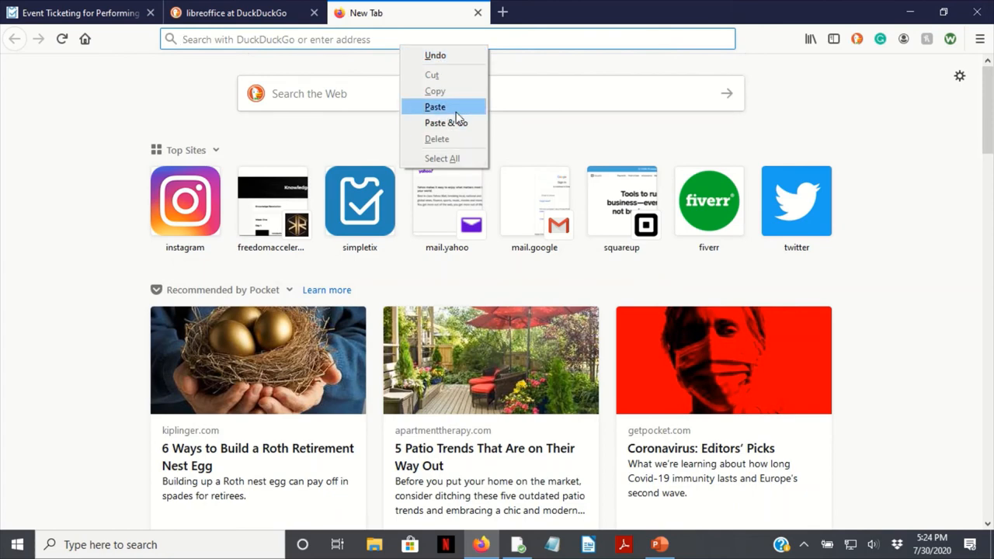
click(446, 122)
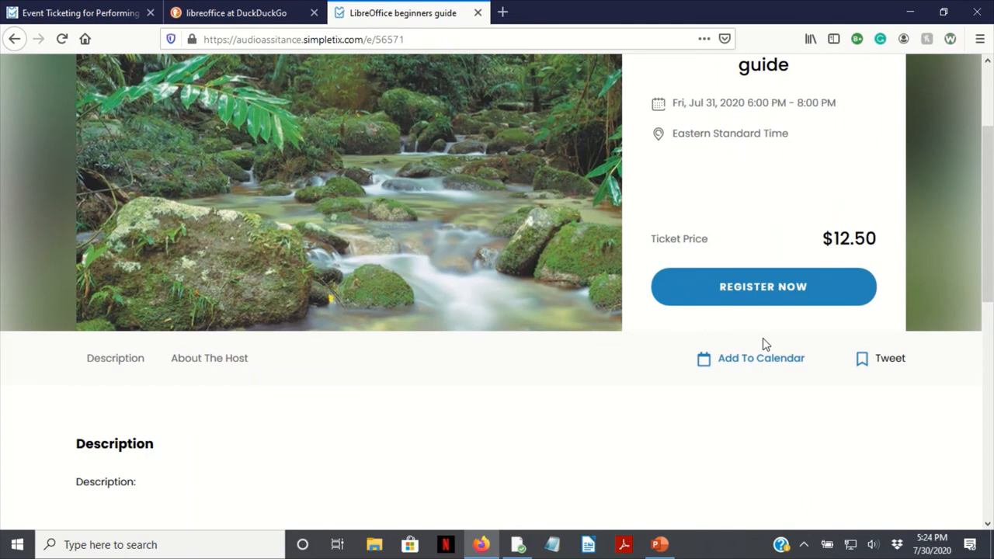
Step: Scroll through the public event page and preview its Add To Calendar choices
scroll(down, 3)
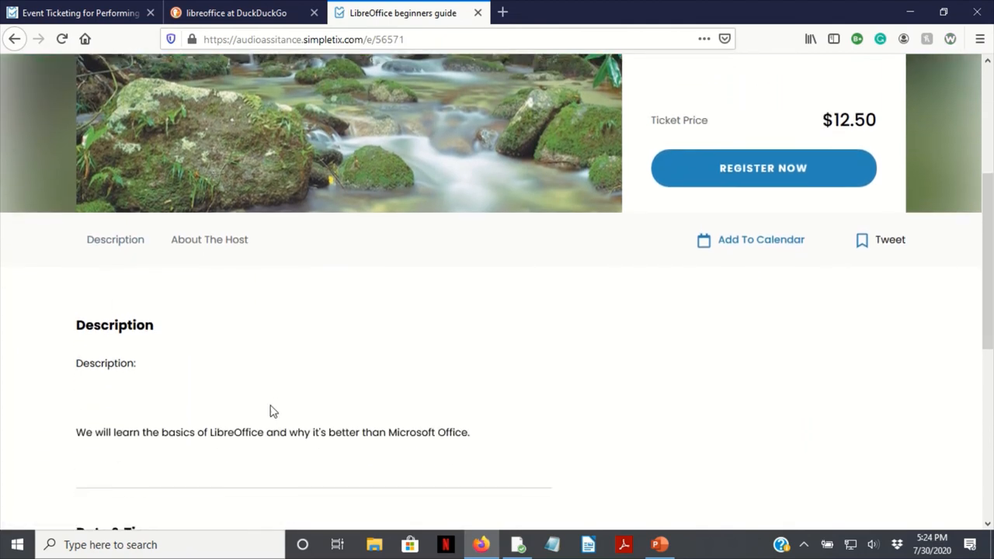
scroll(down, 3)
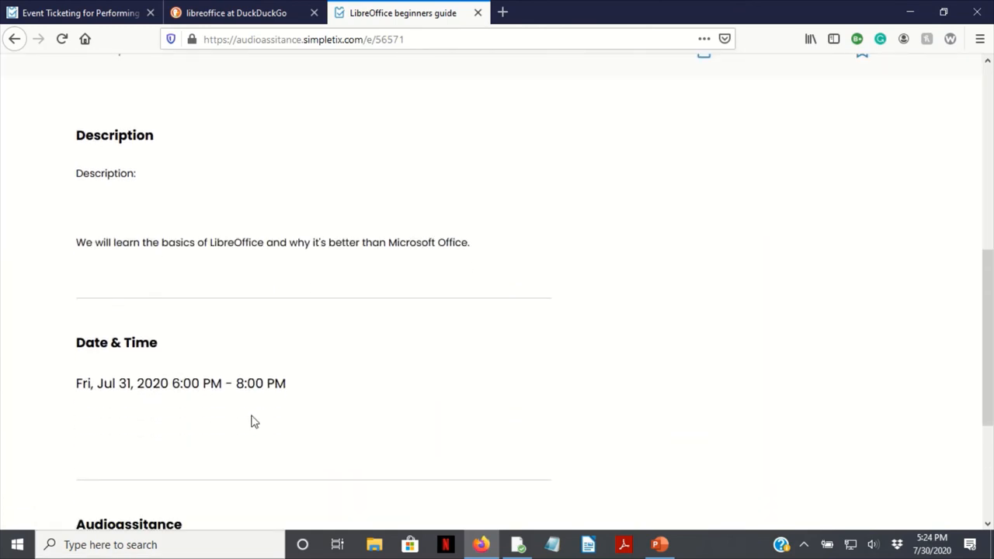
scroll(down, 3)
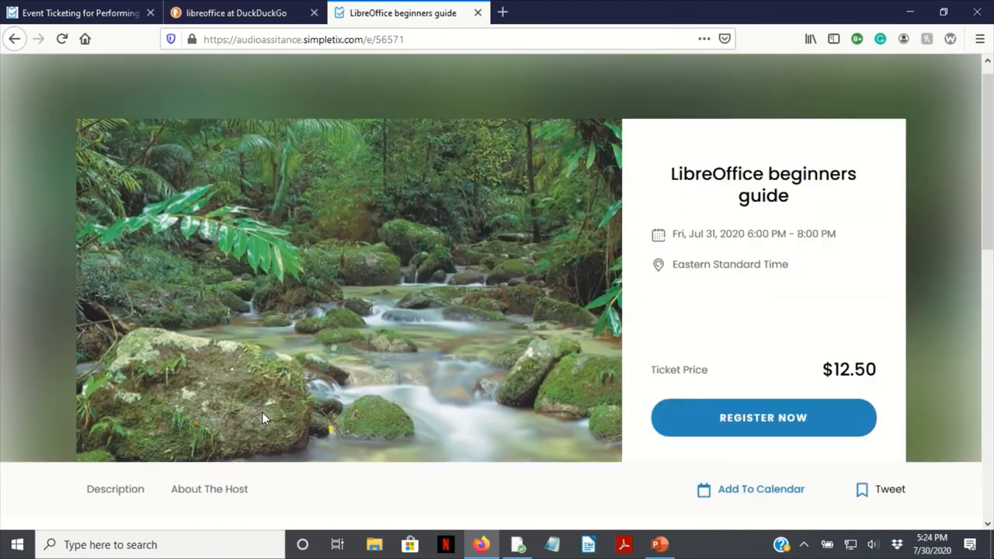
scroll(down, 3)
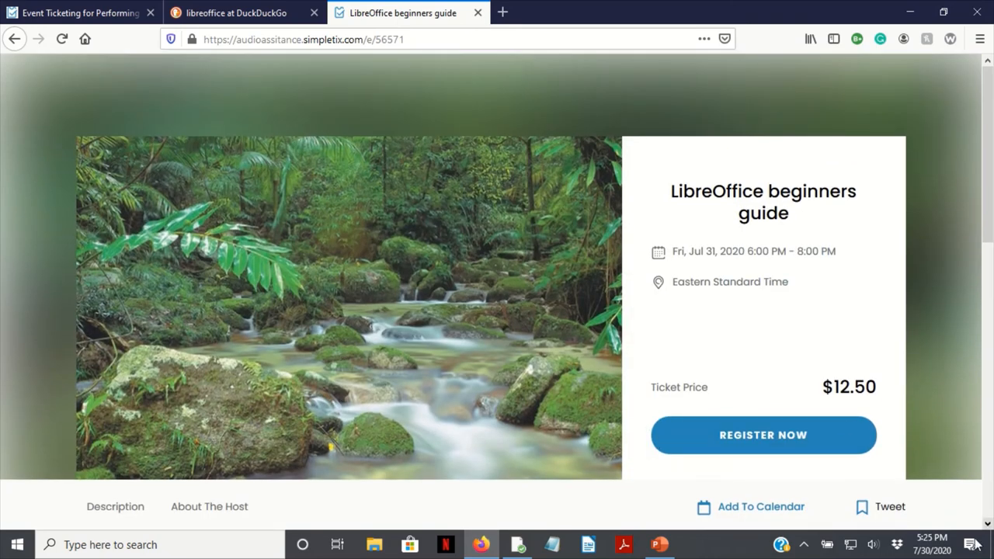
click(760, 506)
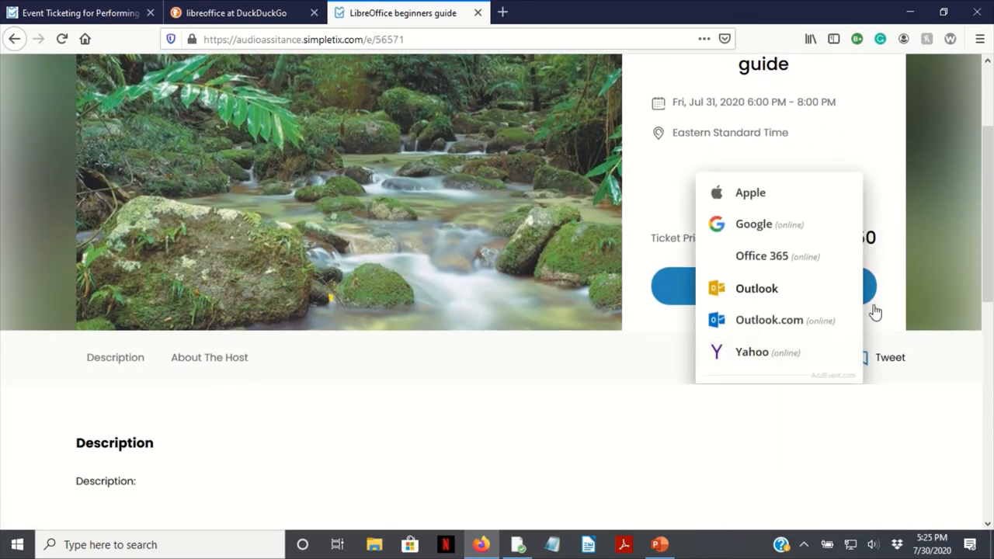
mouse_move(751, 192)
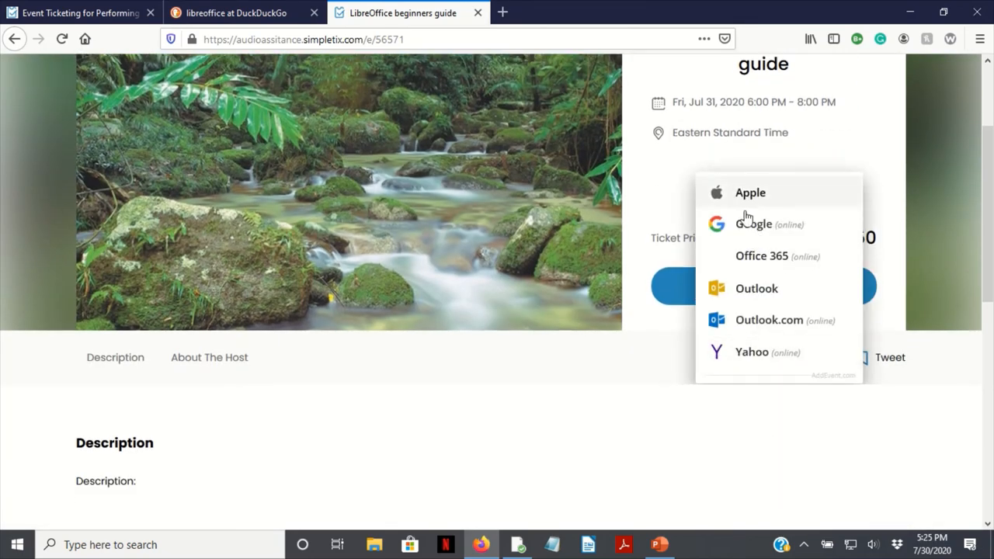
mouse_move(722, 463)
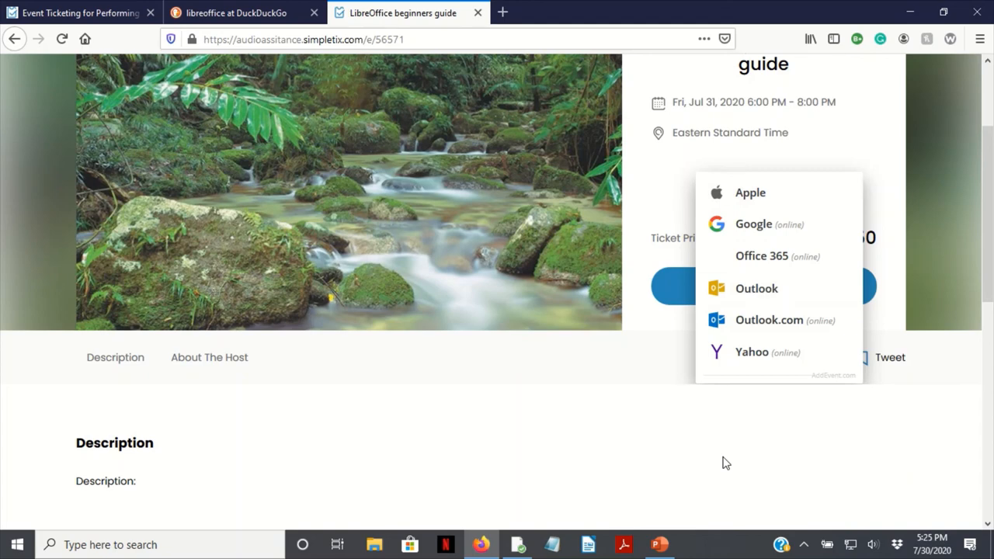
click(233, 12)
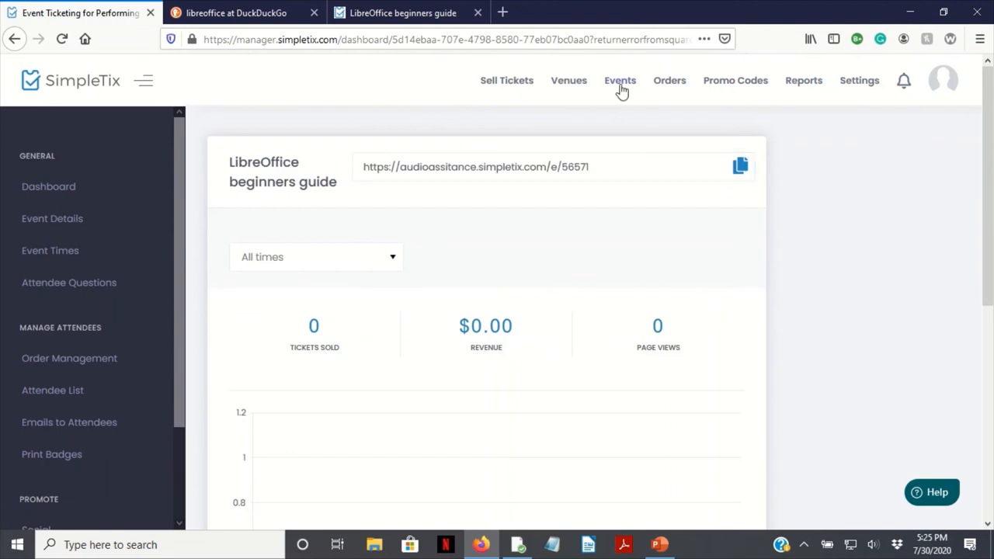
Step: Edit LibreOffice beginners guide from My Events, save its details, and return to My Events
click(620, 80)
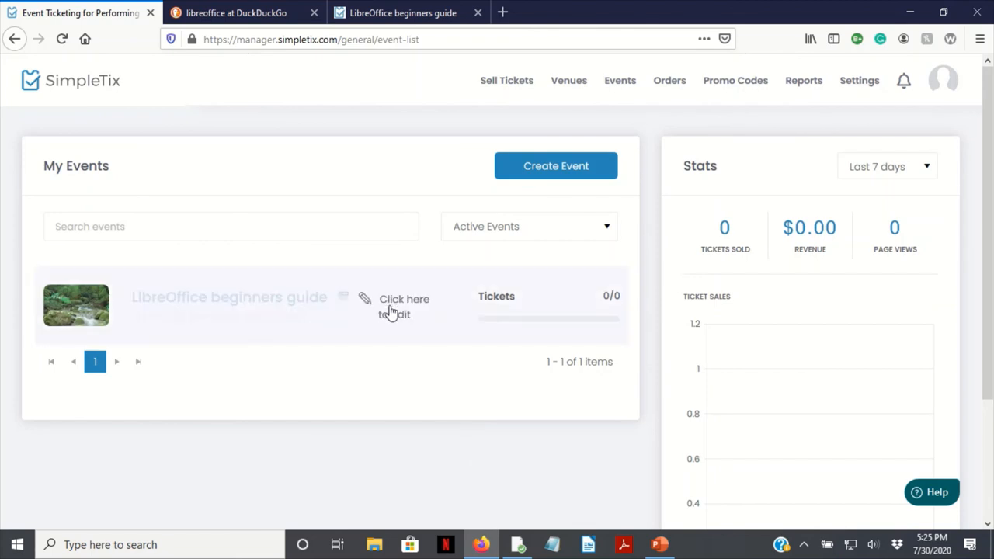
click(403, 306)
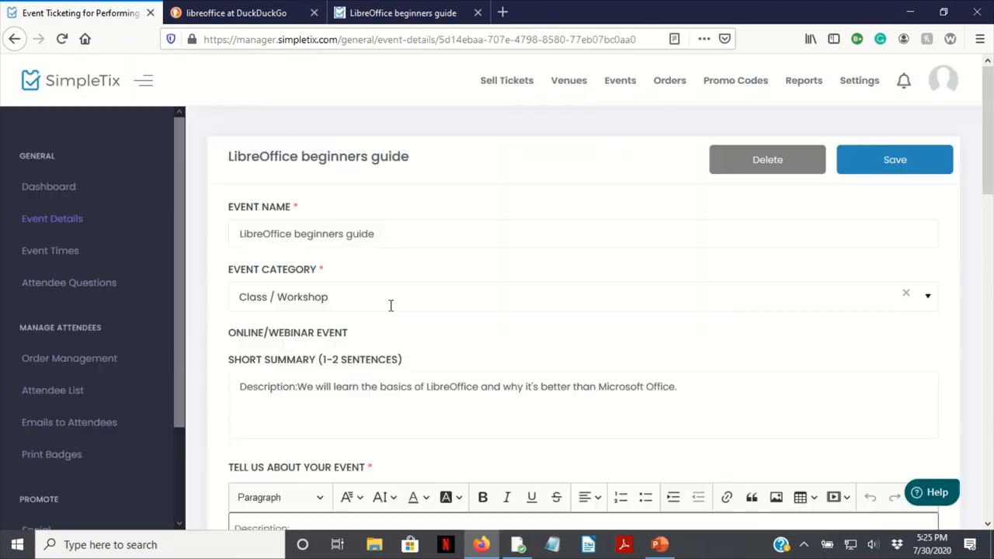
scroll(down, 3)
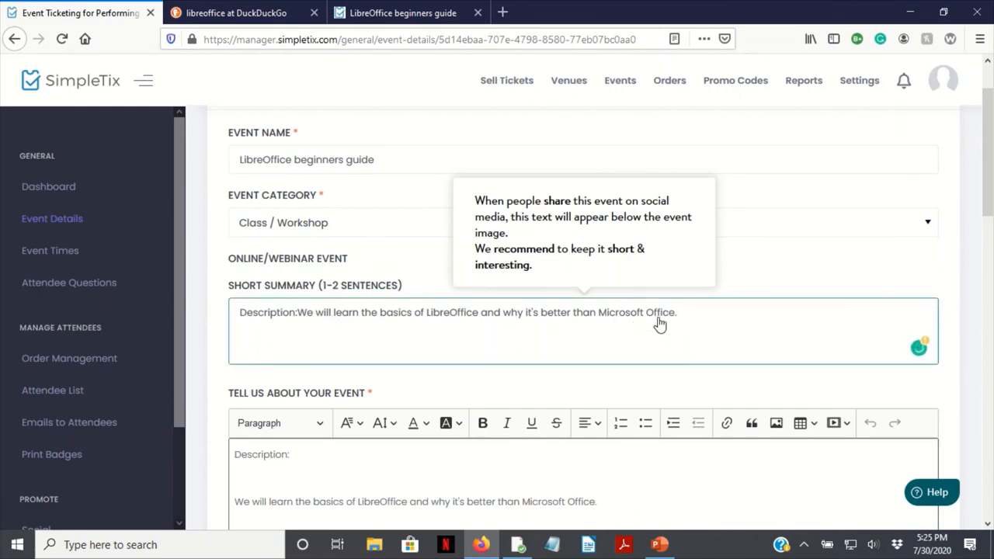
scroll(down, 3)
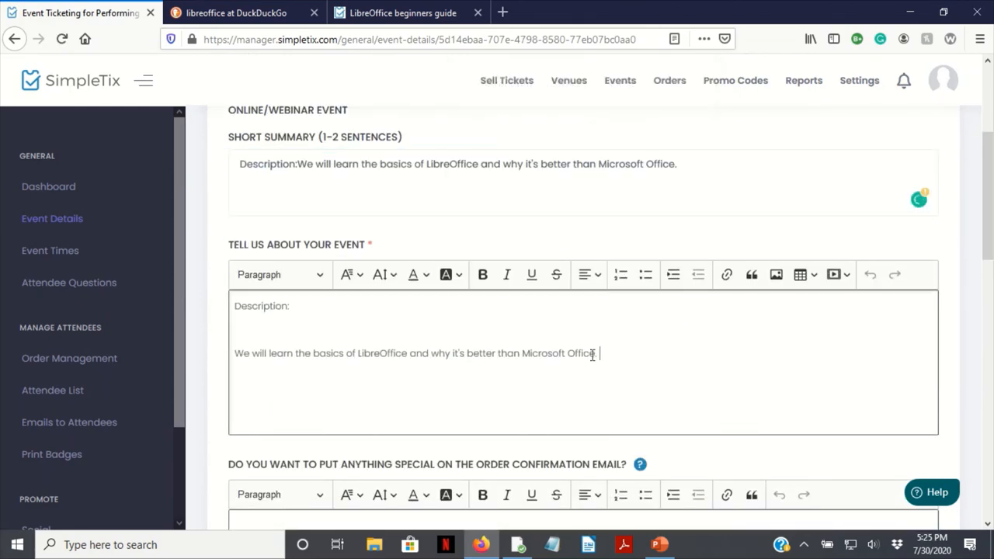
scroll(down, 3)
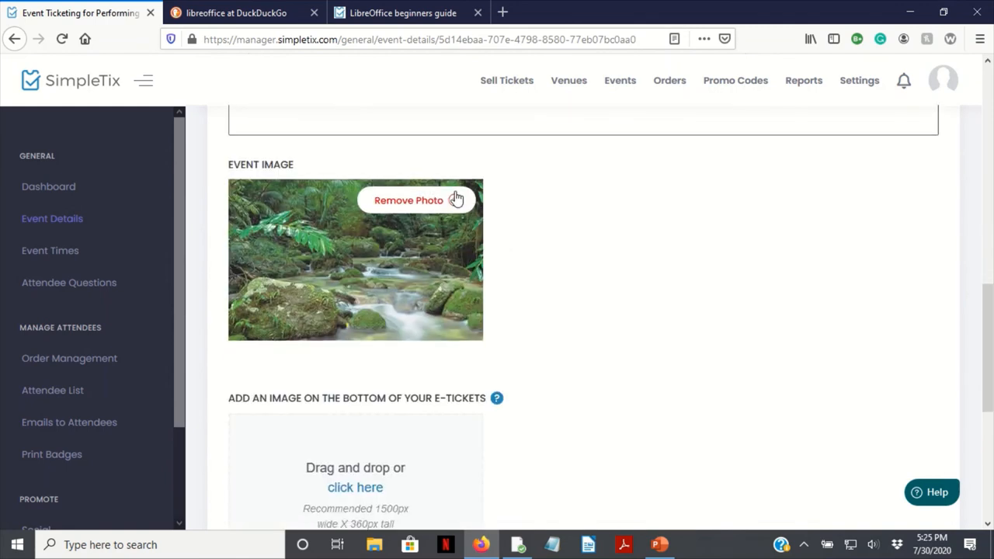
scroll(down, 3)
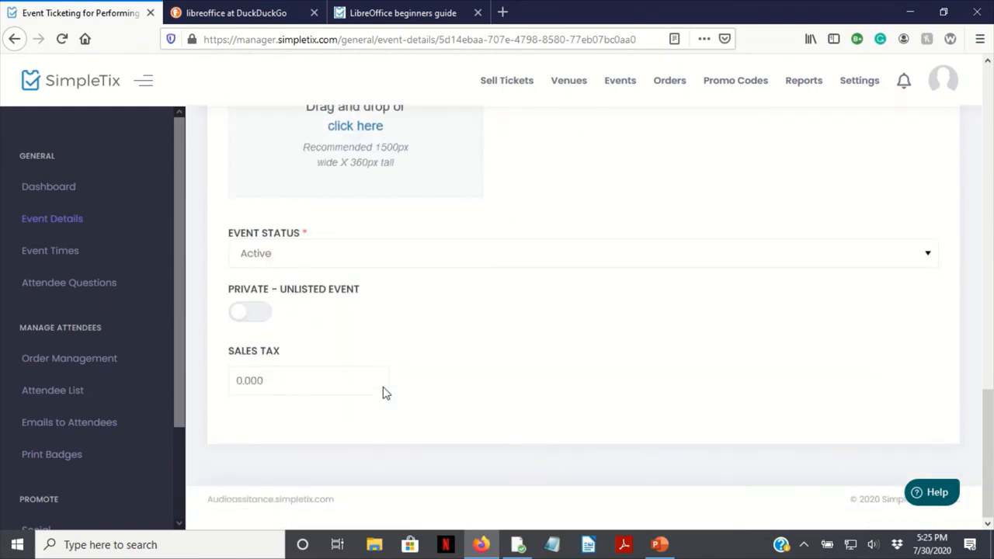
mouse_move(376, 330)
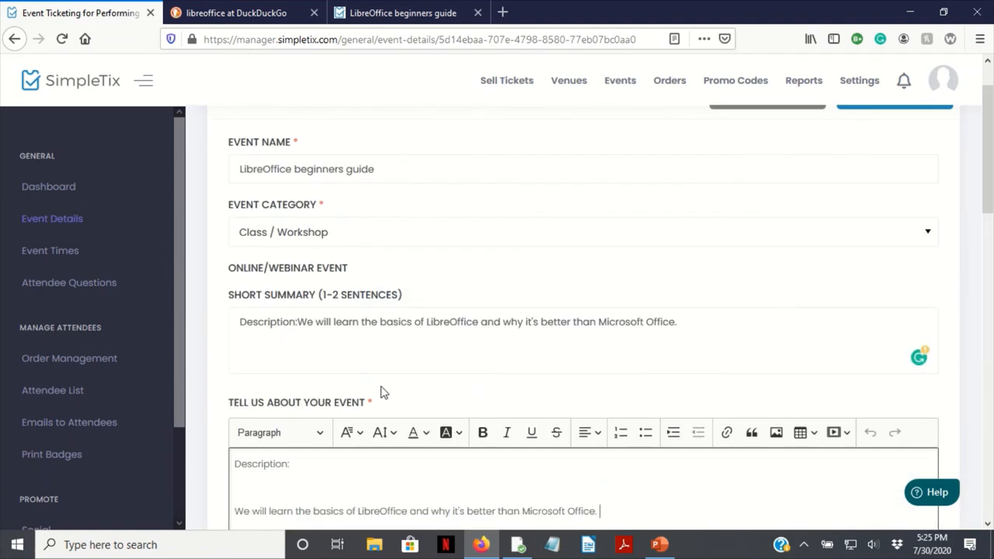
scroll(up, 3)
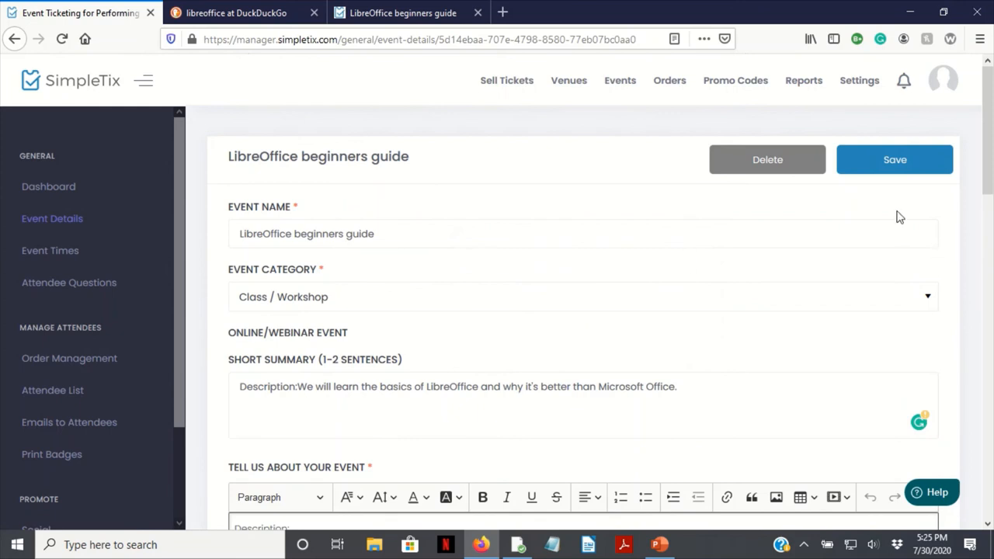
click(895, 159)
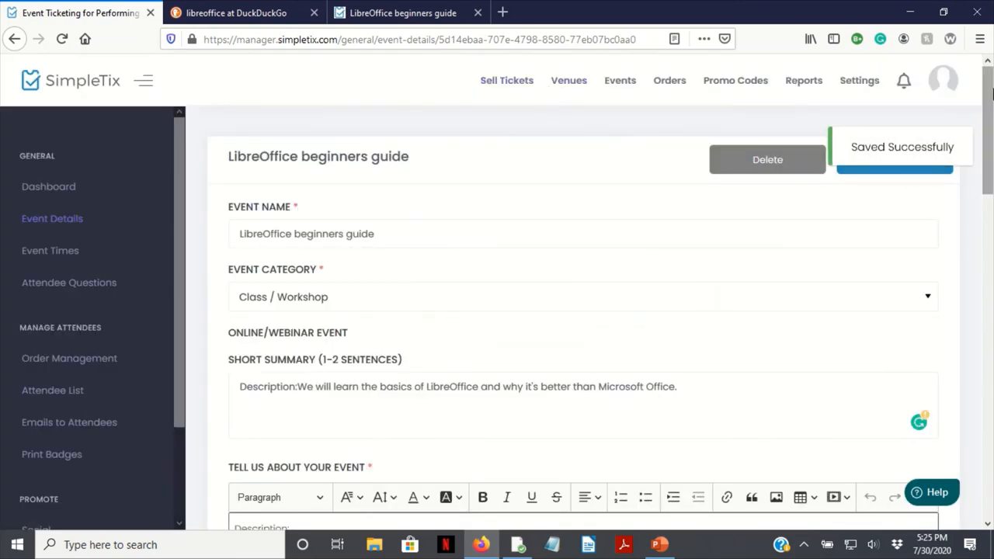
click(942, 80)
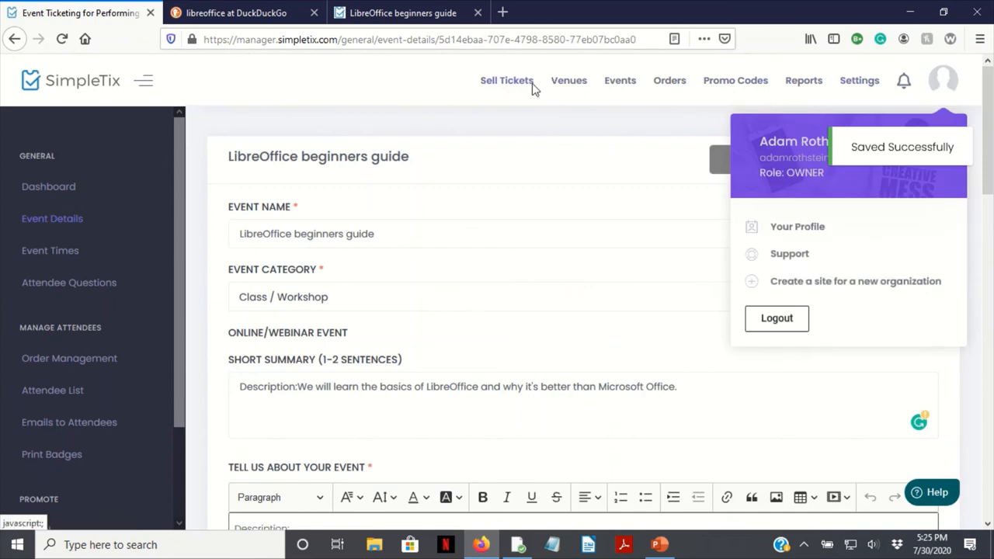
click(620, 80)
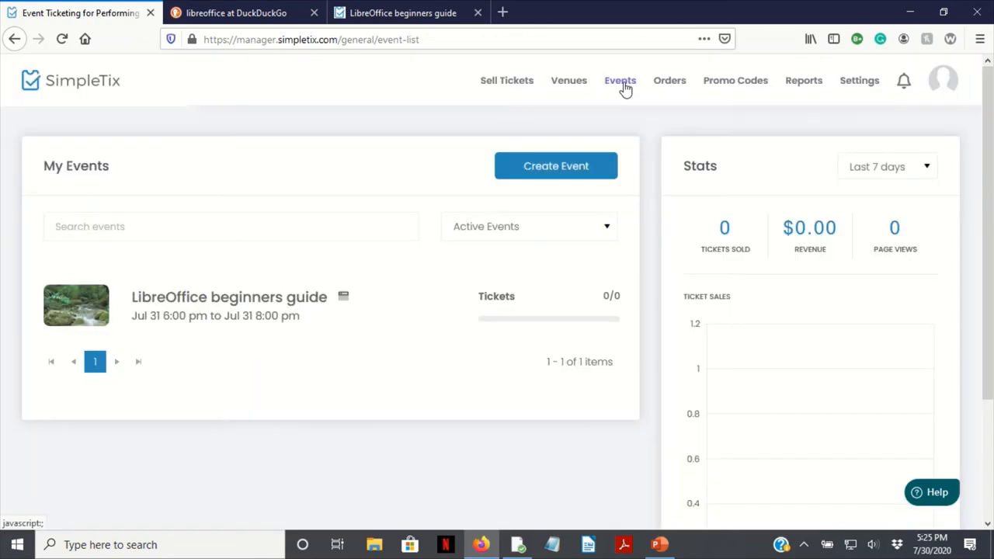
mouse_move(637, 129)
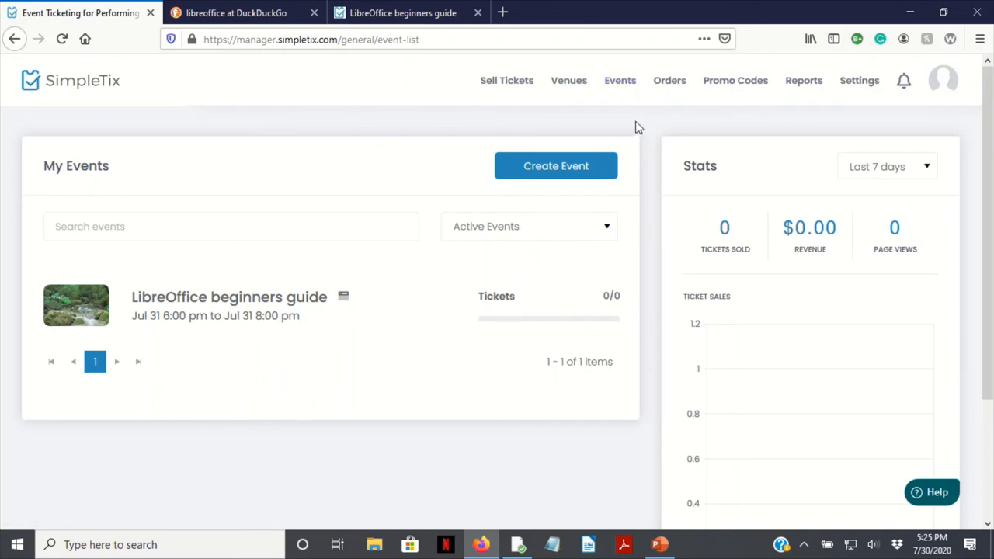
mouse_move(719, 548)
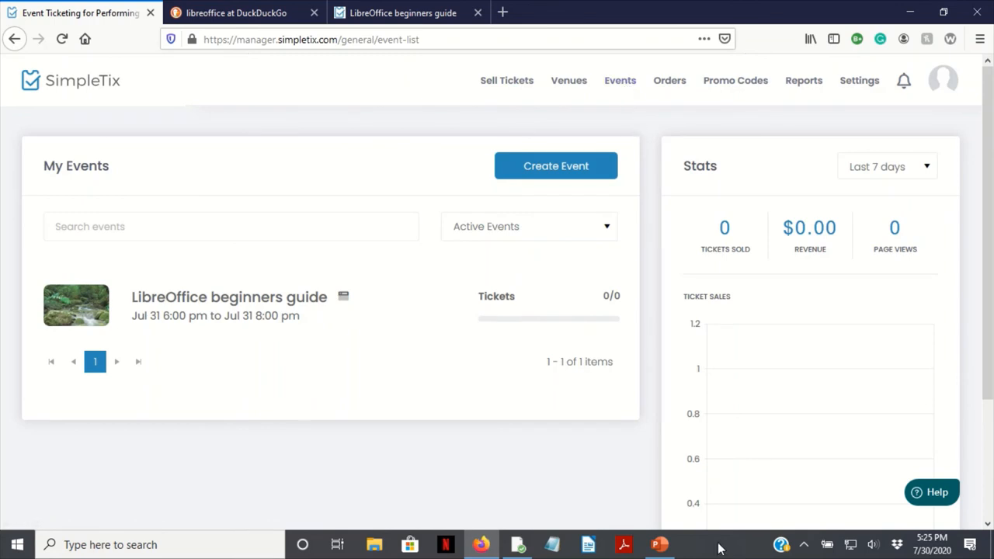